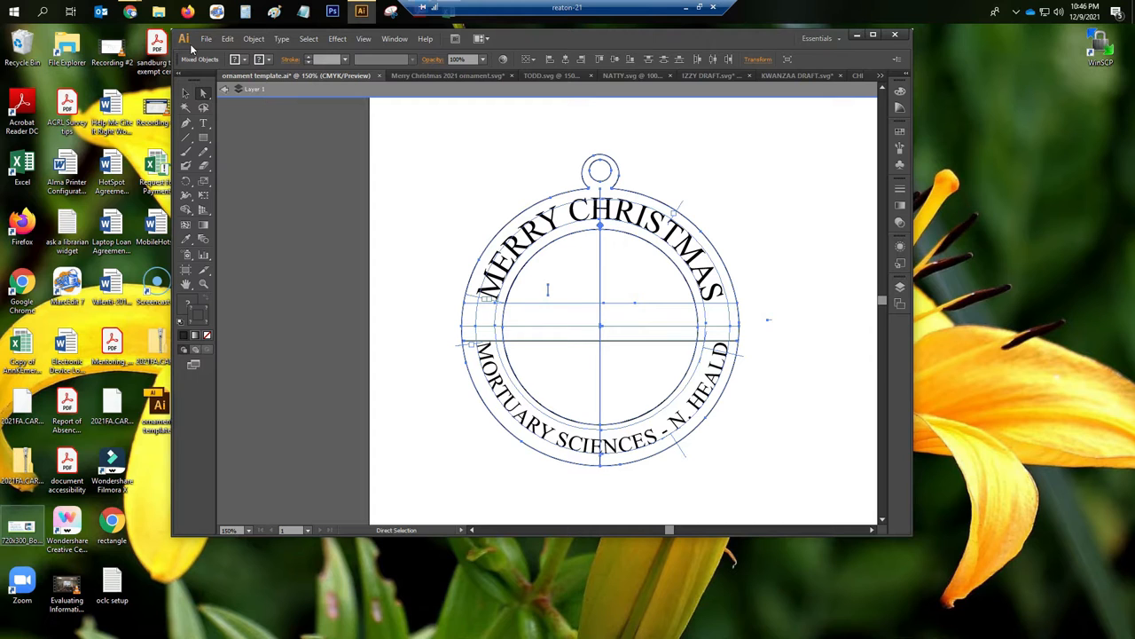
Create a new blank letter-size (8.5 x 11 in) document, Untitled-26, beside the ornament template.
left_click(227, 38)
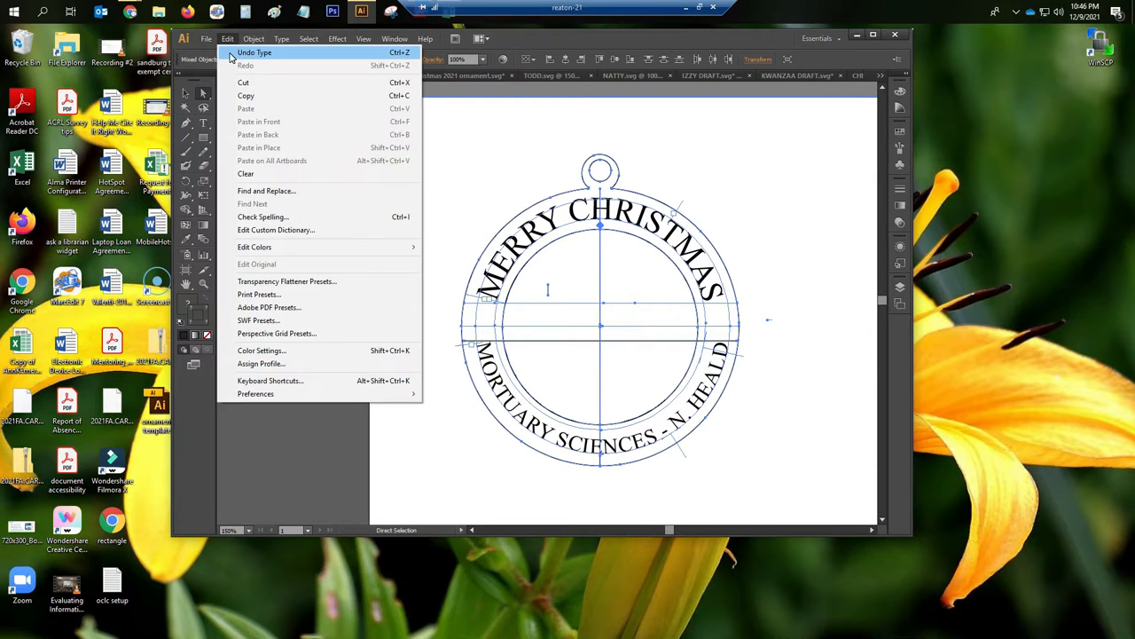
left_click(205, 38)
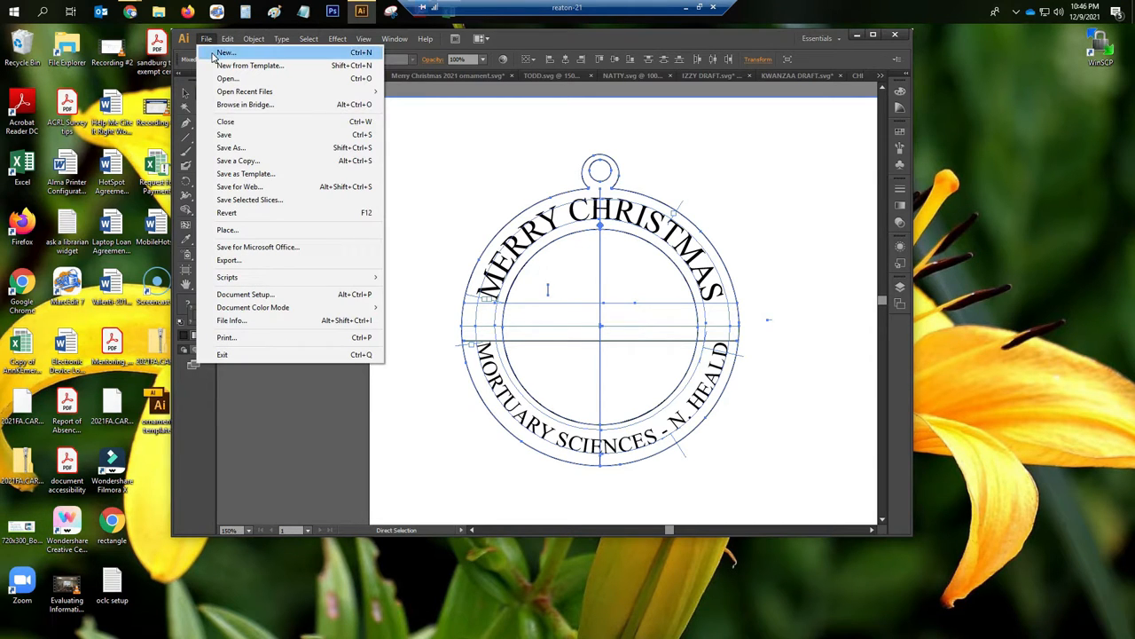
left_click(224, 51)
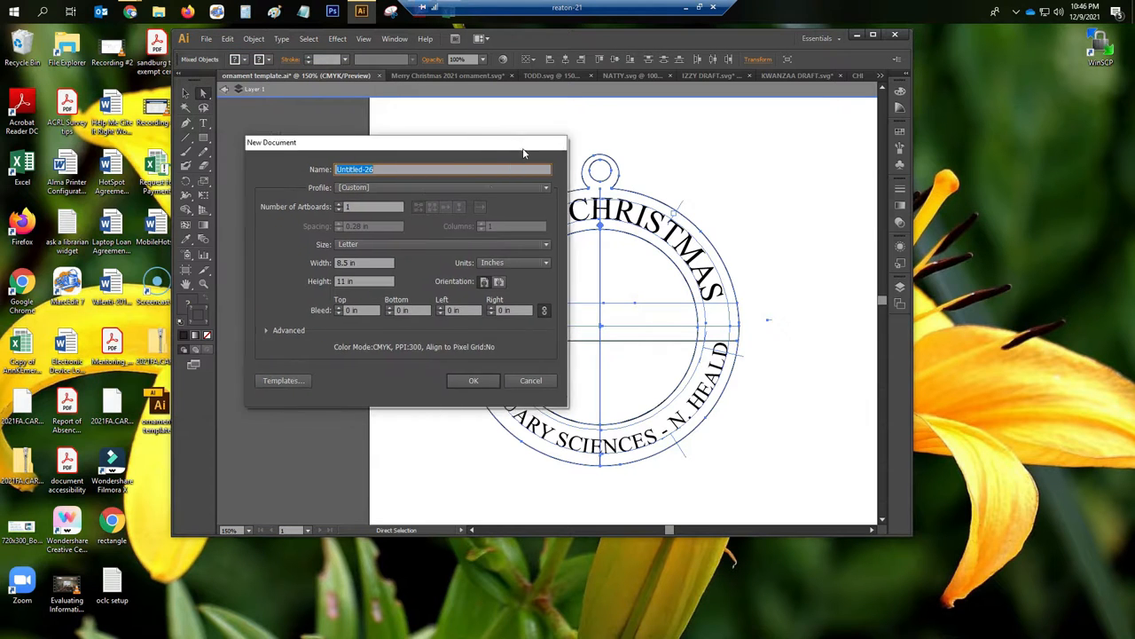
left_click_drag(400, 142, 603, 195)
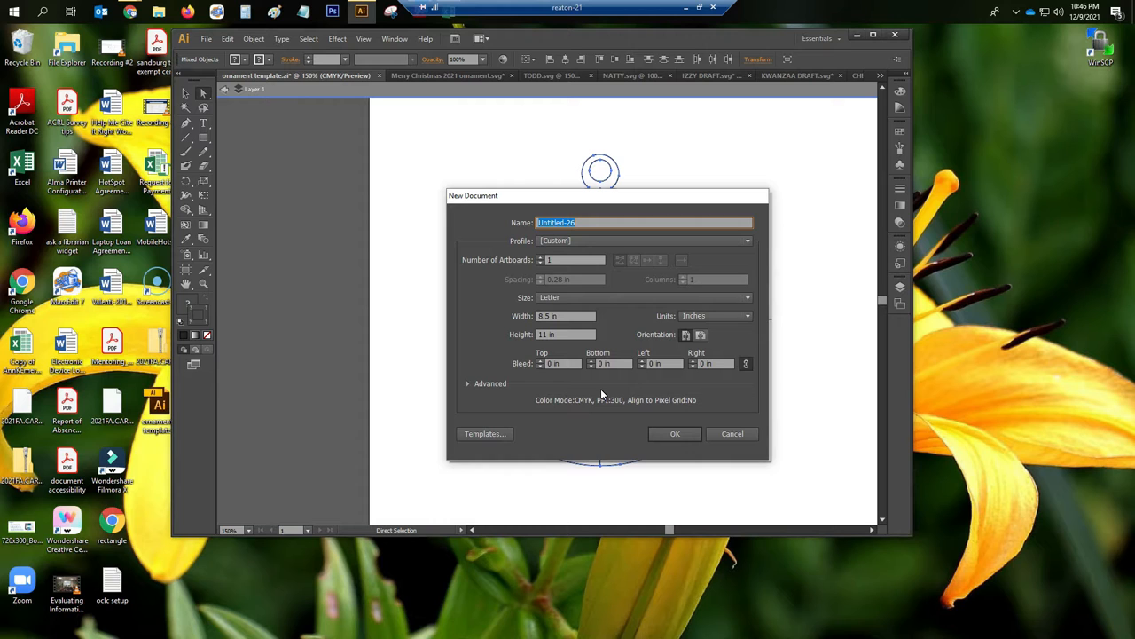
left_click(675, 434)
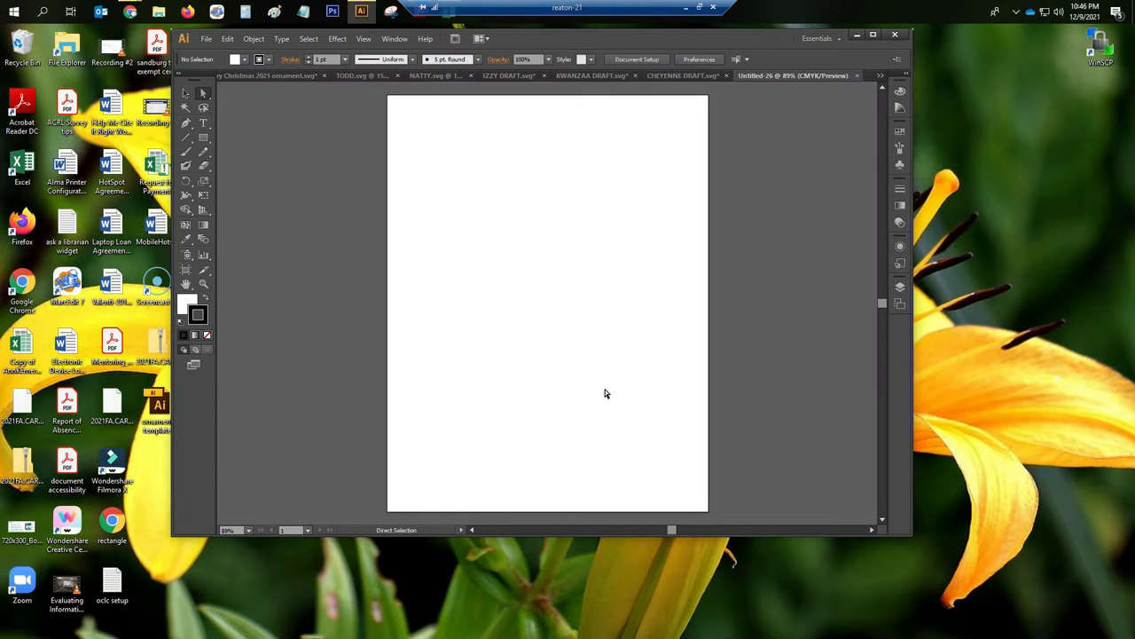
mouse_move(435, 271)
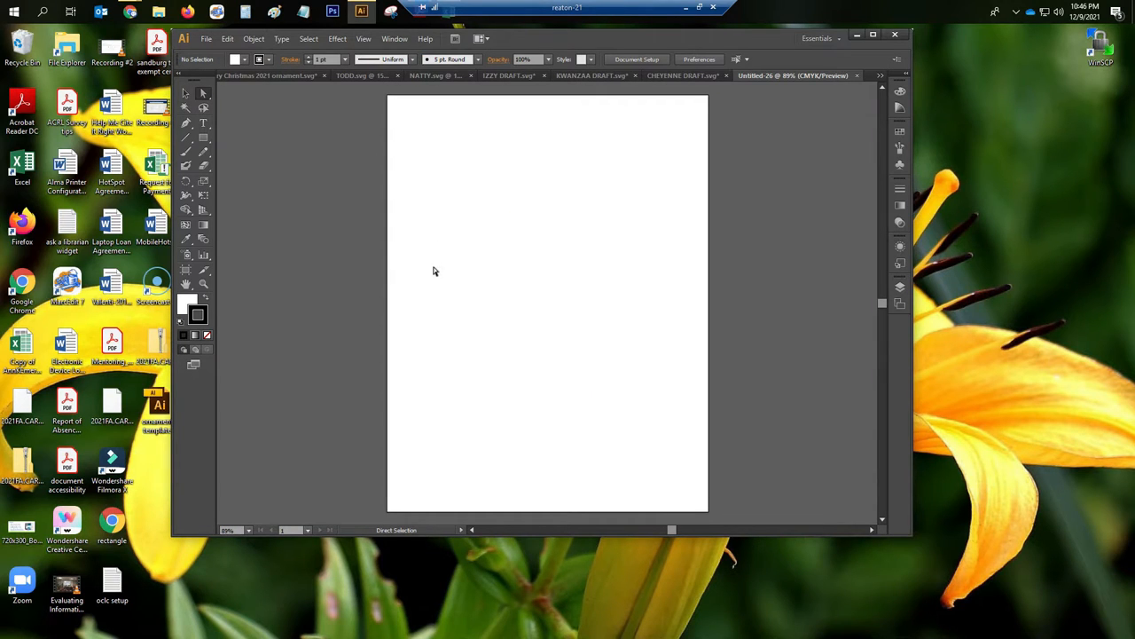
mouse_move(359, 235)
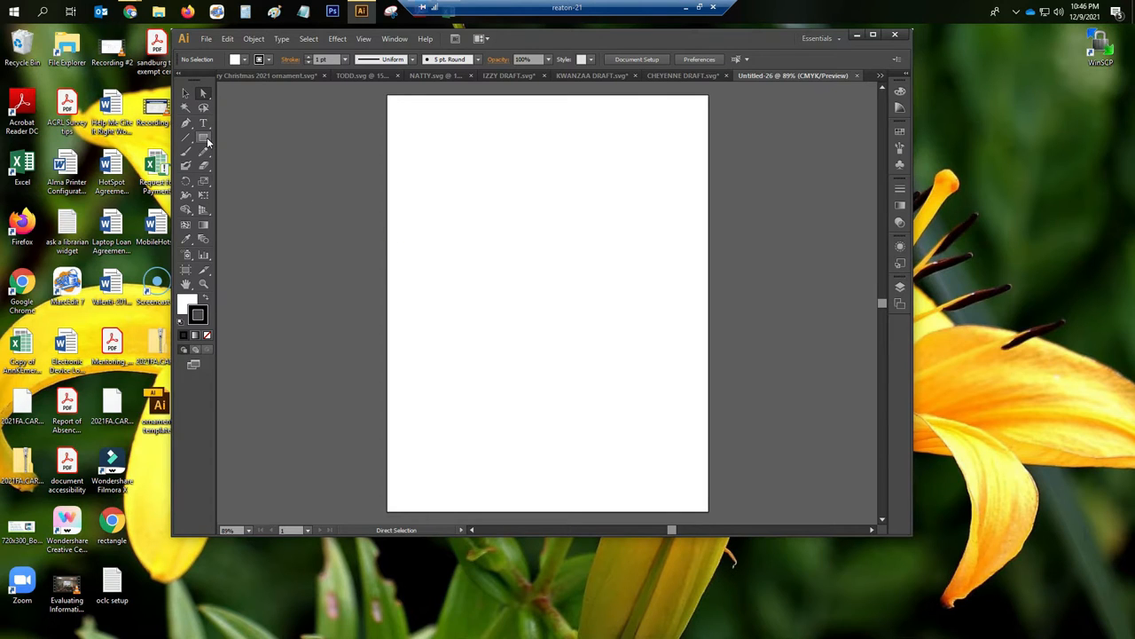
Switch to the Ellipse Tool from the shape flyout and draw a small trial oval.
left_click(187, 138)
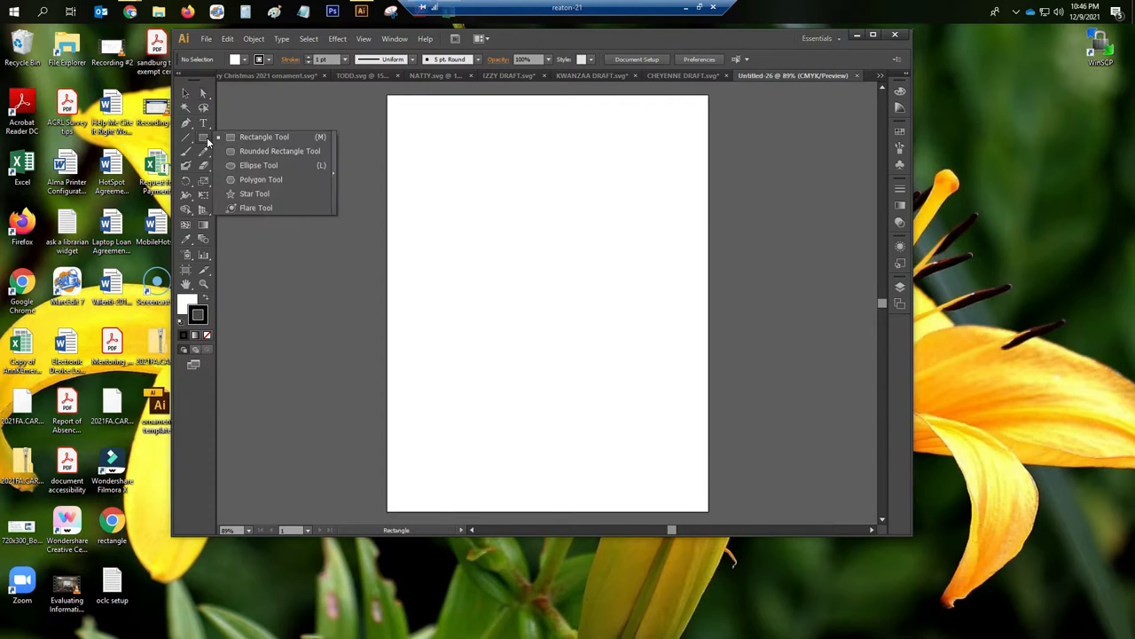
left_click(258, 151)
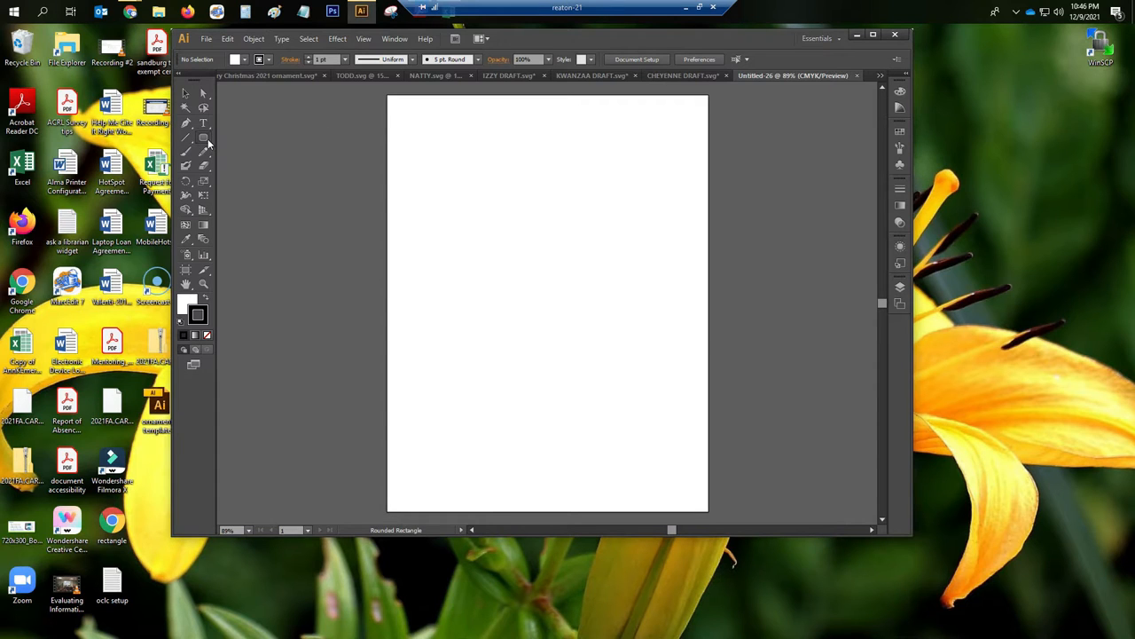
left_click(204, 138)
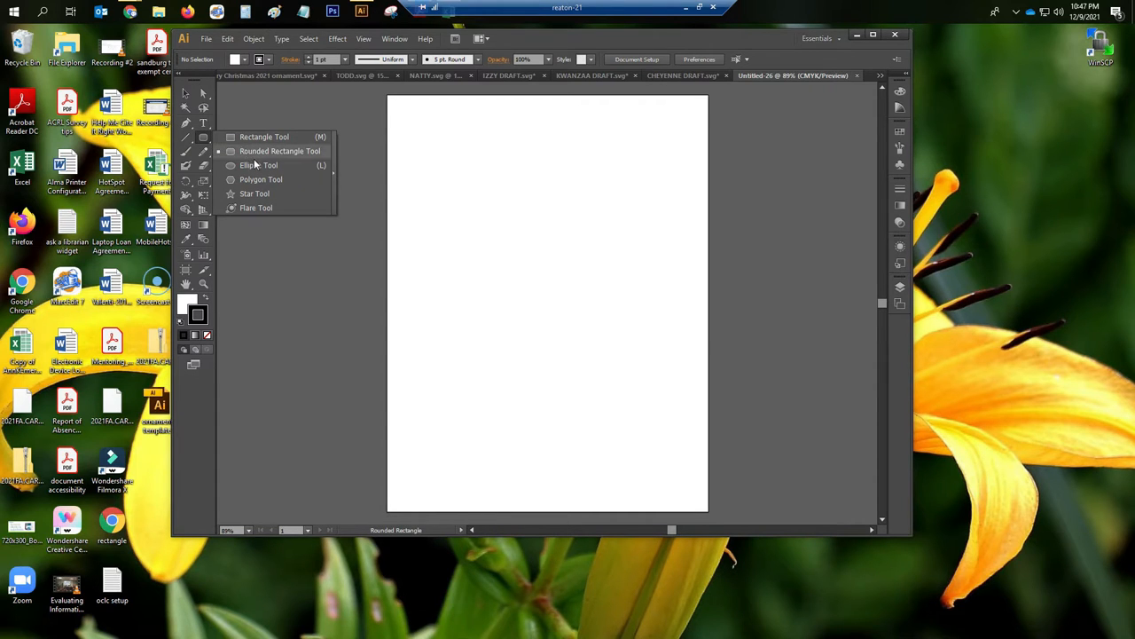
mouse_move(259, 165)
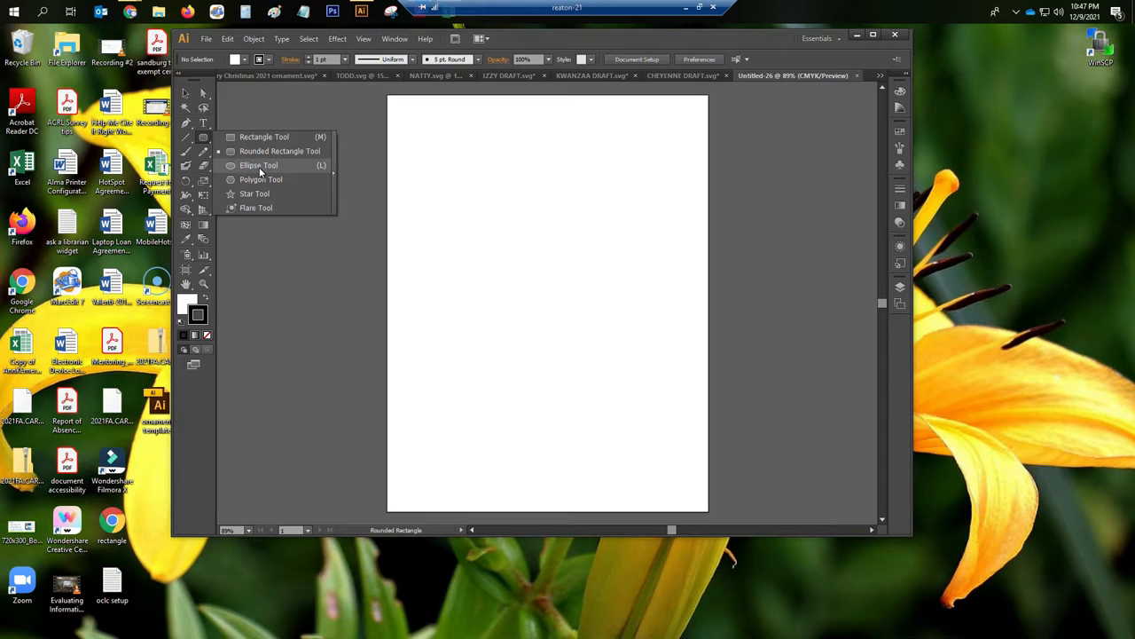
left_click(258, 165)
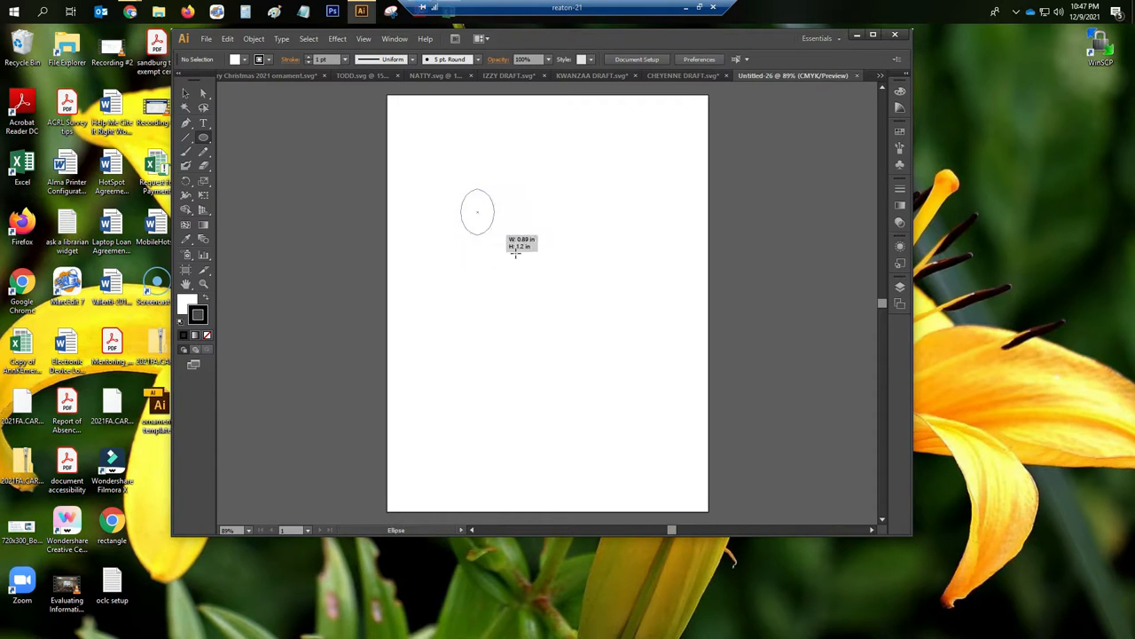
left_click_drag(480, 211, 564, 271)
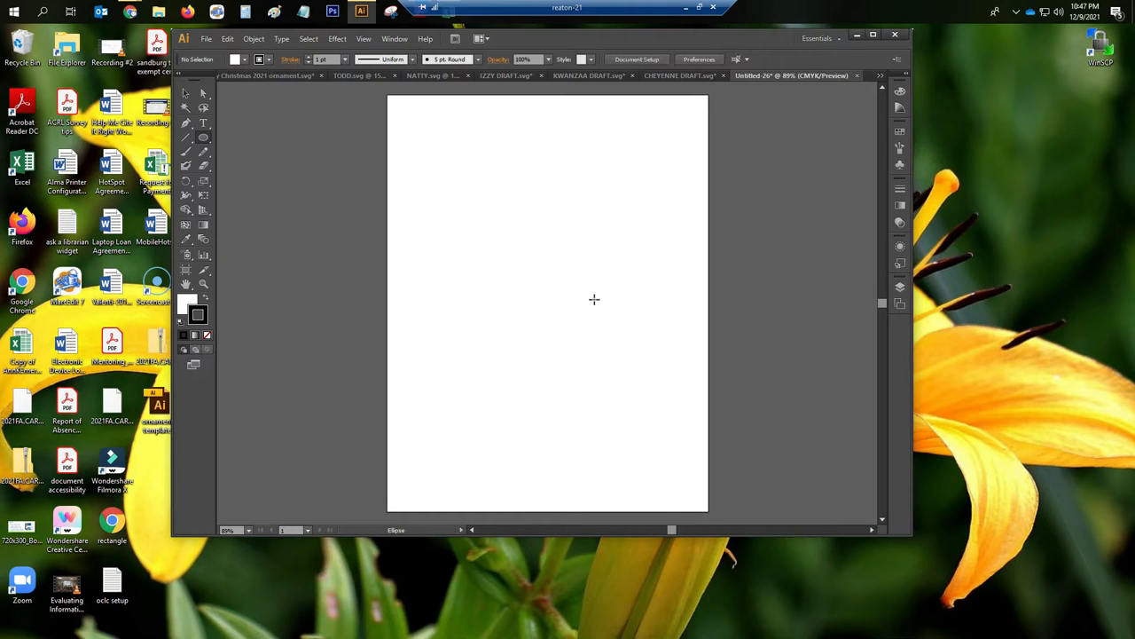
mouse_move(430, 177)
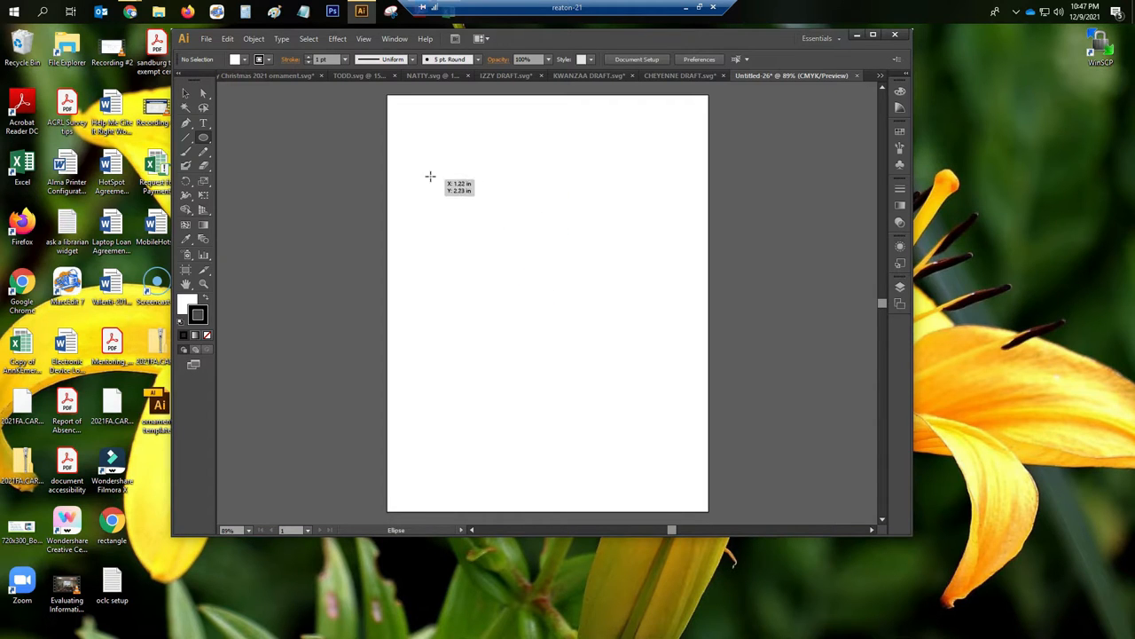
Draw a perfect circle about 4.4 inches wide near the top of the page.
left_click_drag(430, 177, 575, 281)
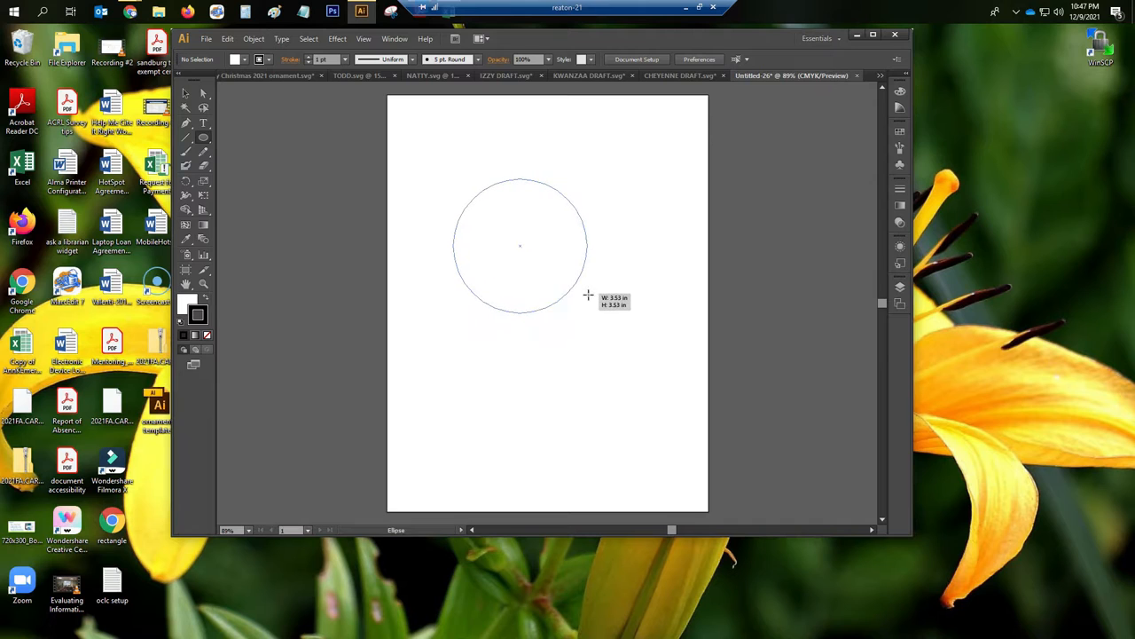
left_click_drag(587, 295, 621, 321)
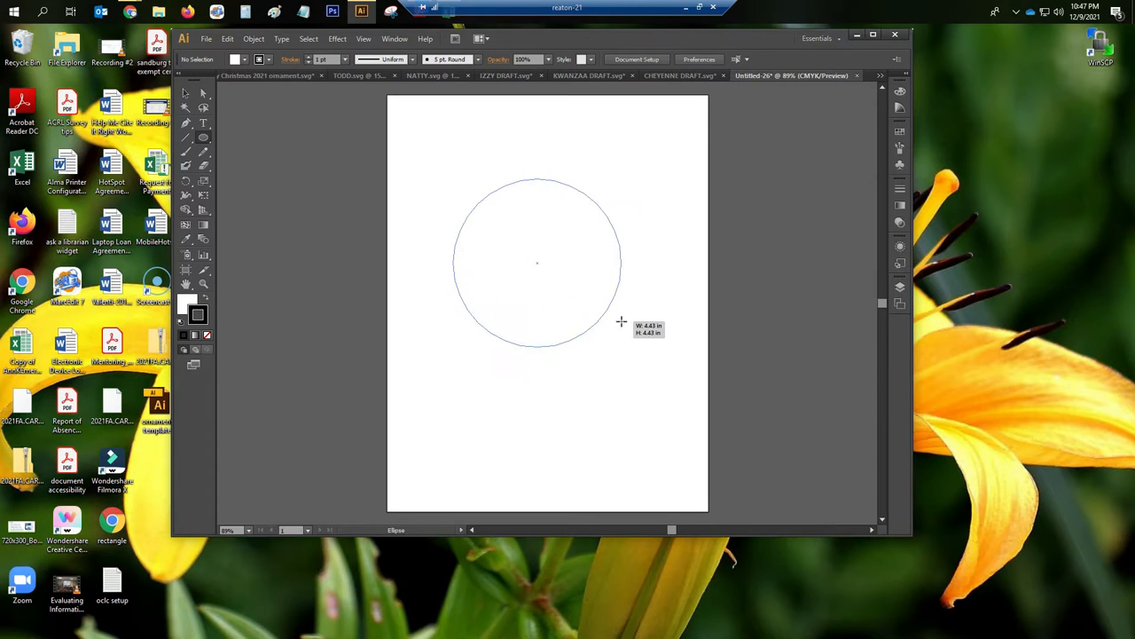
left_click_drag(621, 321, 607, 312)
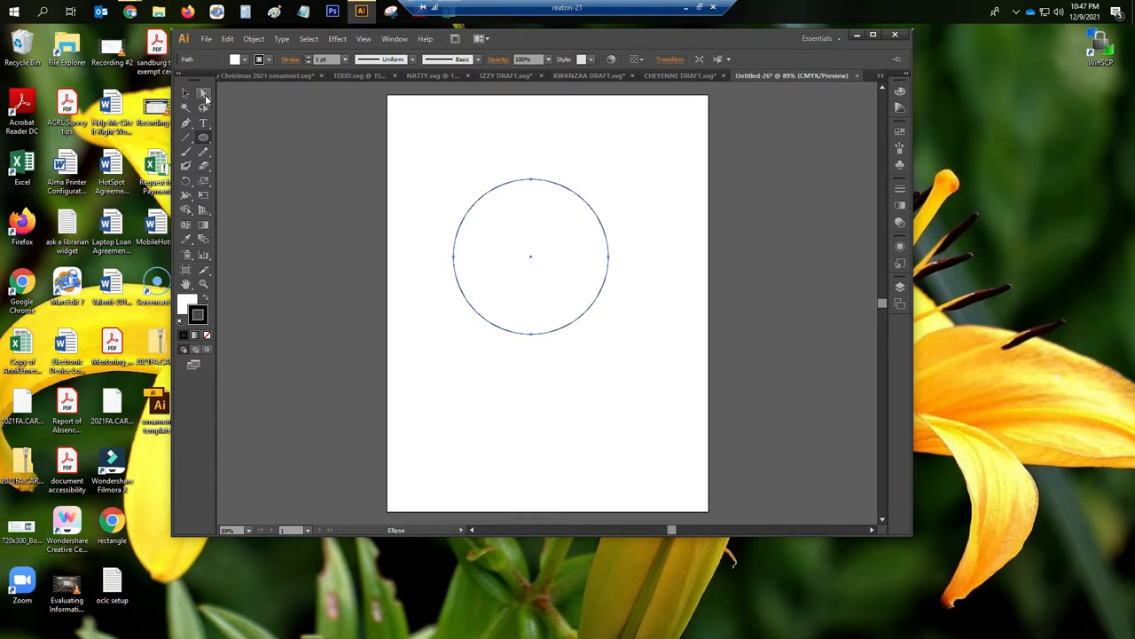
left_click(203, 93)
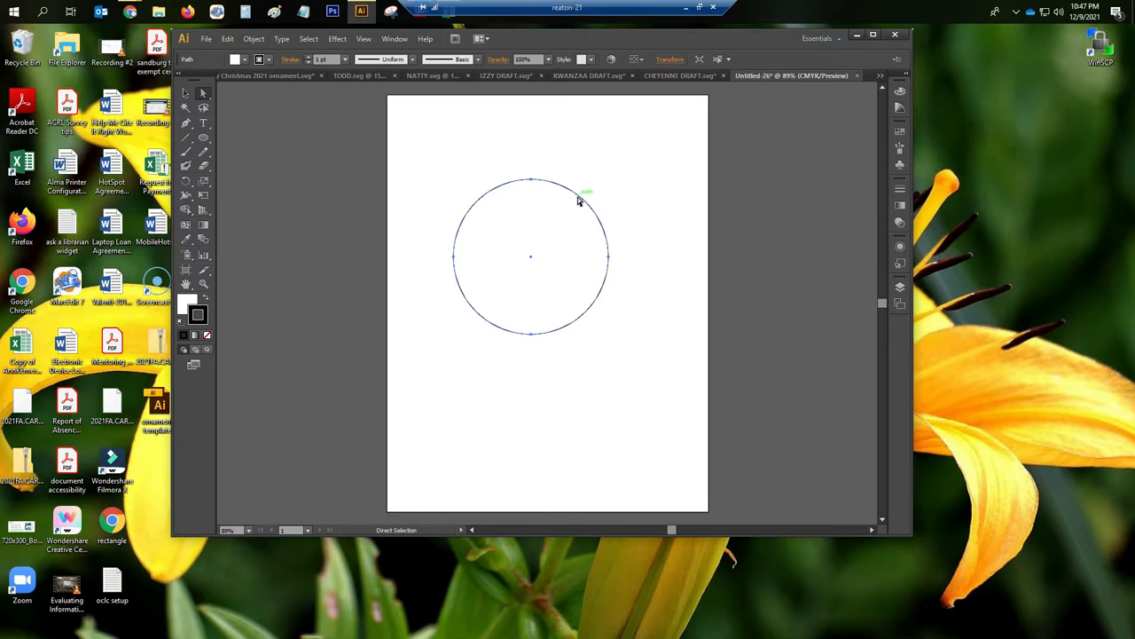
mouse_move(561, 338)
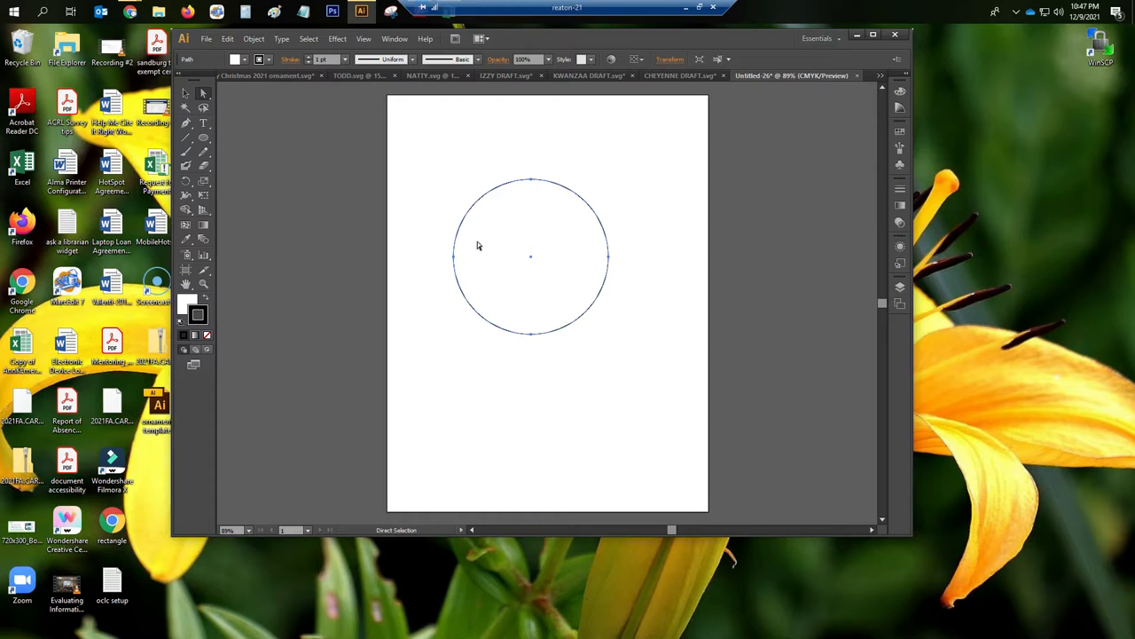
mouse_move(257, 134)
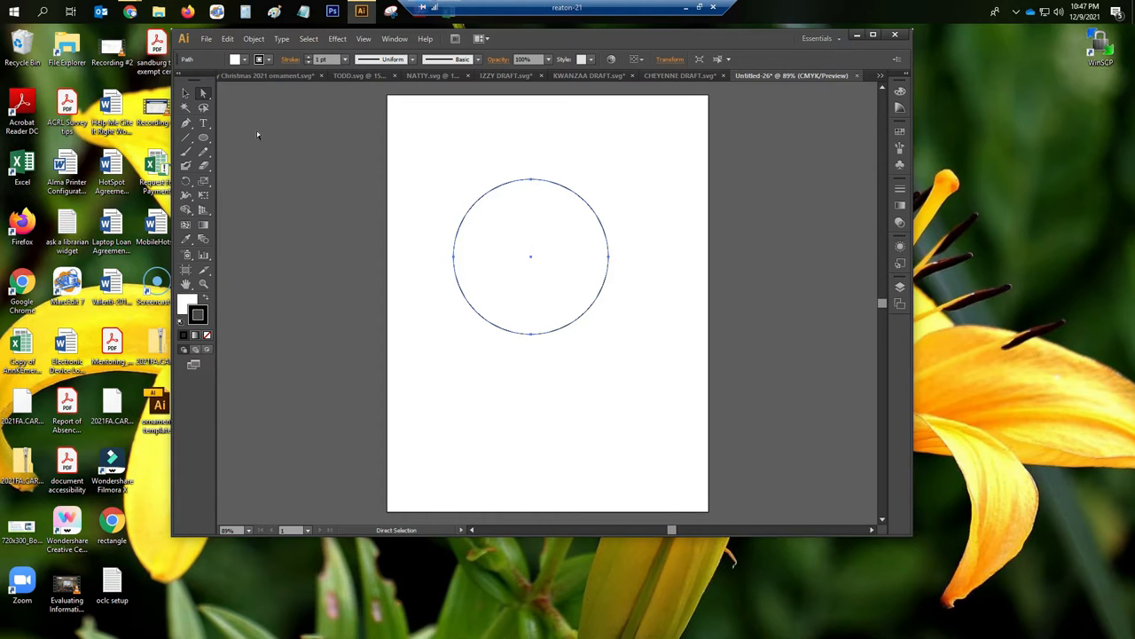
left_click(423, 191)
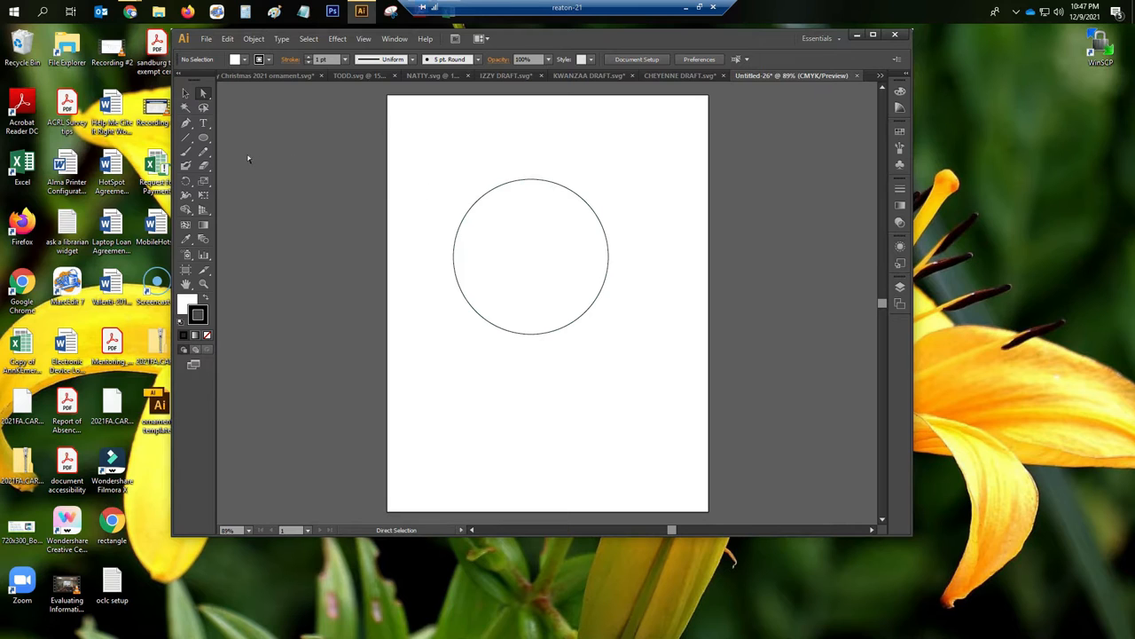
mouse_move(204, 139)
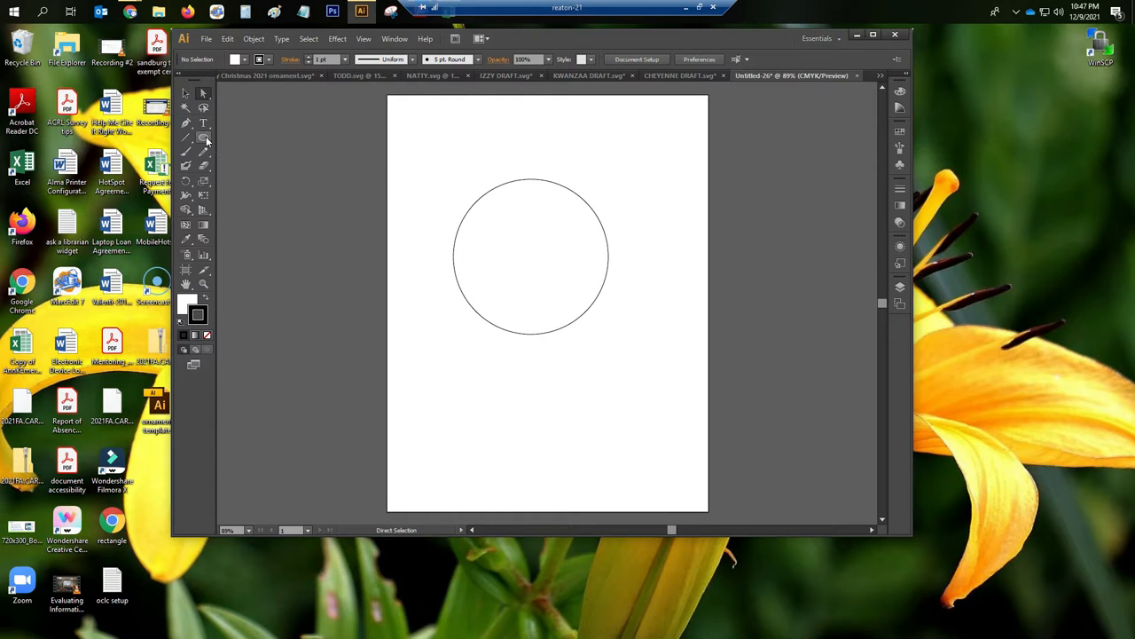
left_click(203, 138)
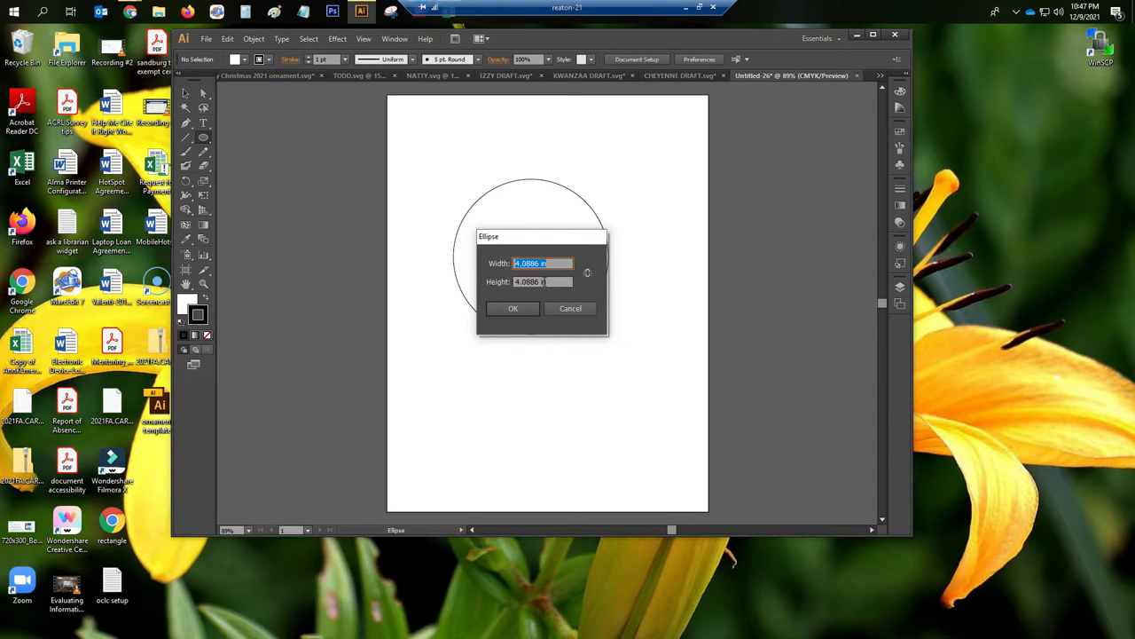
left_click(512, 308)
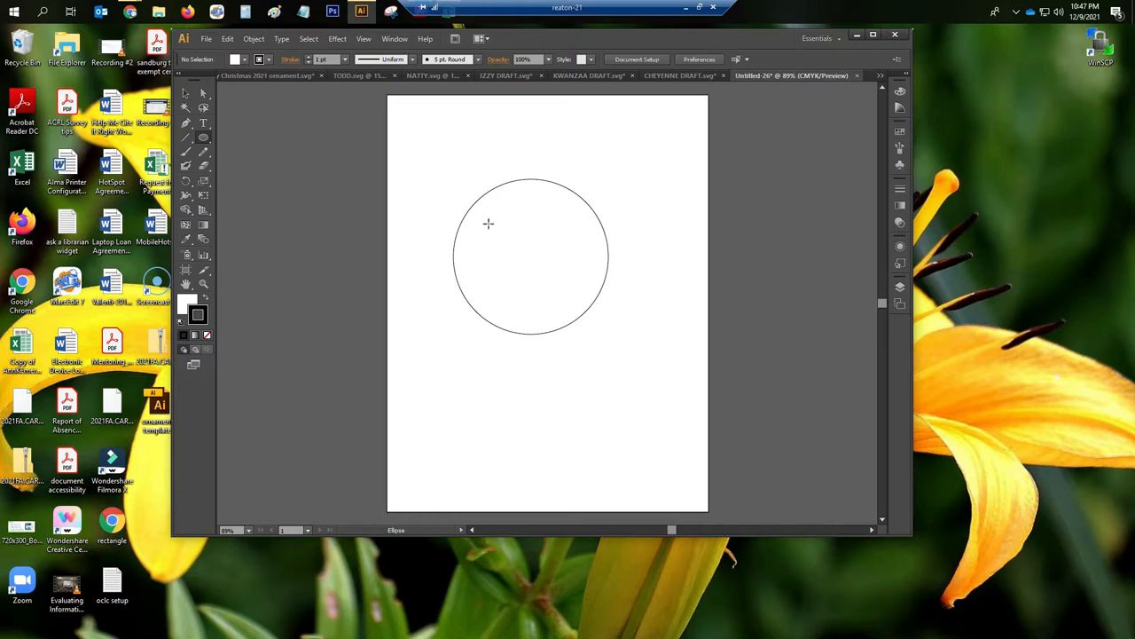
mouse_move(501, 232)
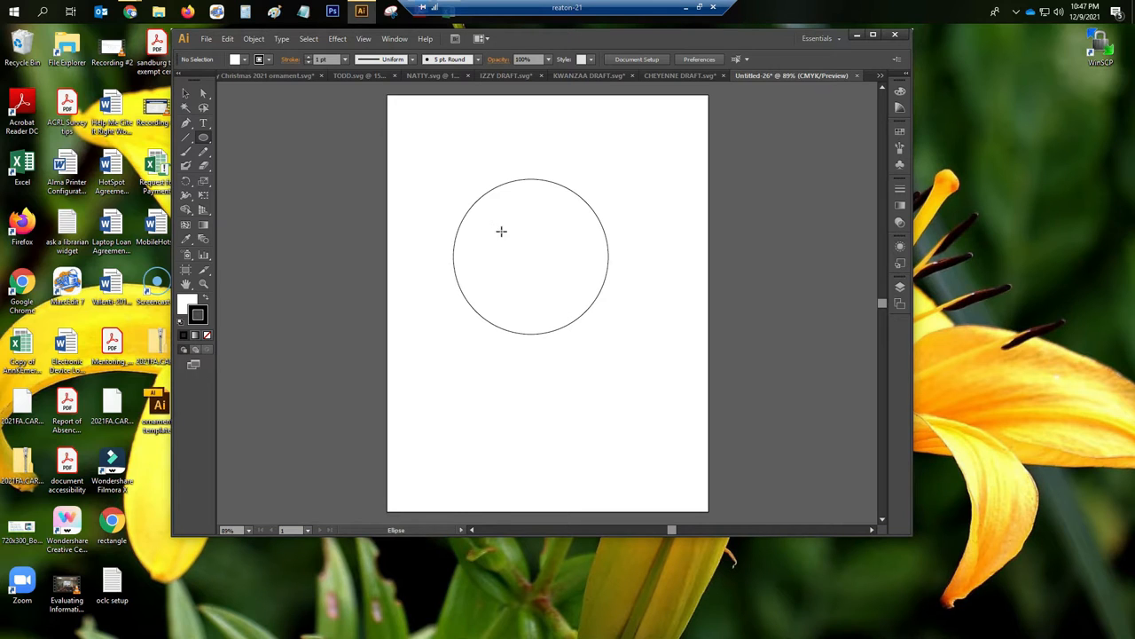
mouse_move(494, 223)
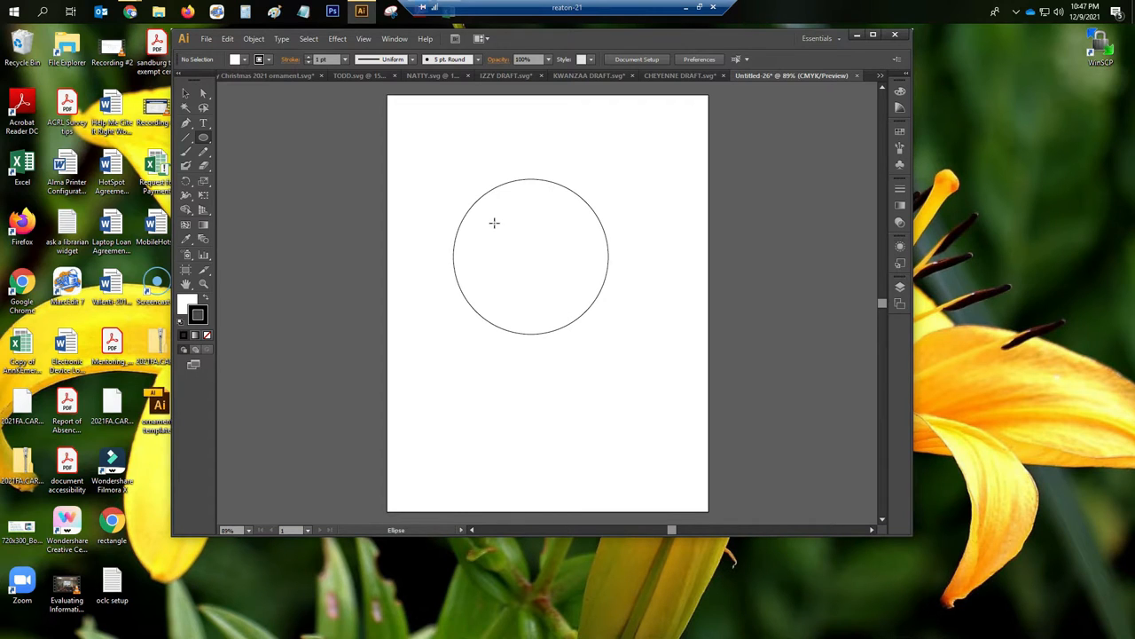
Draw a smaller concentric circle inside the first and adjust its size to form a ring.
left_click_drag(537, 262, 578, 309)
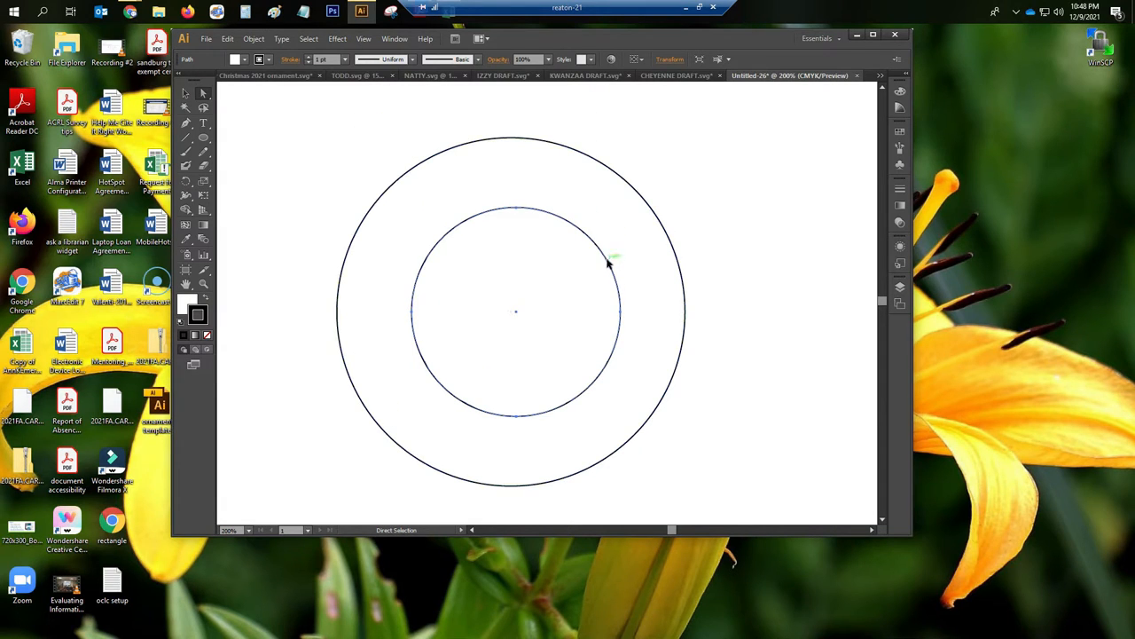
left_click_drag(621, 257, 599, 262)
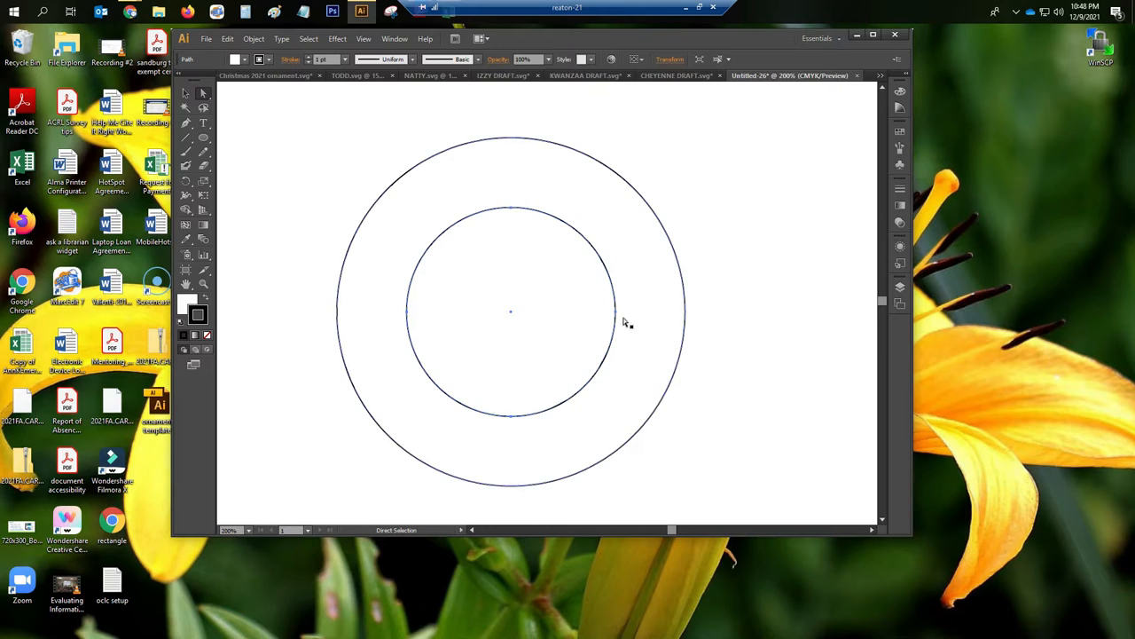
left_click(761, 310)
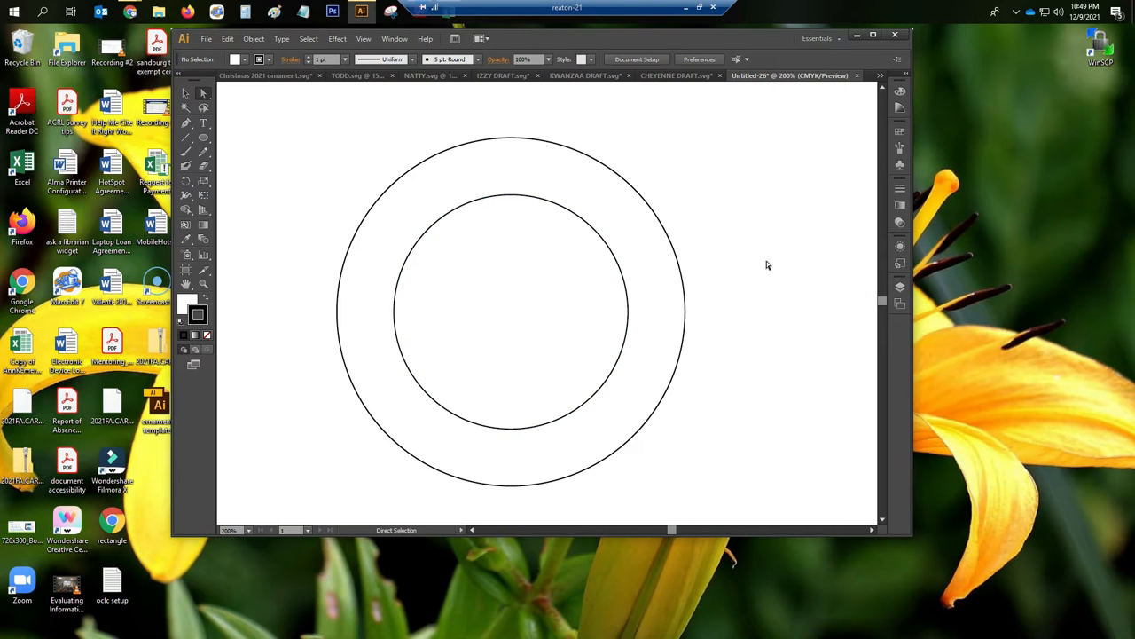
mouse_move(350, 184)
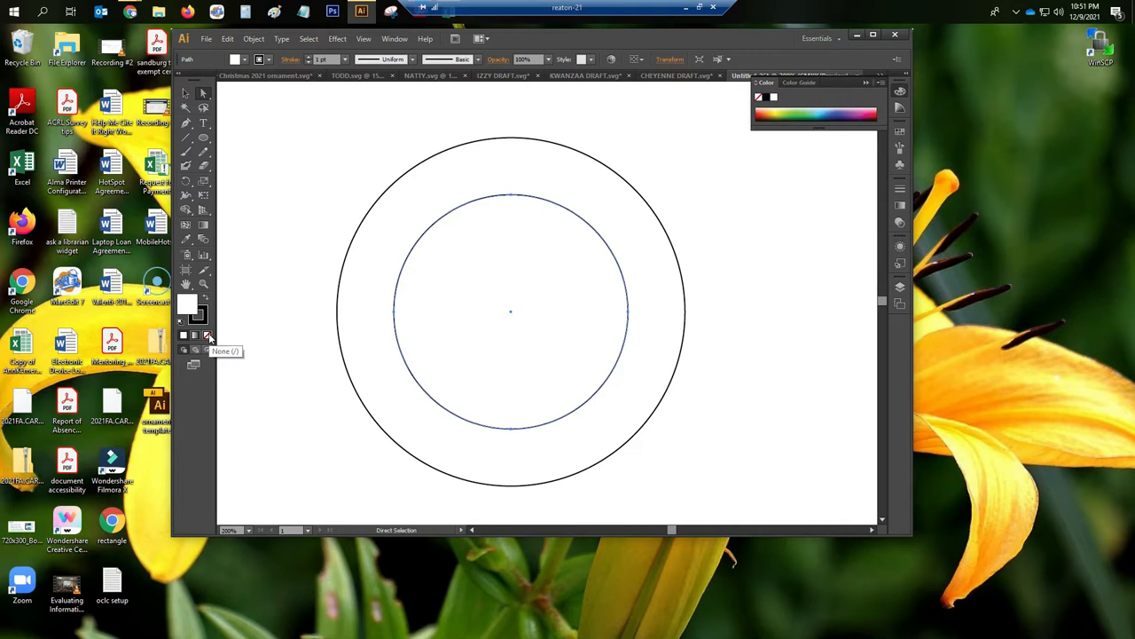
Remove the fill from the ring's circles, leaving black stroke outlines, and deselect.
left_click(212, 335)
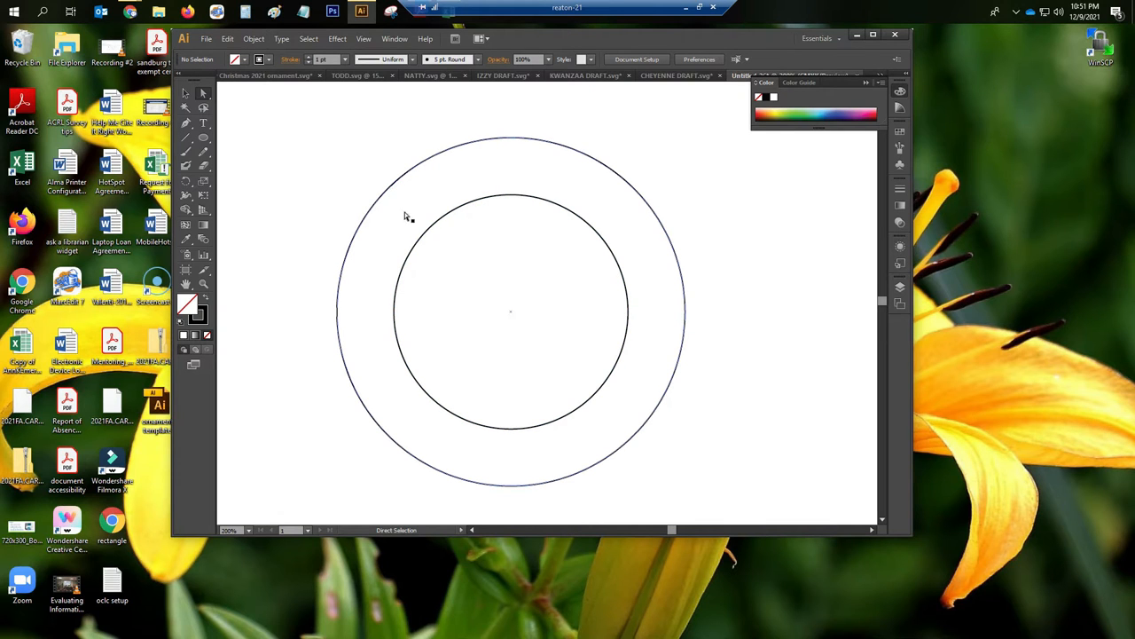
left_click(435, 229)
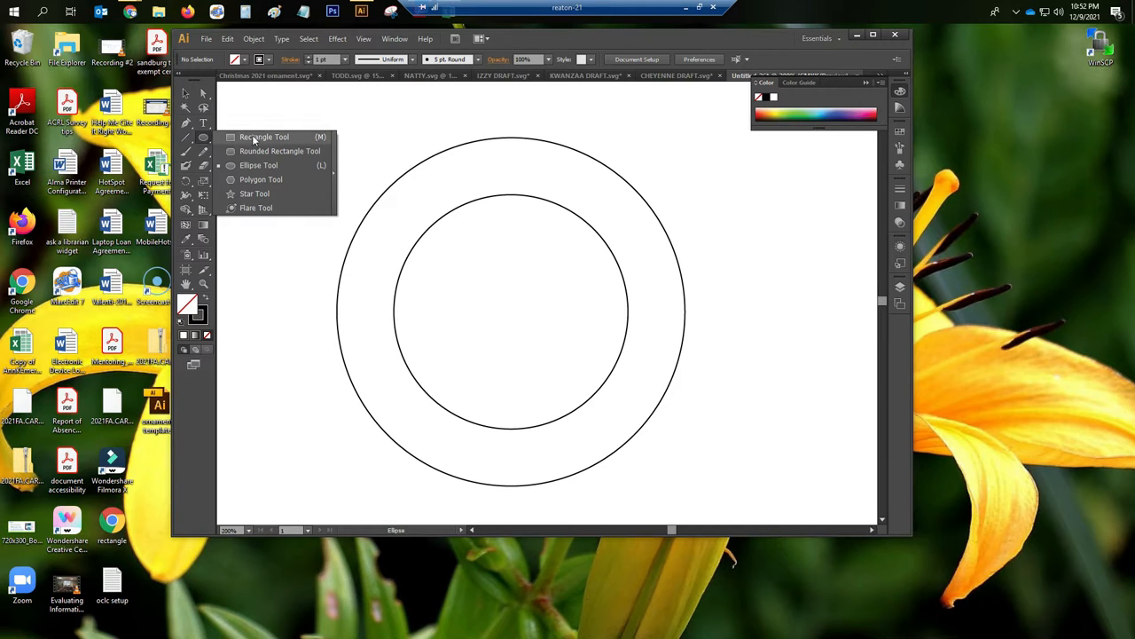
Scale a copy of the inner circle to 3.125 in between the rings and remove its stroke.
left_click(258, 165)
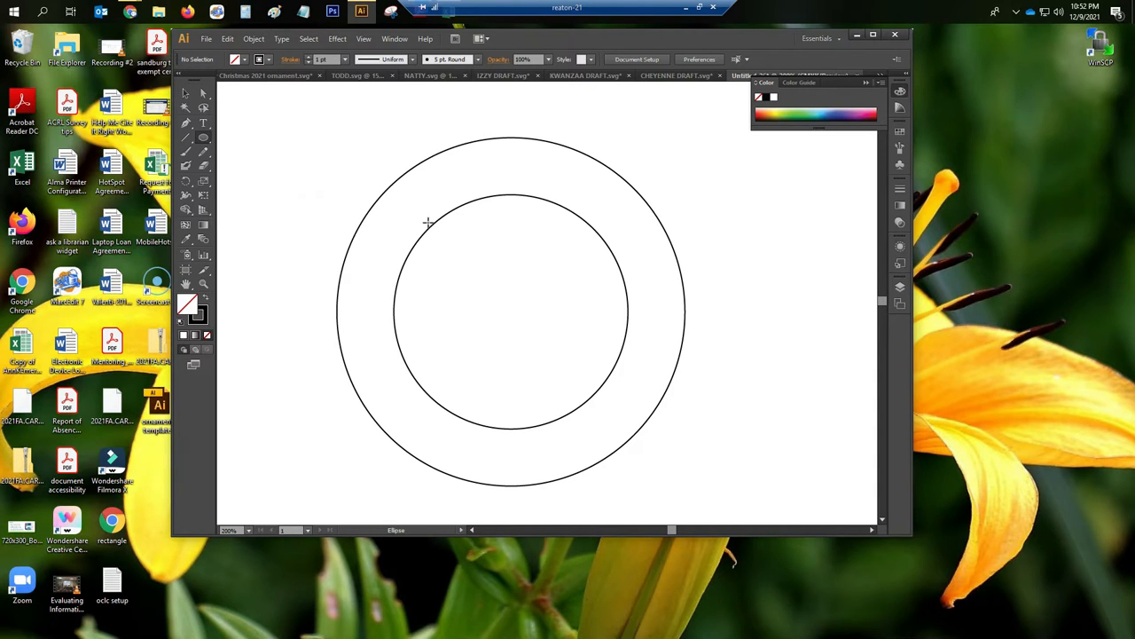
mouse_move(419, 231)
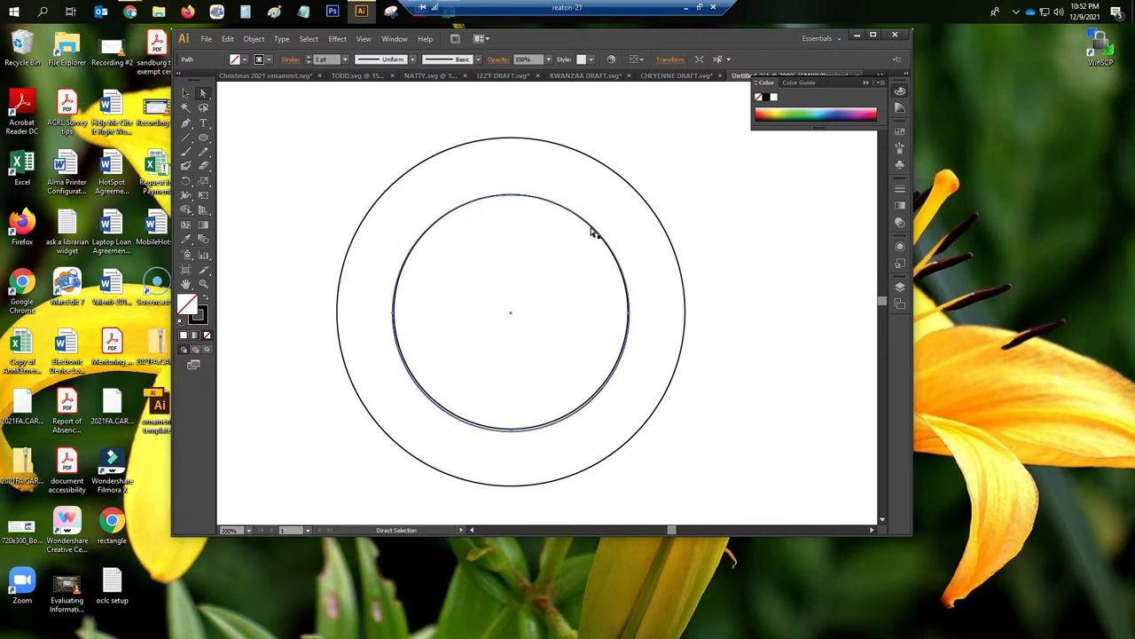
left_click_drag(510, 200, 586, 231)
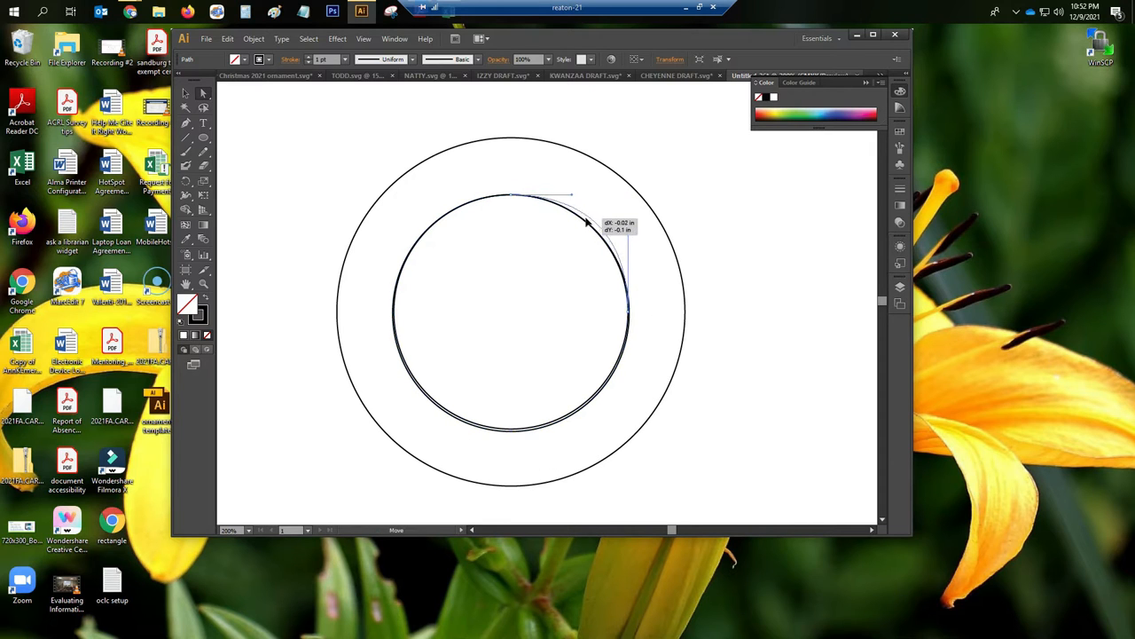
left_click_drag(585, 222, 572, 193)
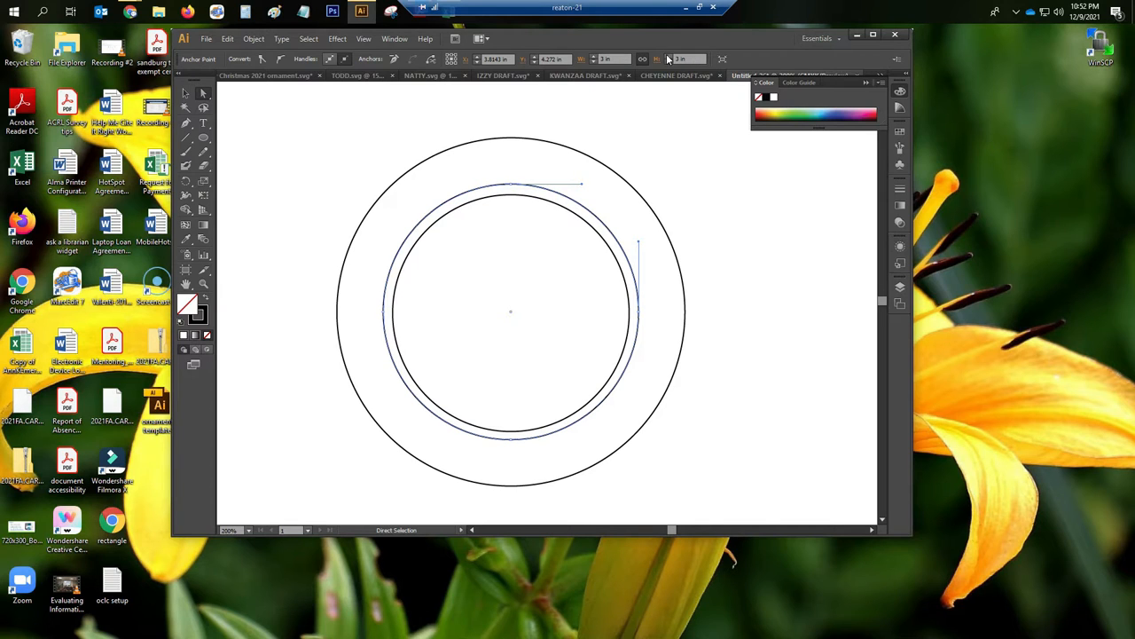
mouse_move(680, 72)
type("3.125")
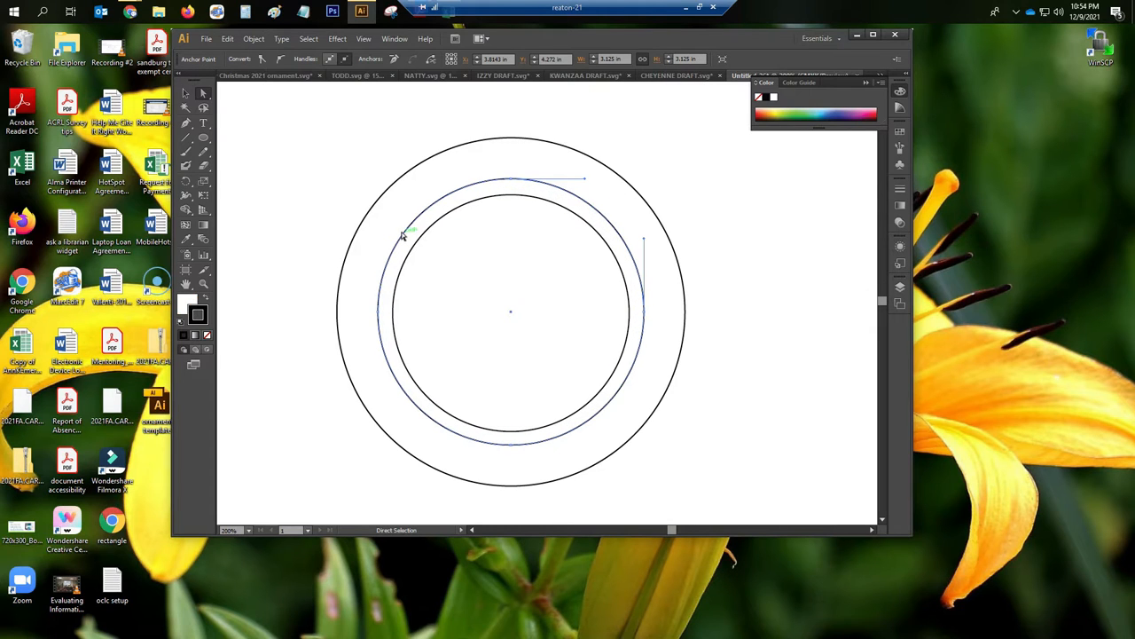
left_click(206, 336)
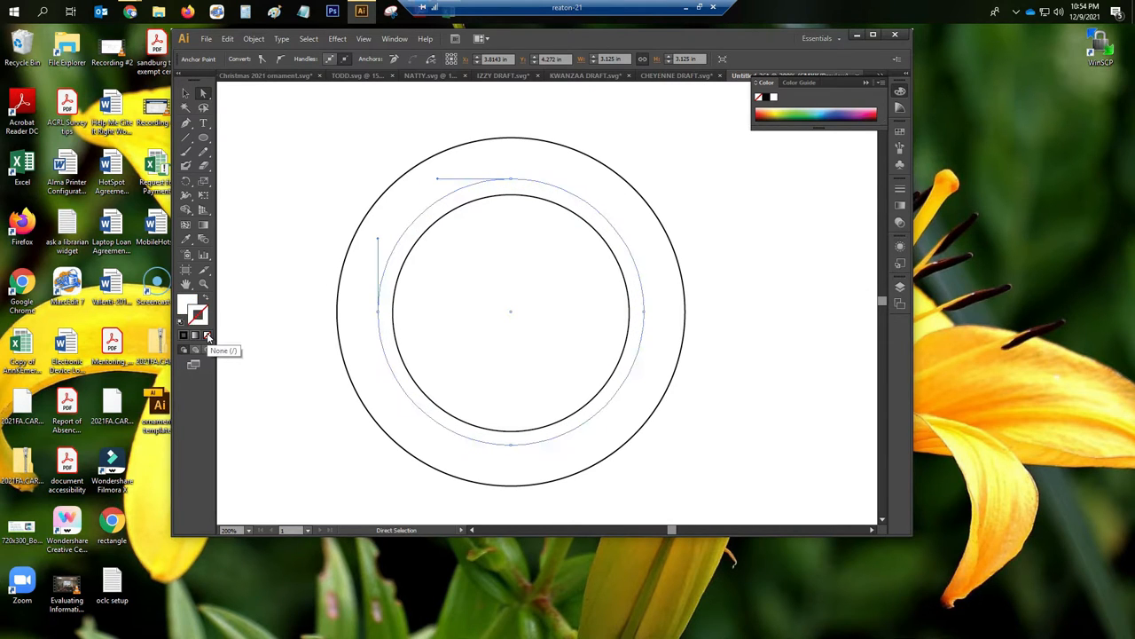
mouse_move(195, 311)
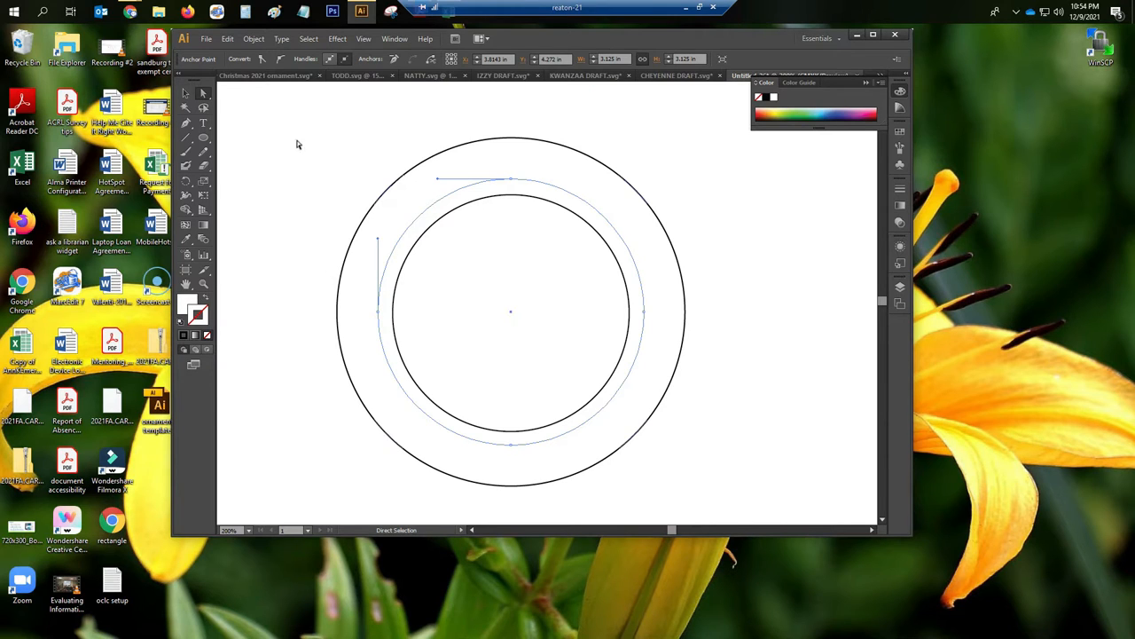
left_click(203, 124)
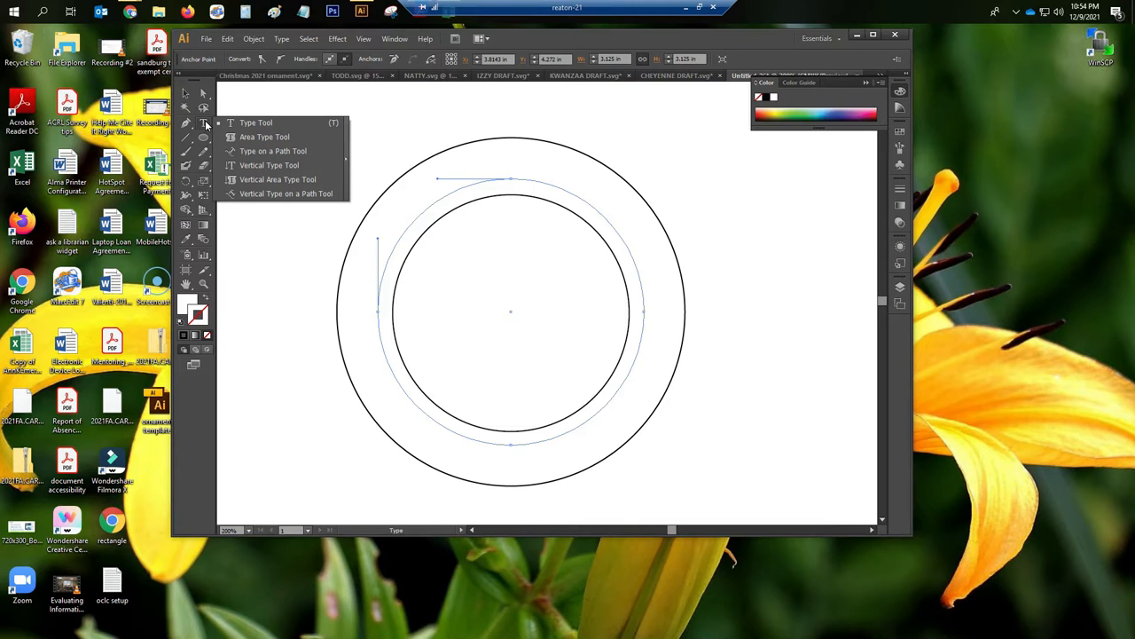
mouse_move(279, 165)
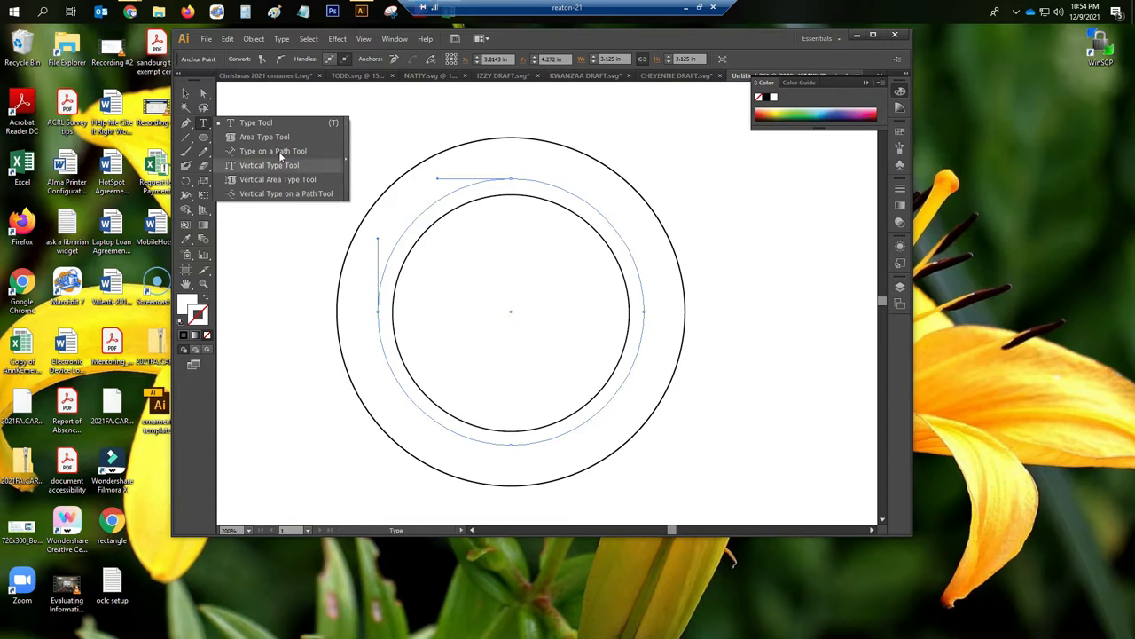
mouse_move(264, 137)
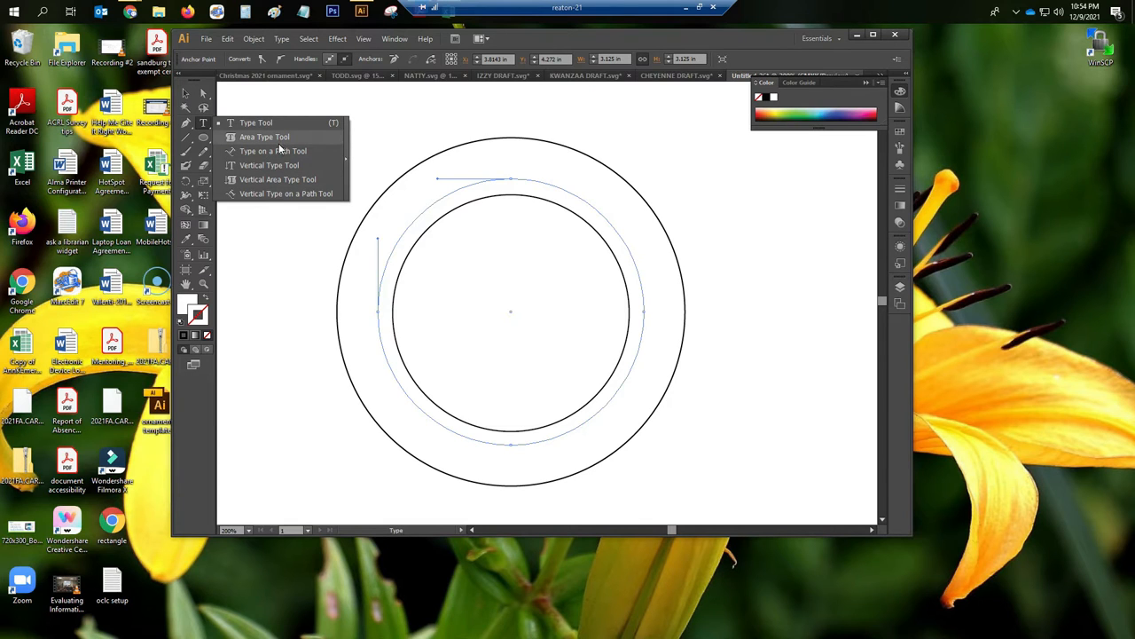
With Type on a Path on the middle circle, set 34 pt and type MERRY CHRISTMAS.
left_click(272, 150)
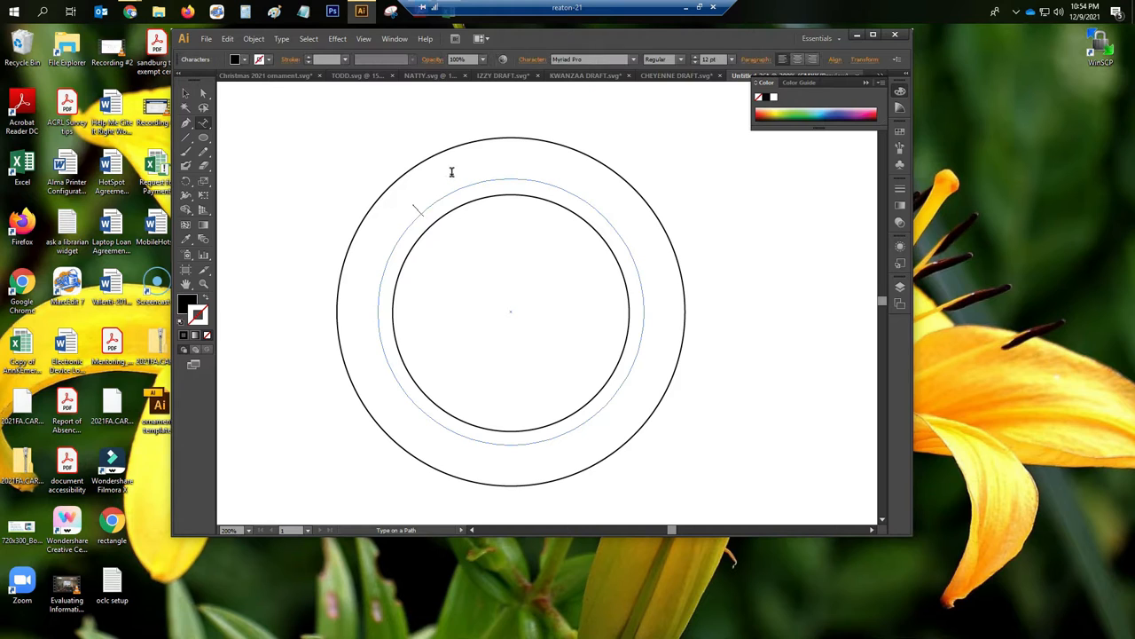
type("ljfdlkjfld")
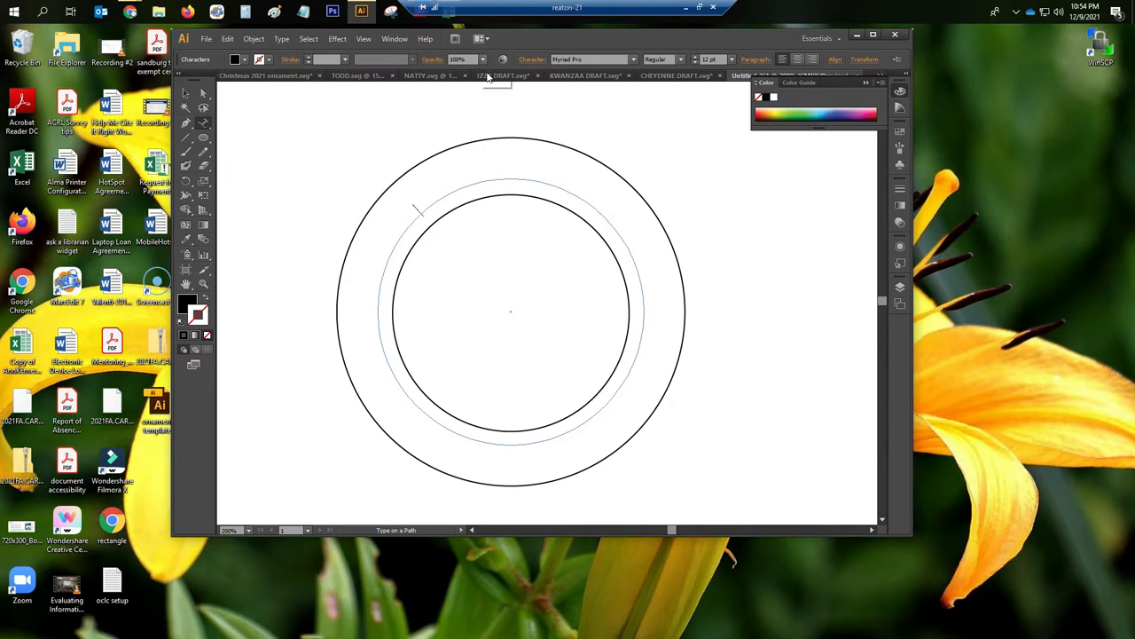
left_click(720, 59)
type("36")
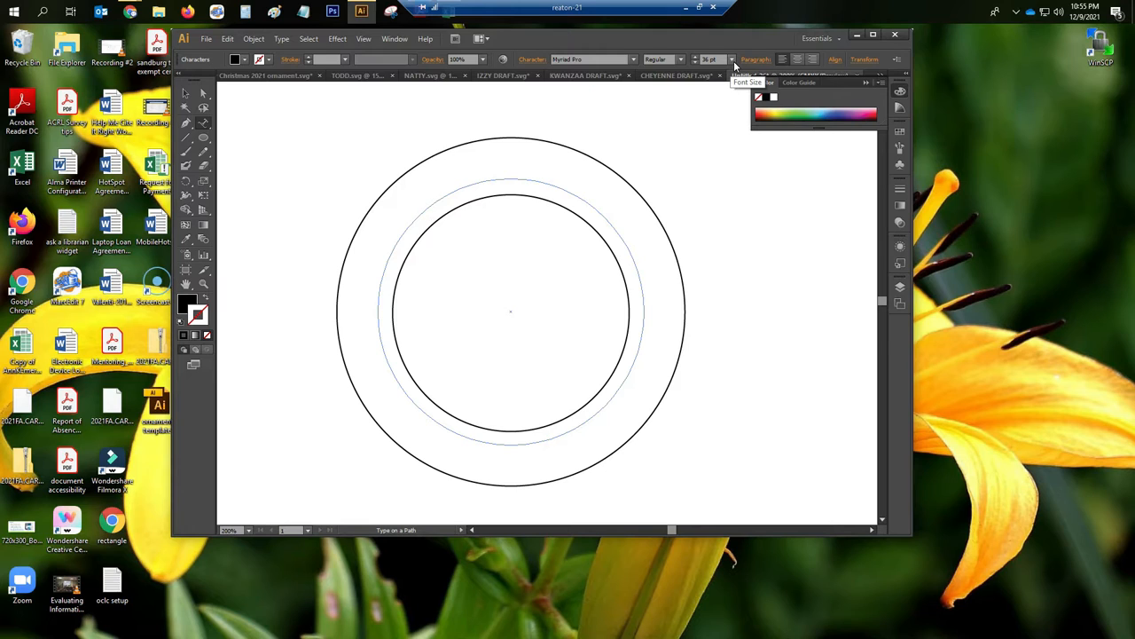
type("fgfgf")
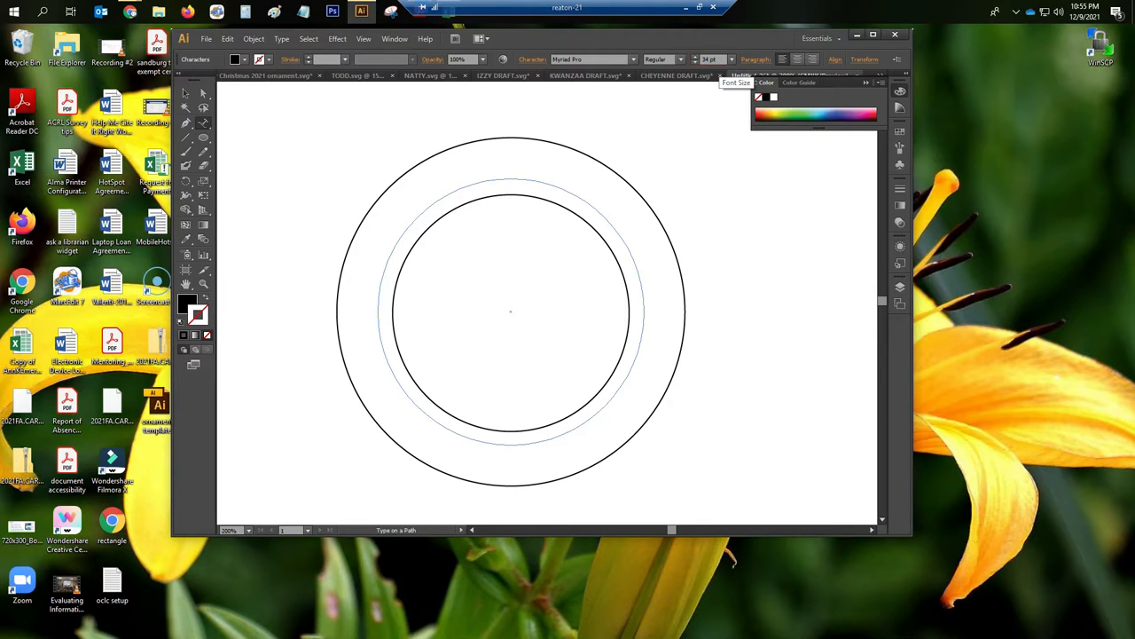
type("dfdf")
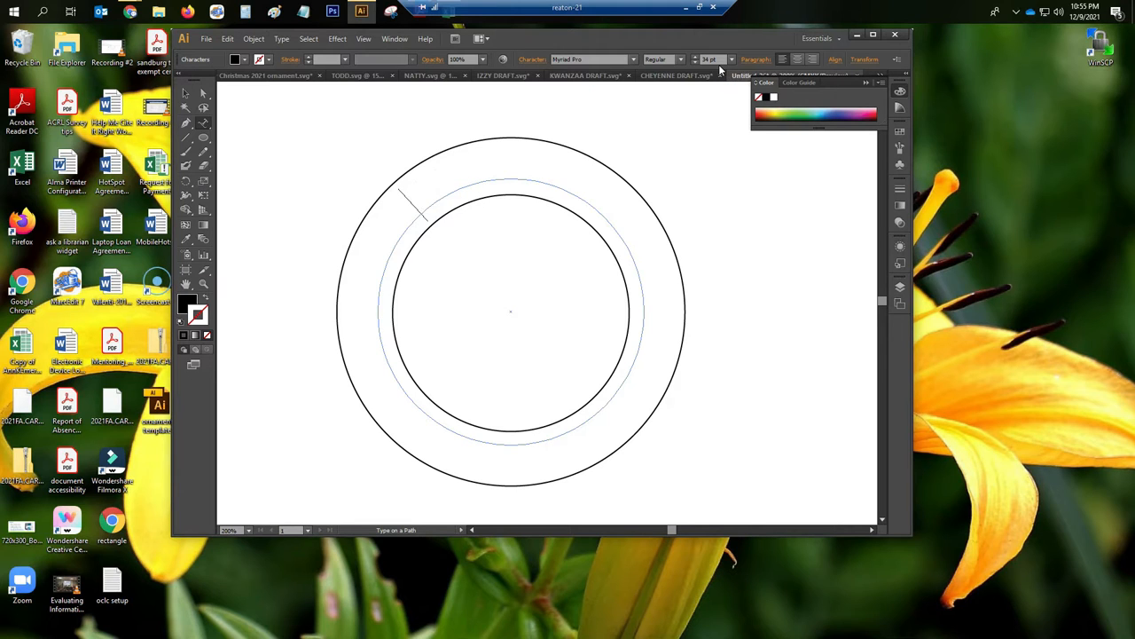
type("MERRY CH")
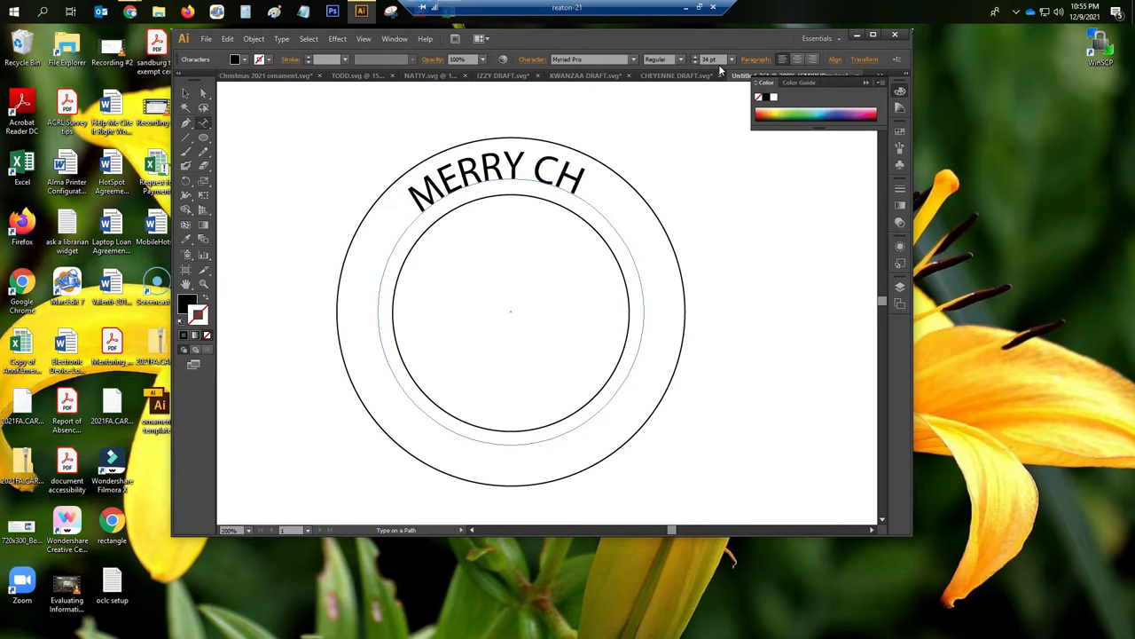
type("RISTMAS")
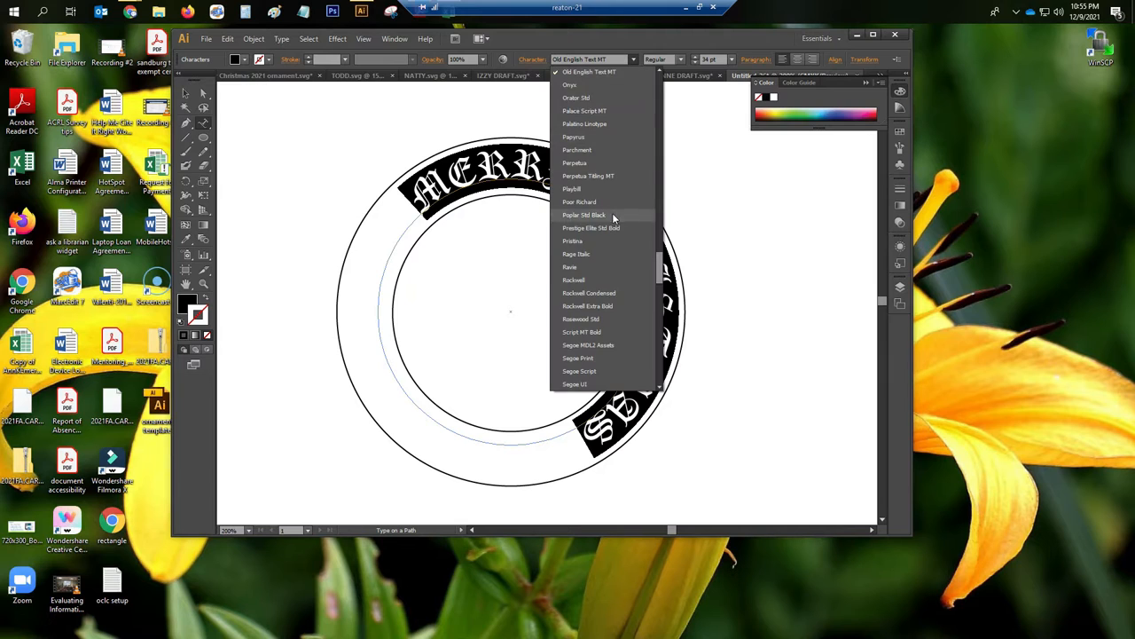
mouse_move(570, 267)
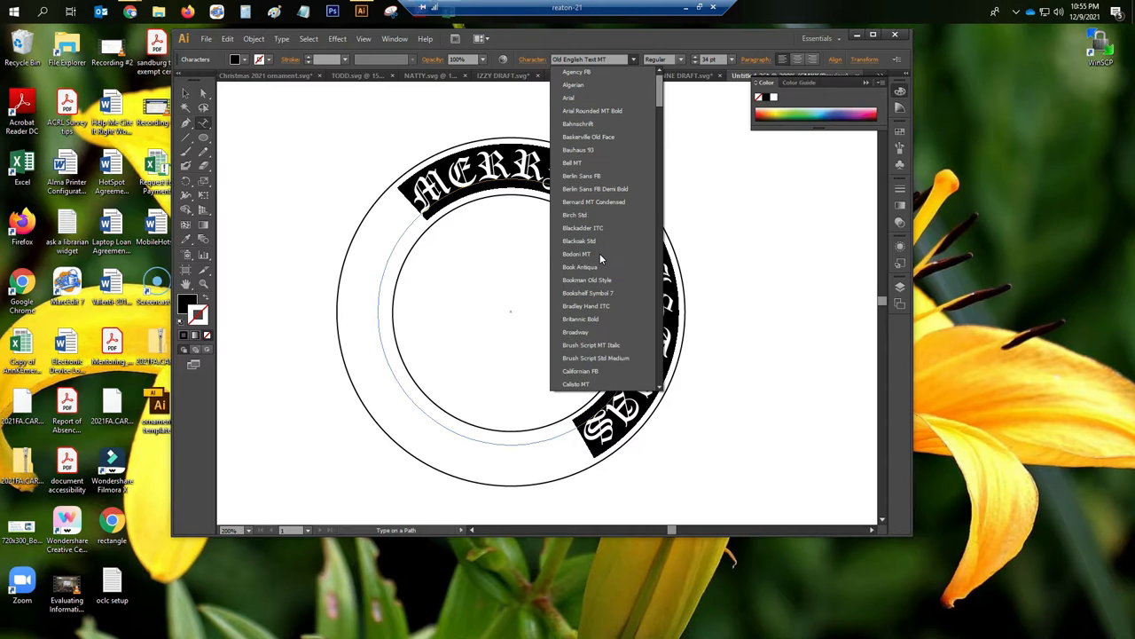
Restyle the MERRY CHRISTMAS lettering in Bookman Old Style at 34 pt.
scroll("down", 3)
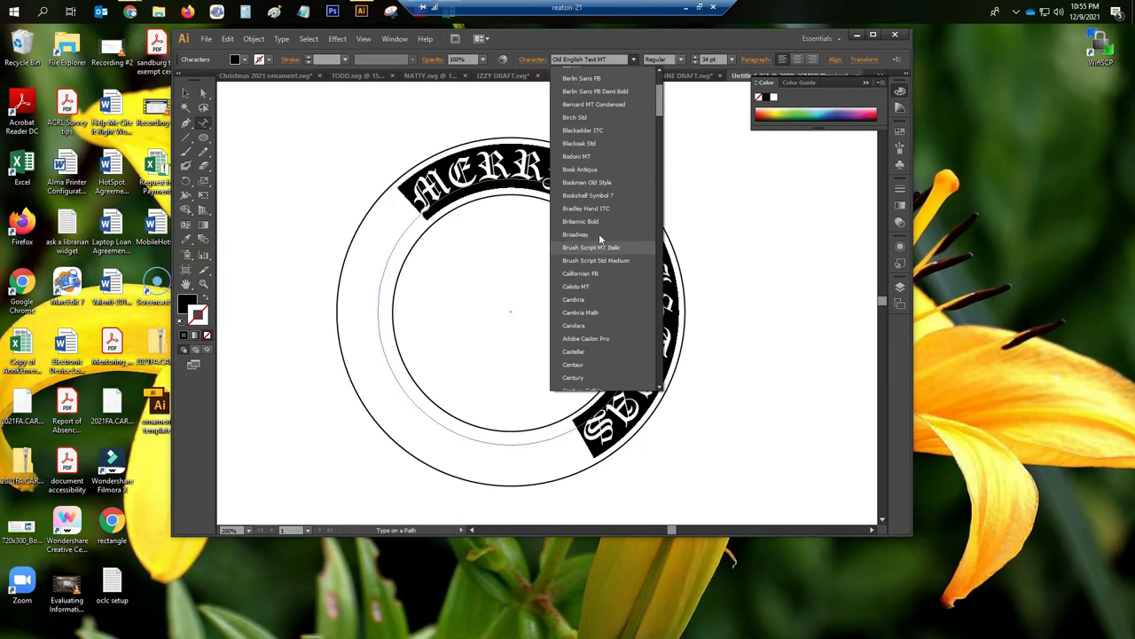
left_click(588, 182)
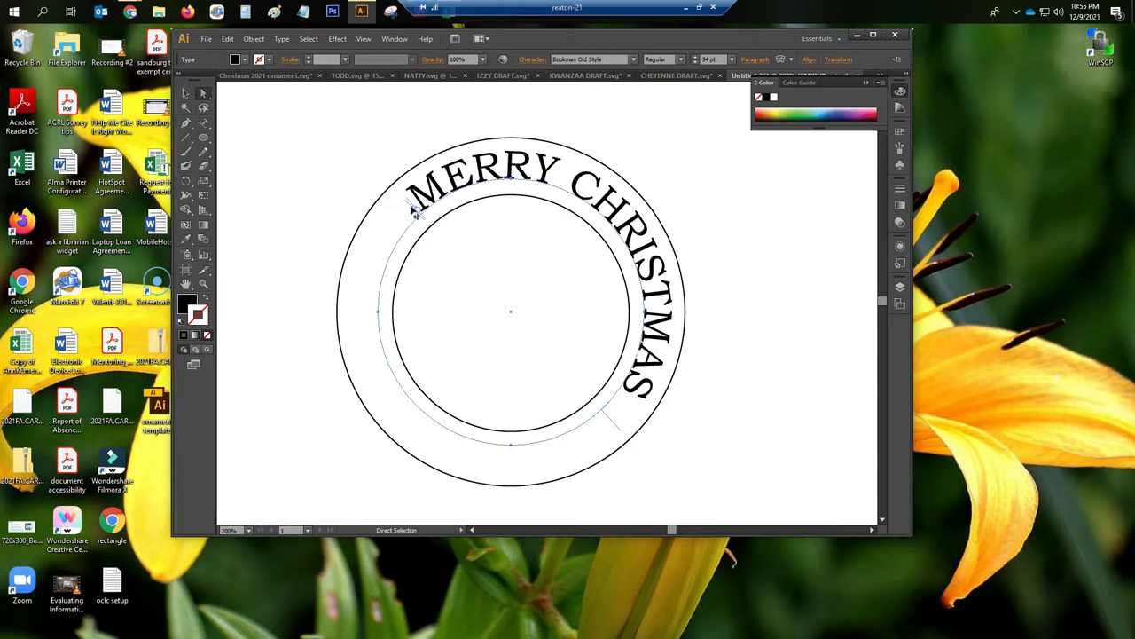
mouse_move(625, 423)
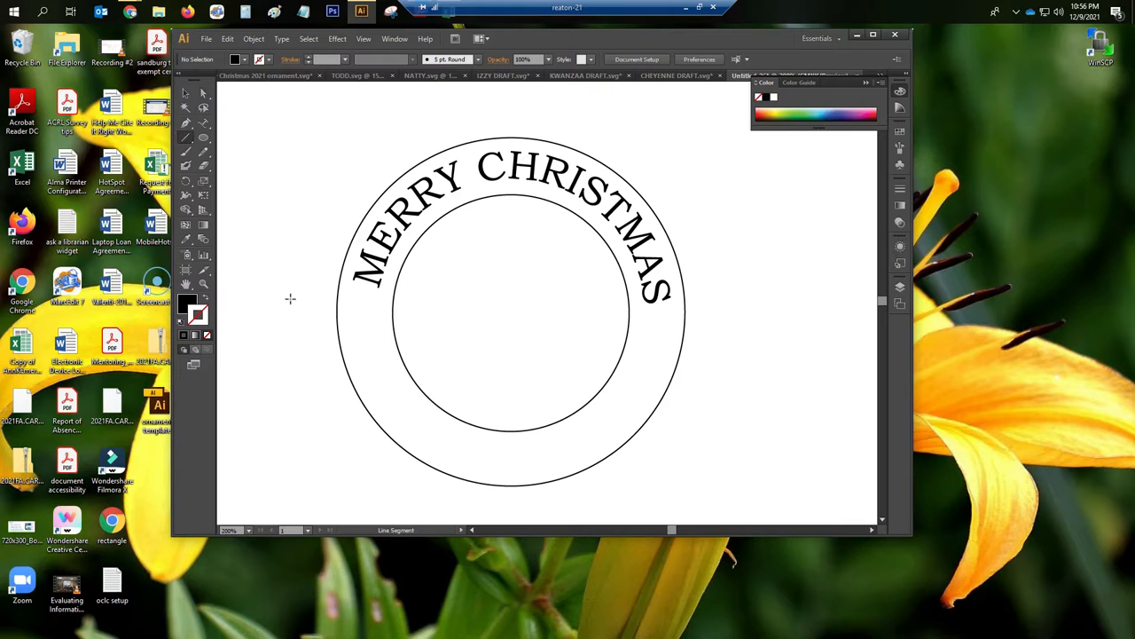
Draw a horizontal line through the ornament's centre across the whole ring.
left_click_drag(293, 291, 501, 317)
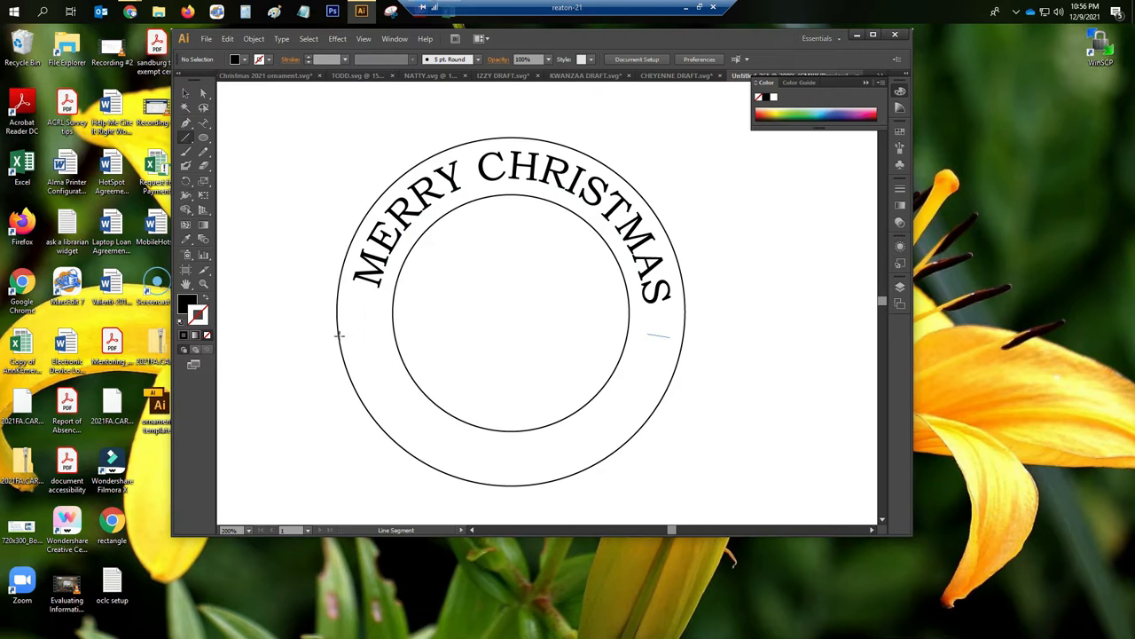
left_click_drag(341, 313, 510, 313)
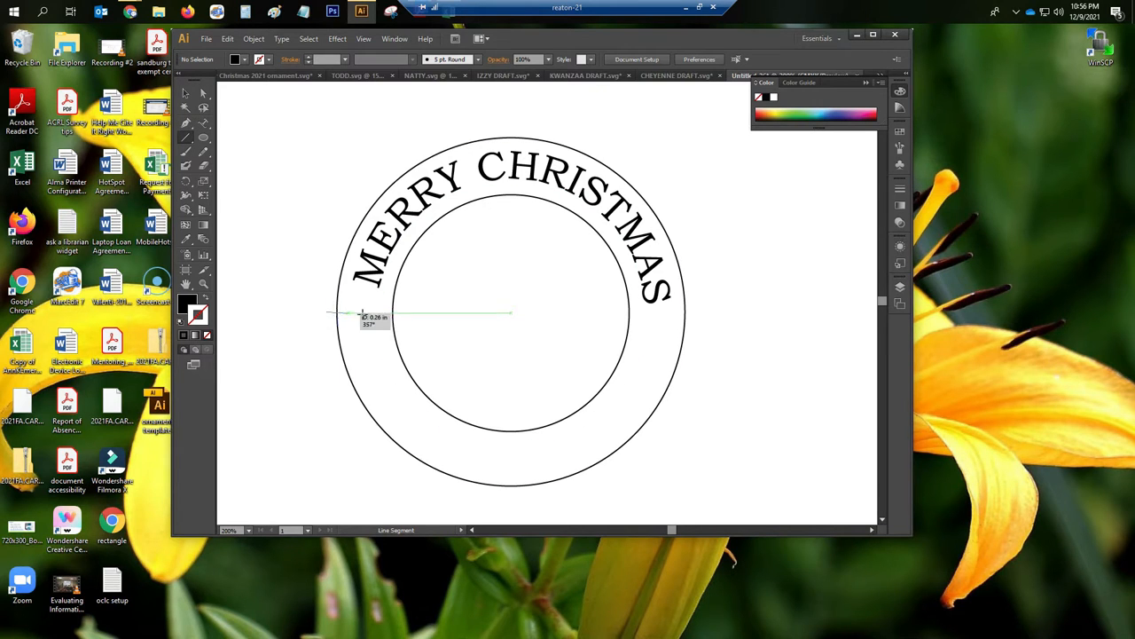
left_click_drag(362, 313, 714, 311)
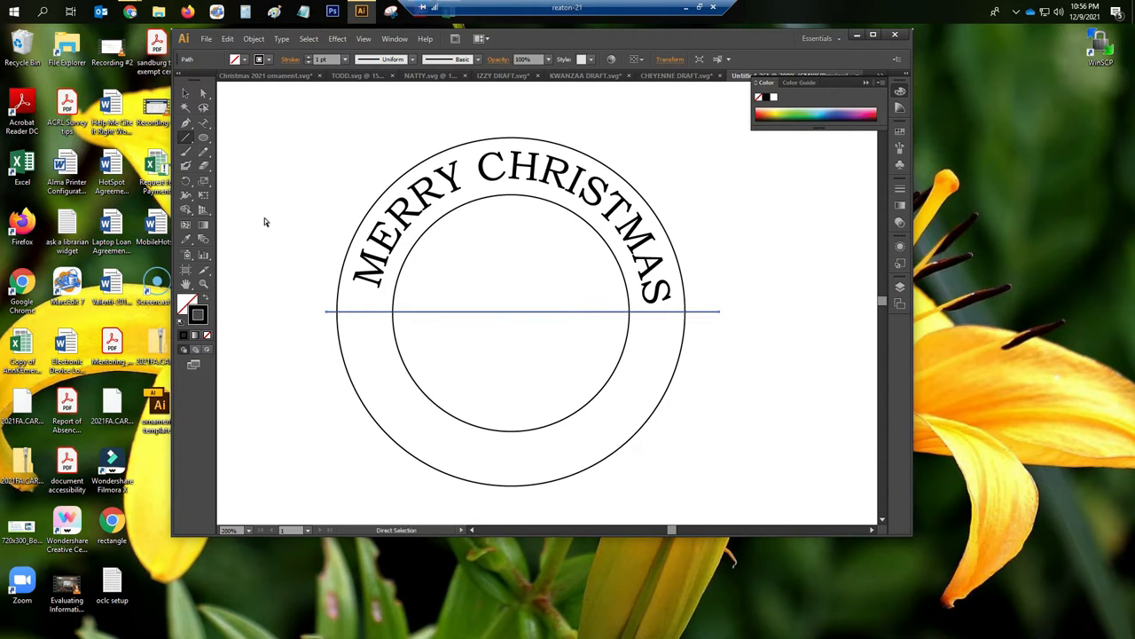
mouse_move(299, 197)
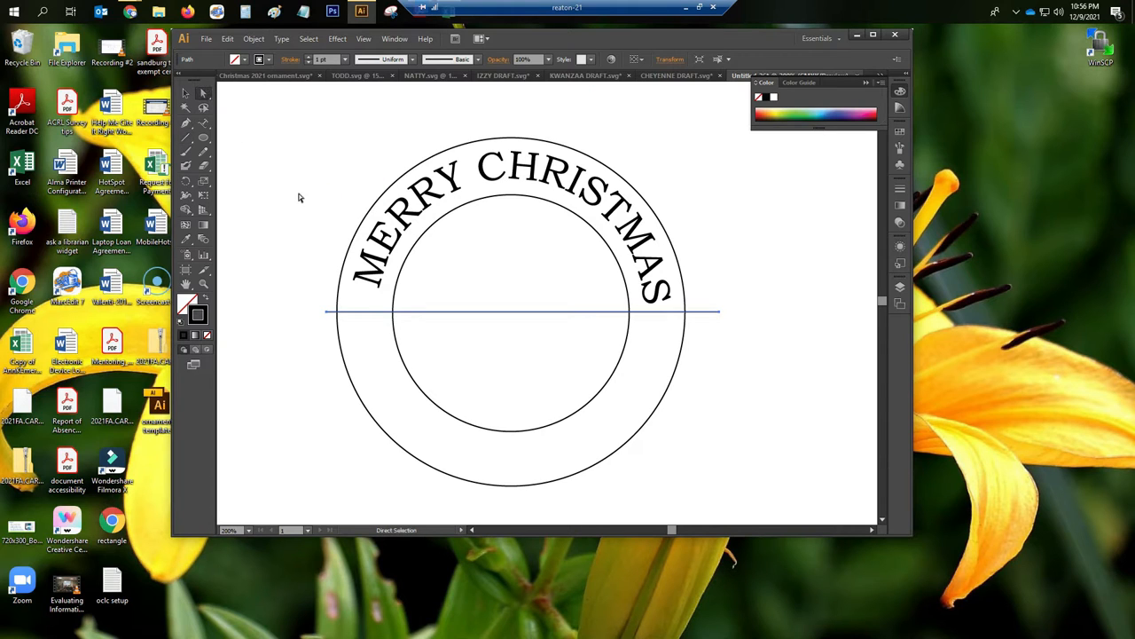
left_click(185, 140)
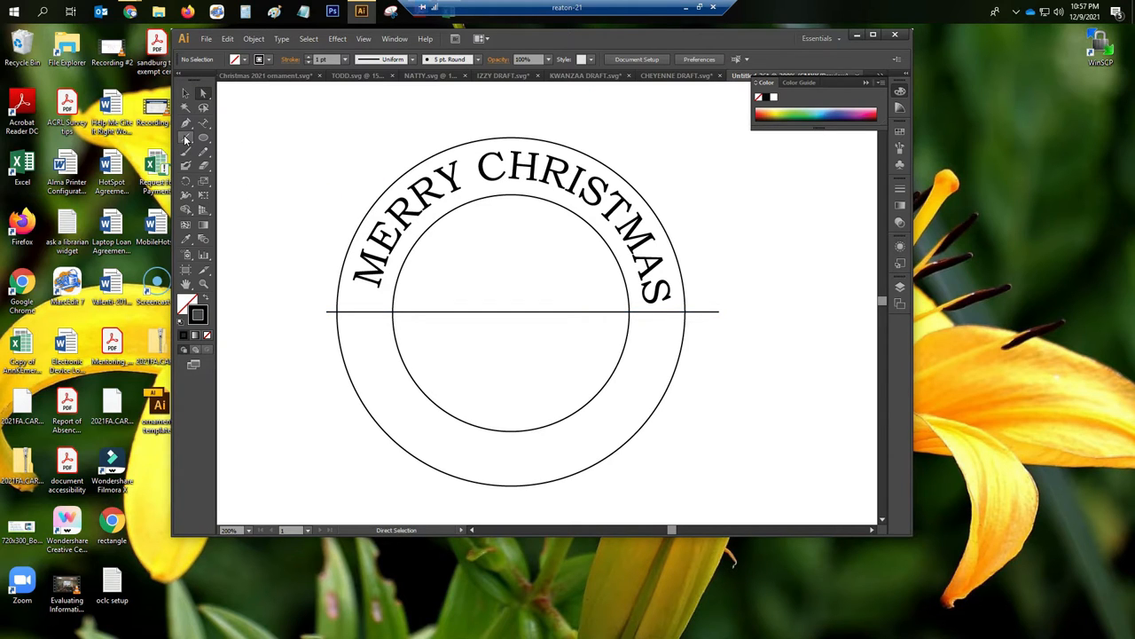
Draw a vertical line down through the centre, dividing the ring into quadrants.
left_click(185, 138)
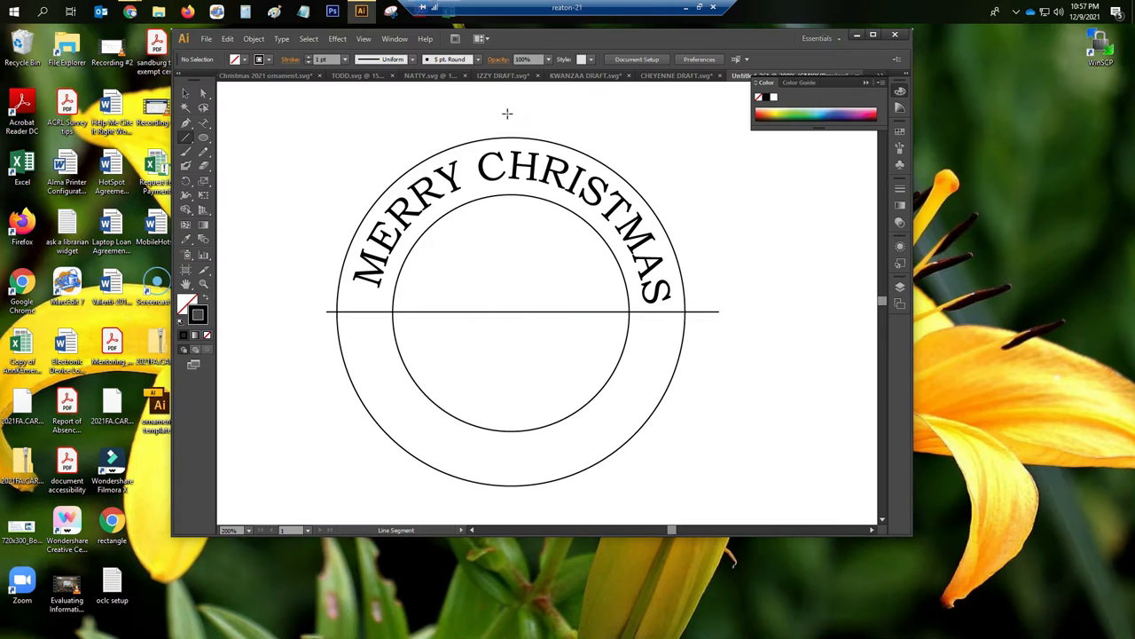
left_click_drag(512, 118, 512, 310)
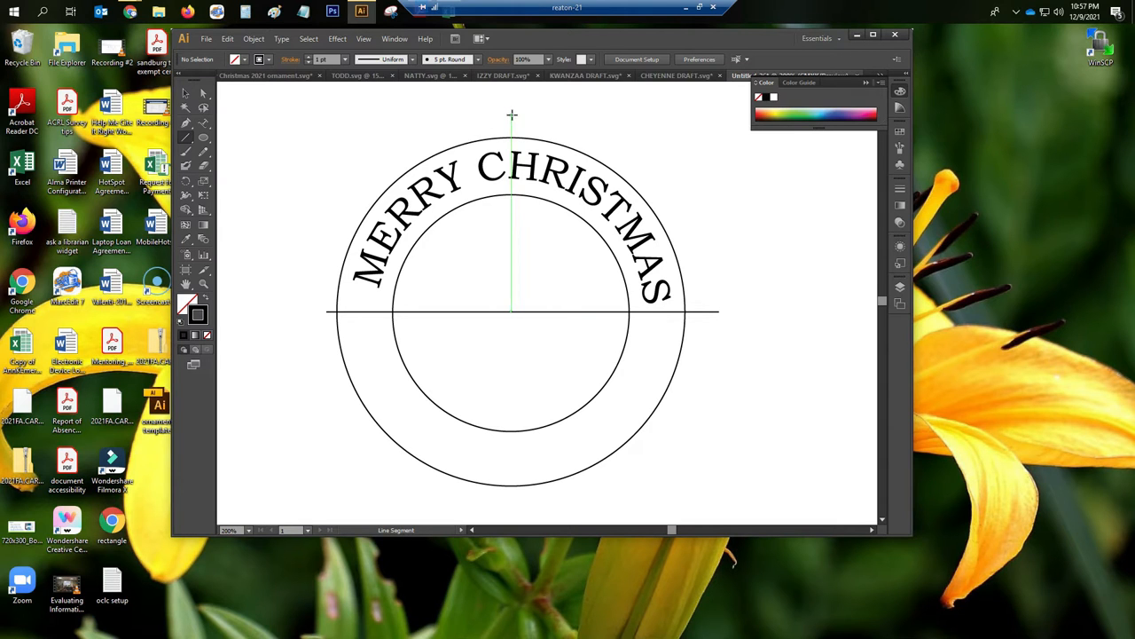
left_click_drag(512, 115, 508, 459)
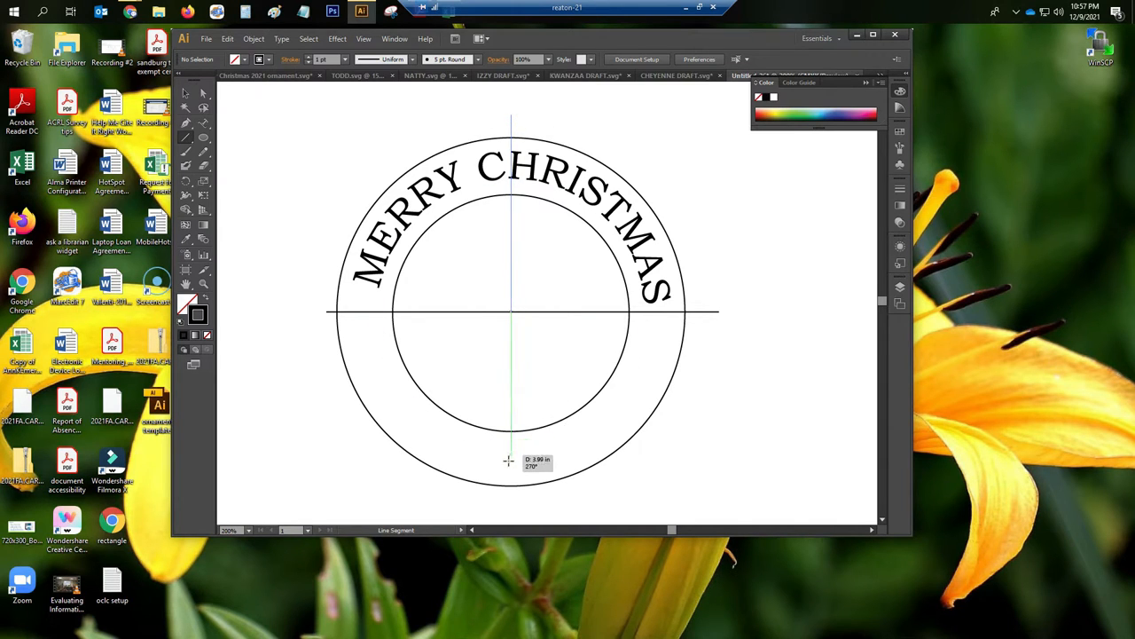
left_click_drag(510, 460, 512, 496)
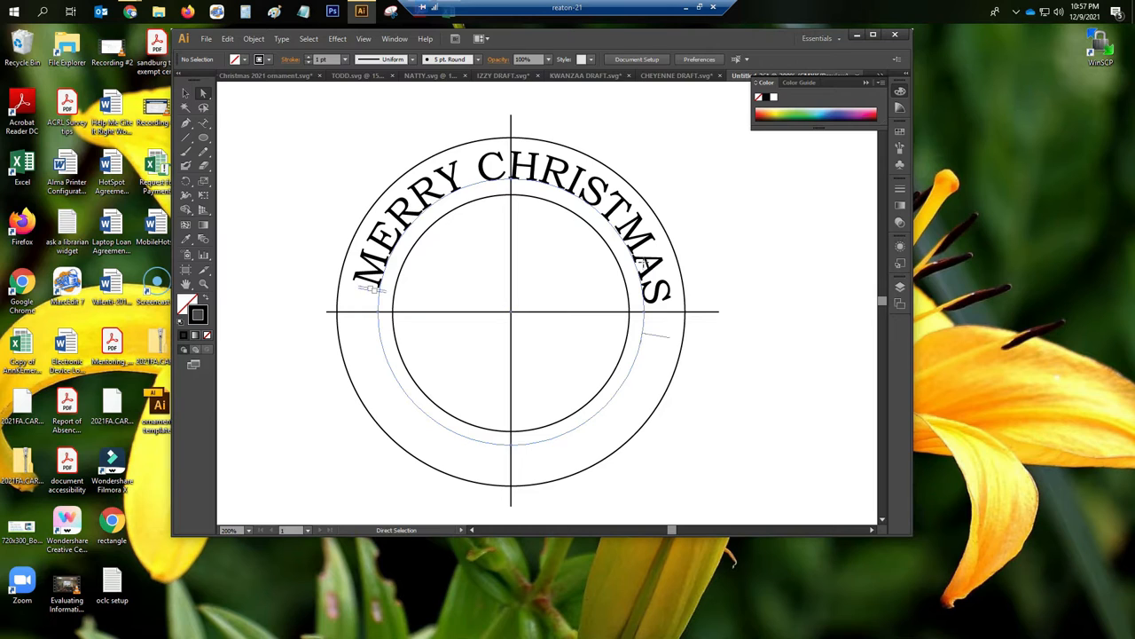
Centre the MERRY CHRISTMAS arc so both ends sit level at the horizontal line.
left_click(646, 337)
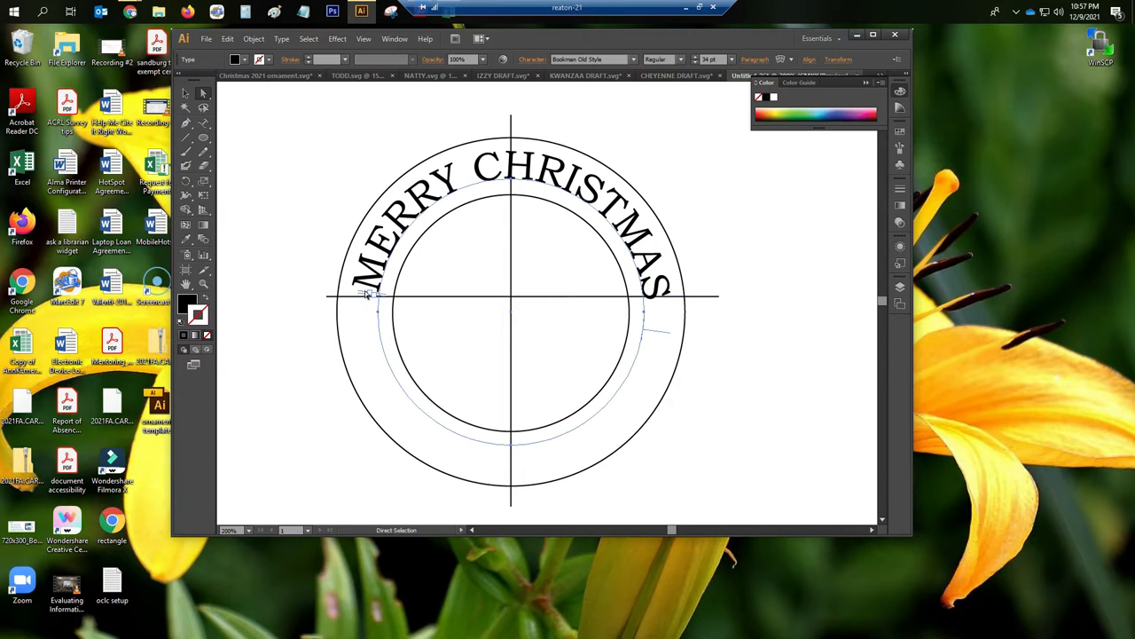
mouse_move(652, 333)
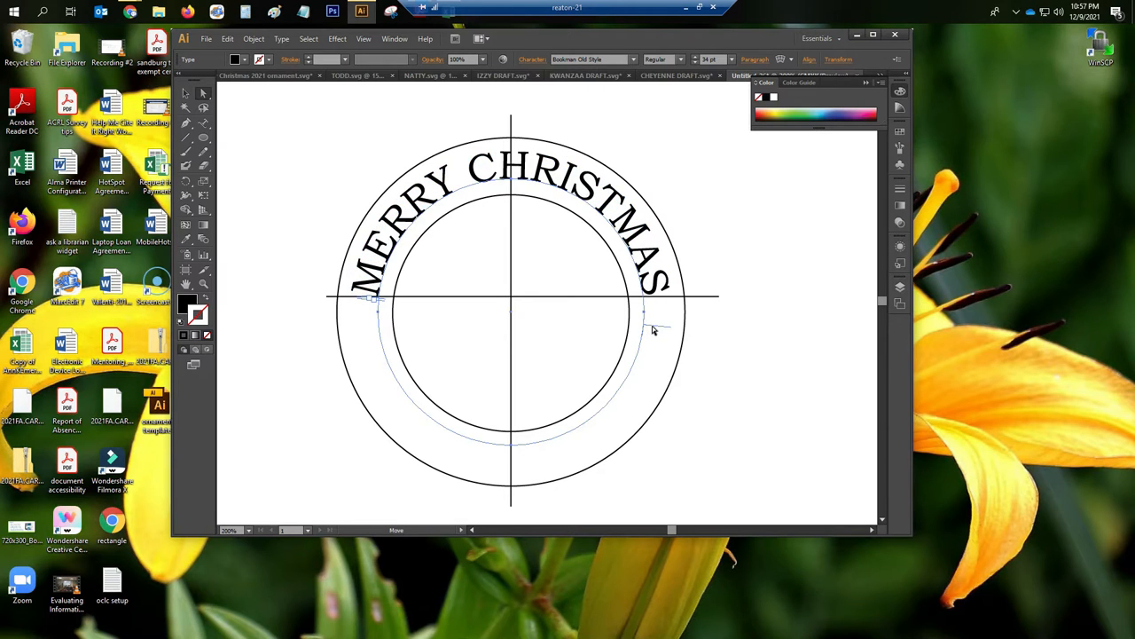
mouse_move(656, 331)
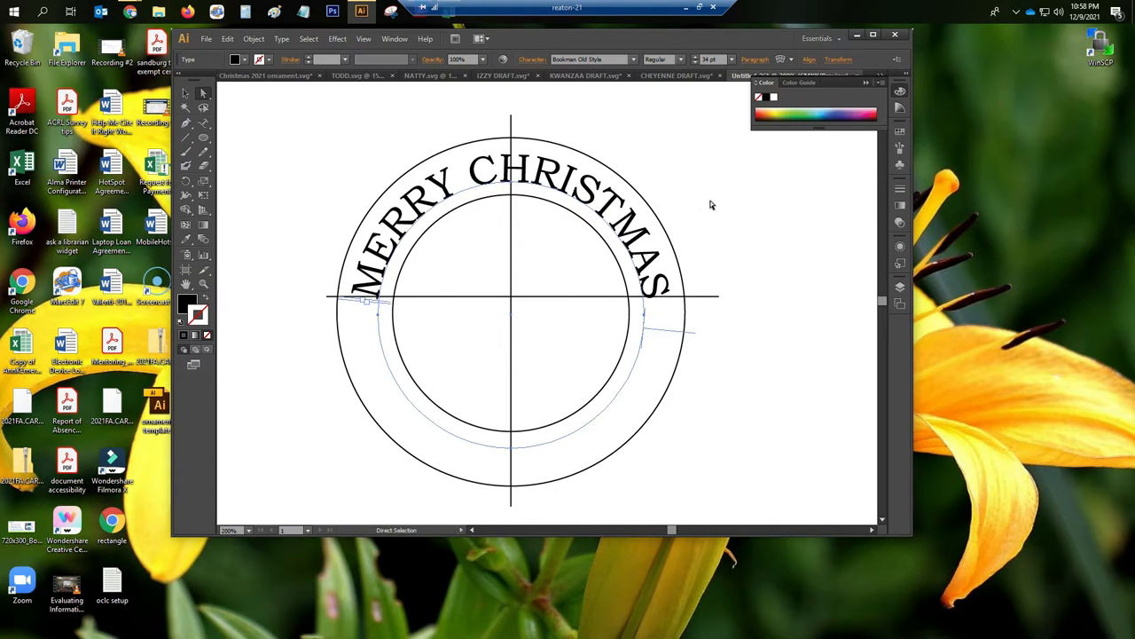
left_click(204, 137)
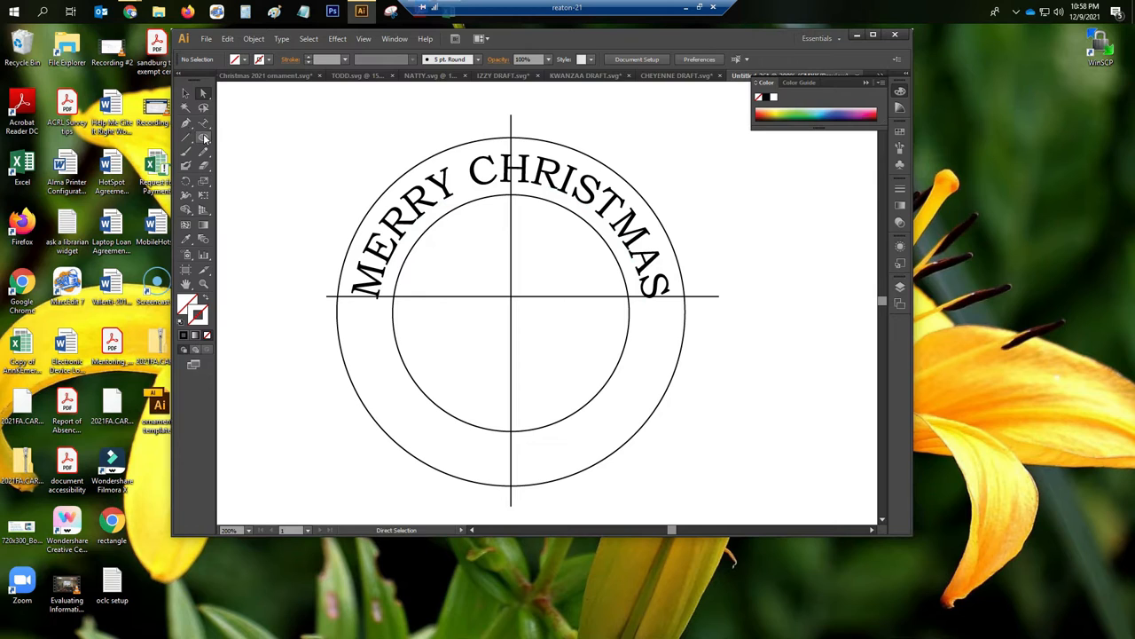
Draw a new circle and fit it concentrically inside the ring beneath the text arc.
left_click(203, 137)
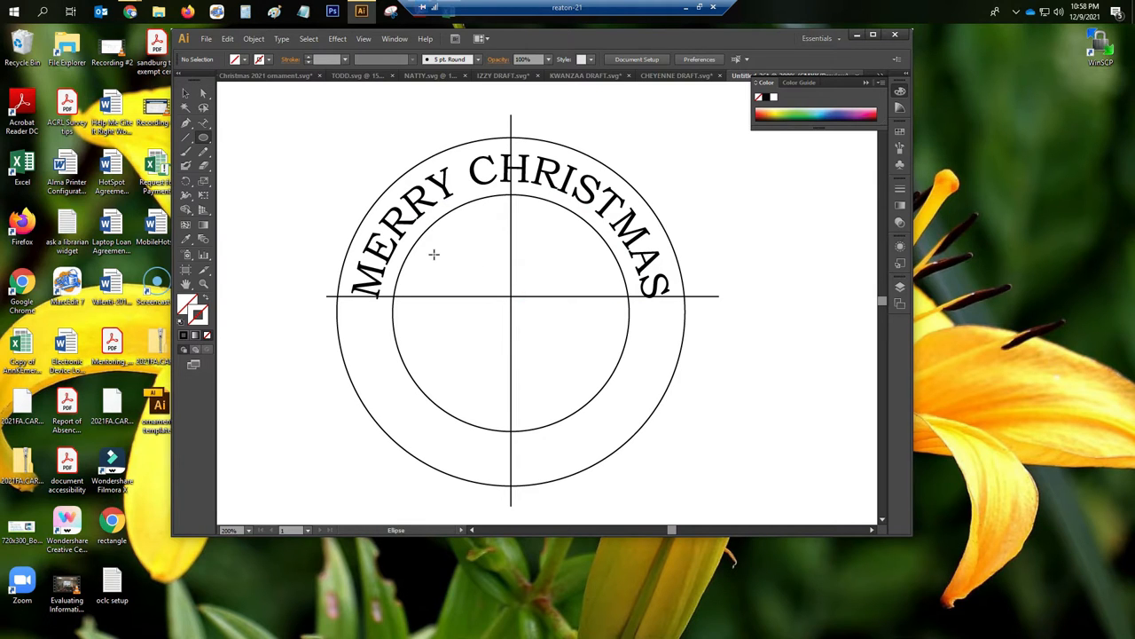
mouse_move(427, 204)
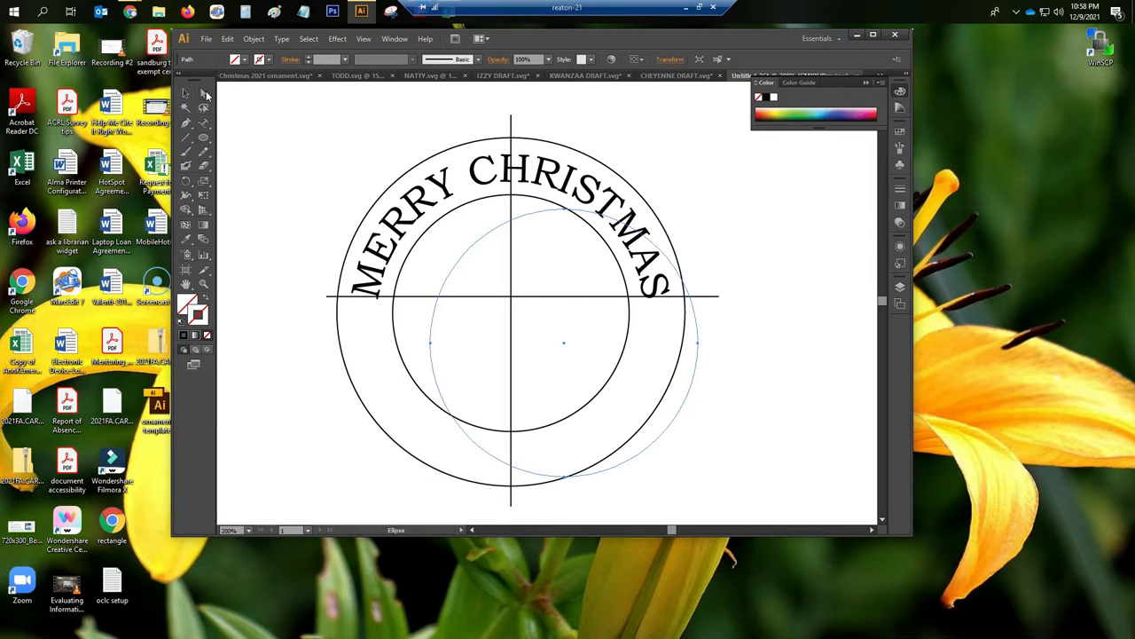
left_click_drag(563, 346, 635, 355)
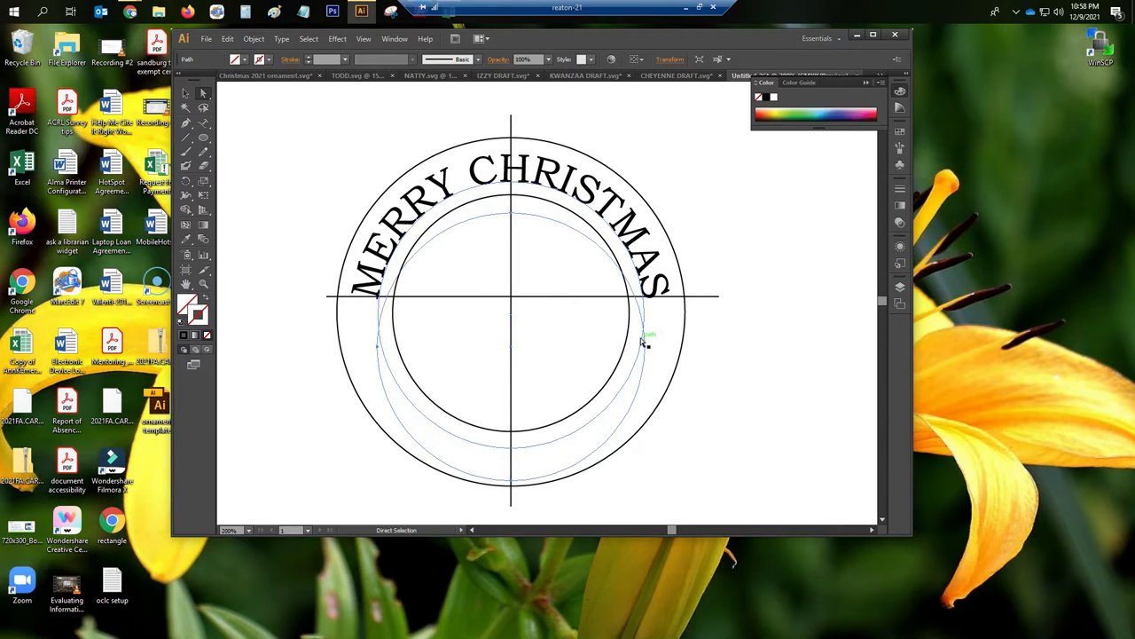
left_click_drag(646, 343, 652, 344)
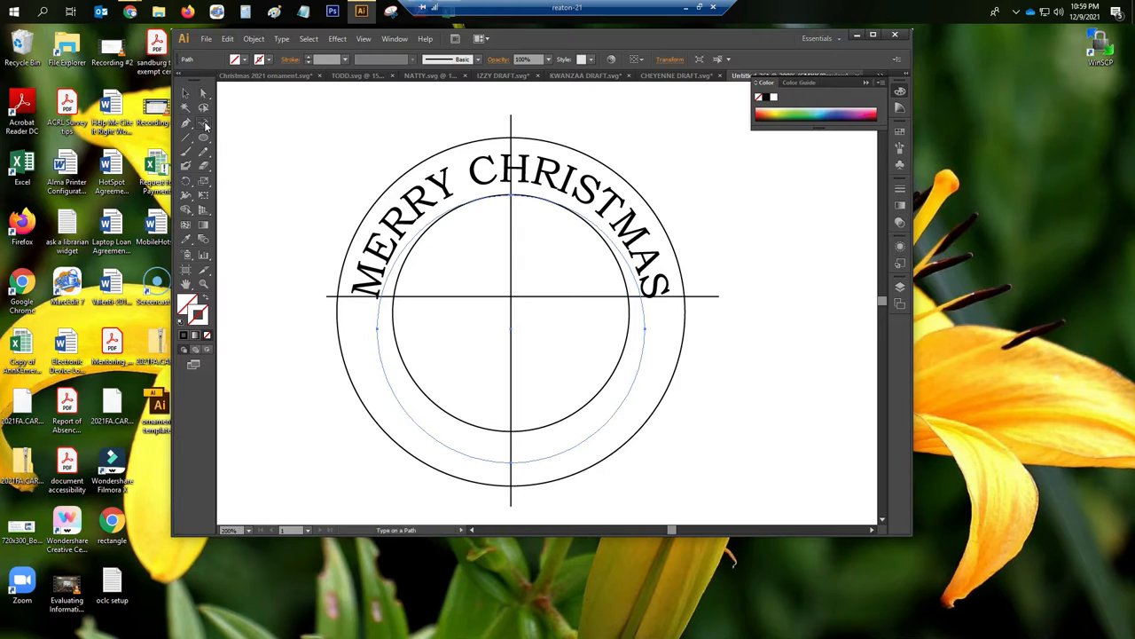
Add '2021' as type on the new circle's path and centre it along the ring's bottom arc.
left_click(204, 123)
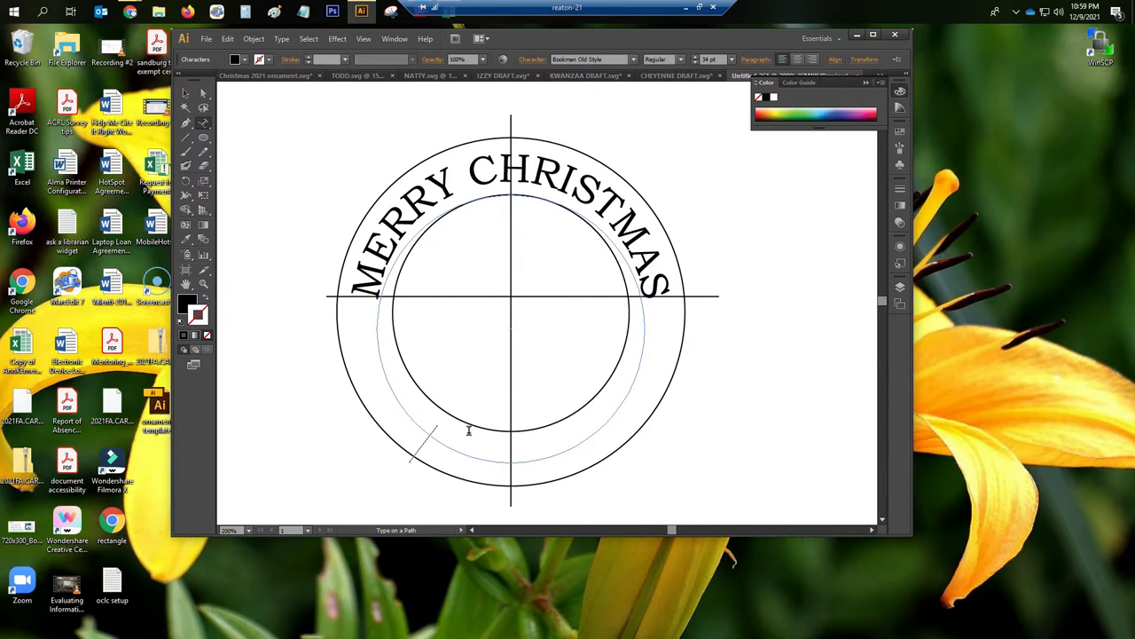
type("2021")
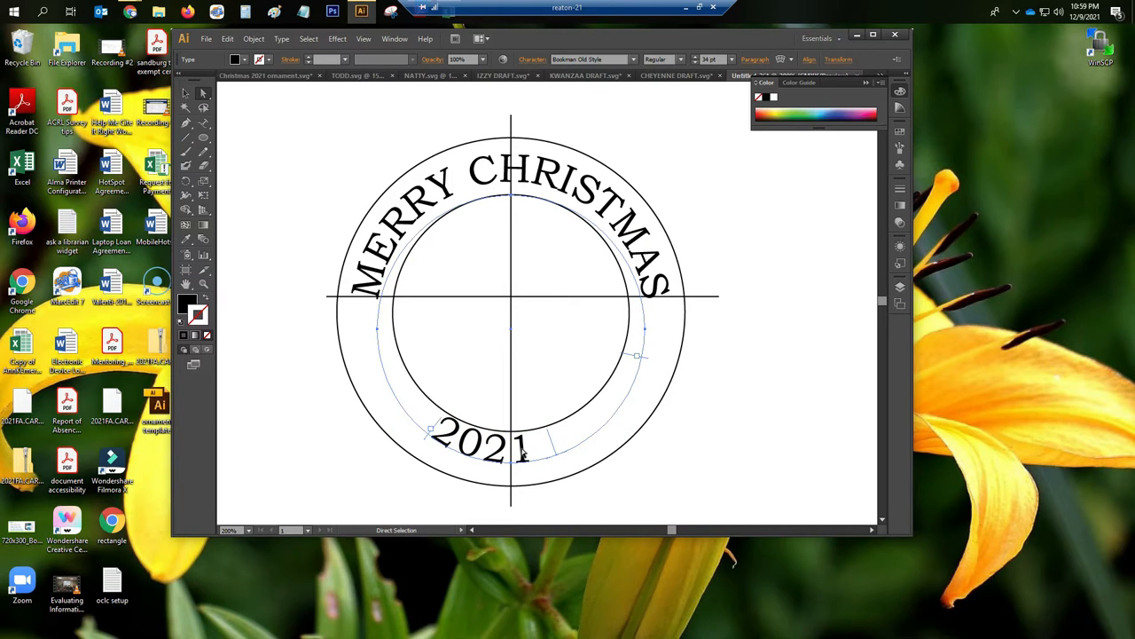
left_click_drag(521, 455, 602, 419)
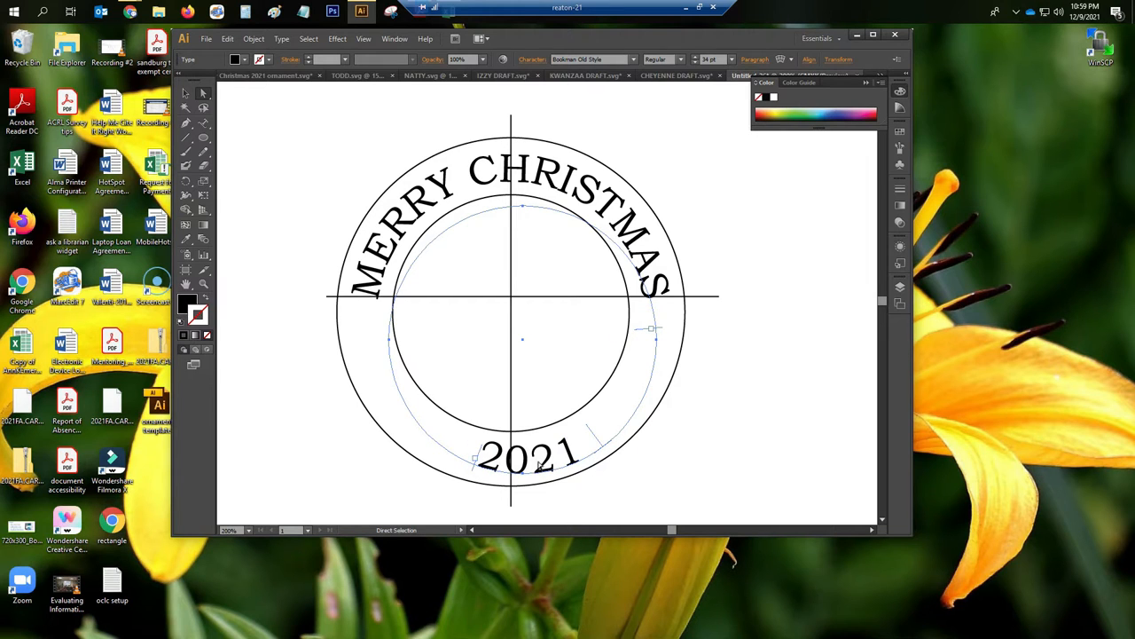
mouse_move(619, 67)
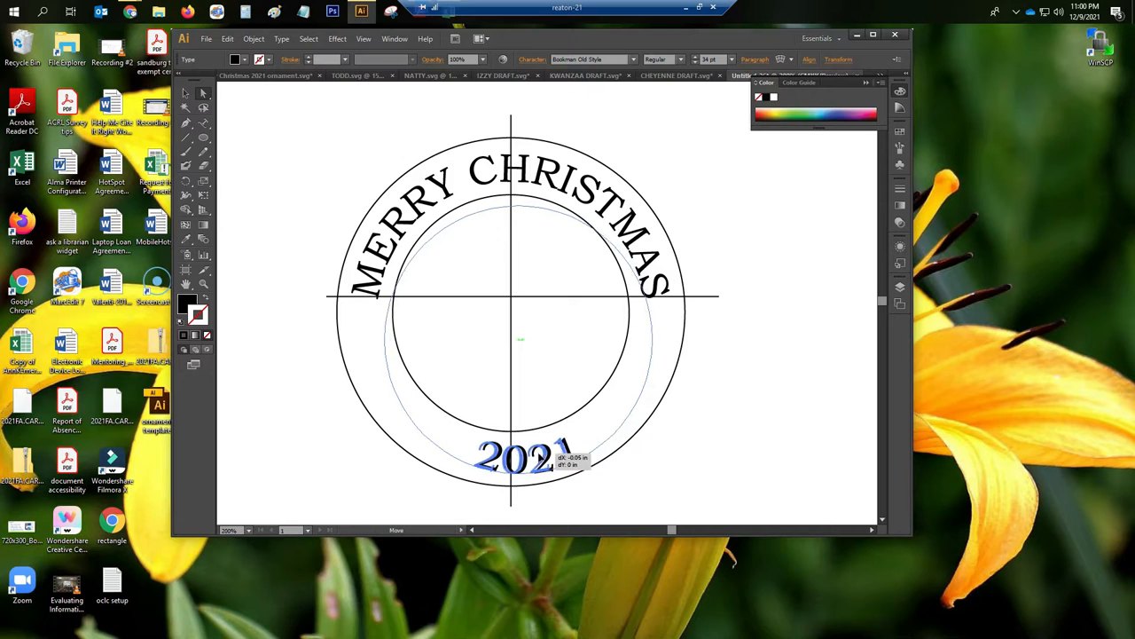
left_click_drag(528, 457, 514, 457)
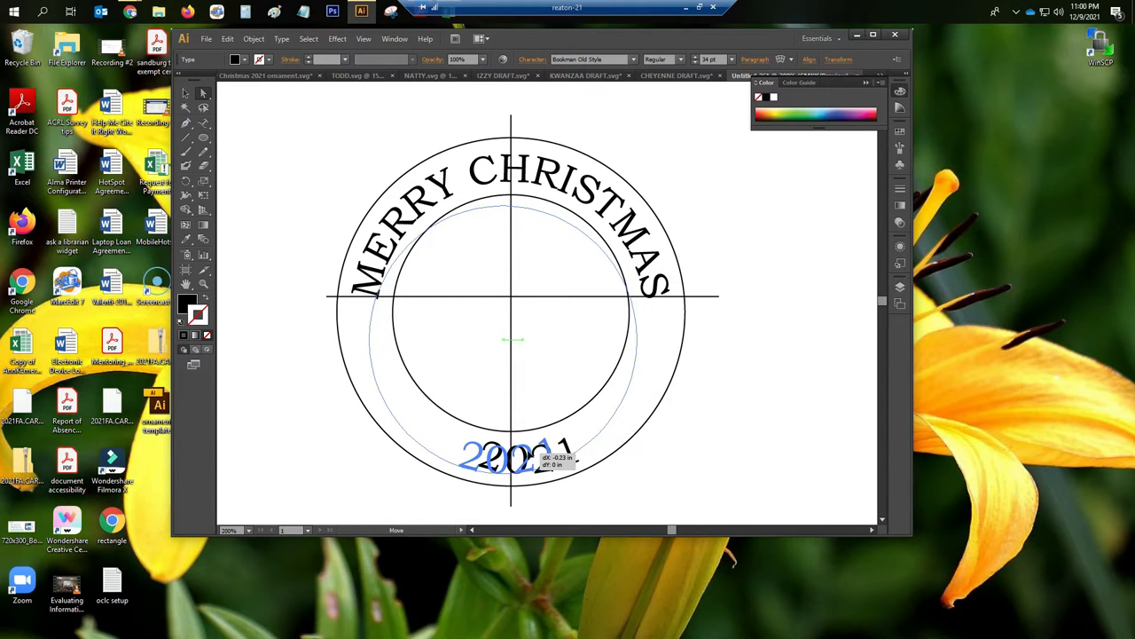
left_click_drag(510, 452, 528, 460)
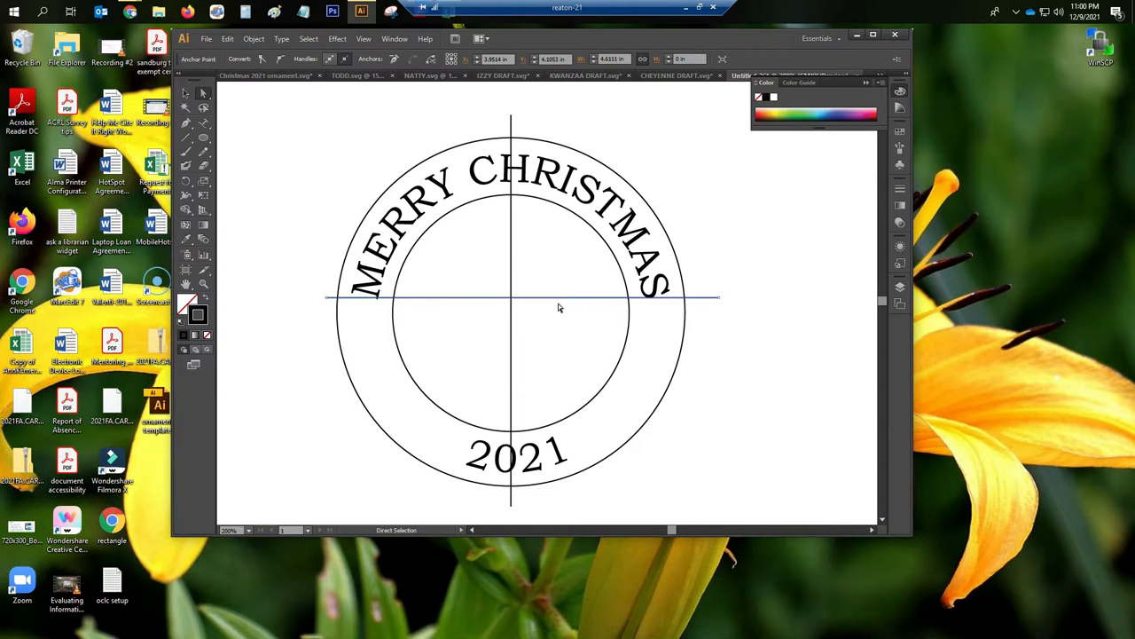
Move the horizontal guide line down to sit at the 2021 text.
left_click_drag(559, 297, 559, 360)
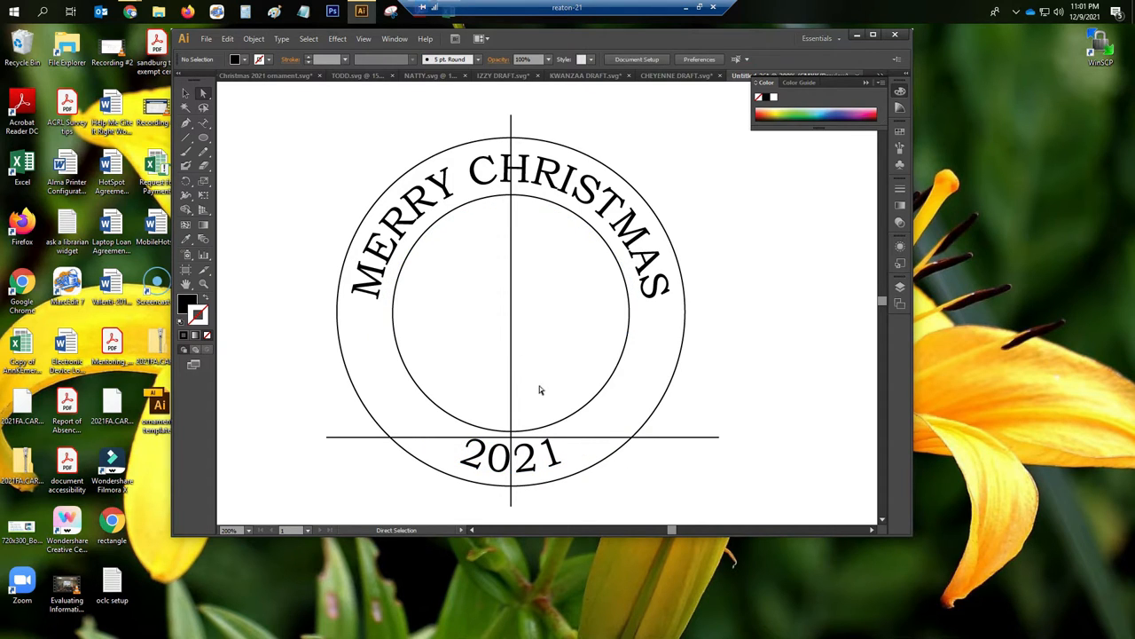
left_click(601, 435)
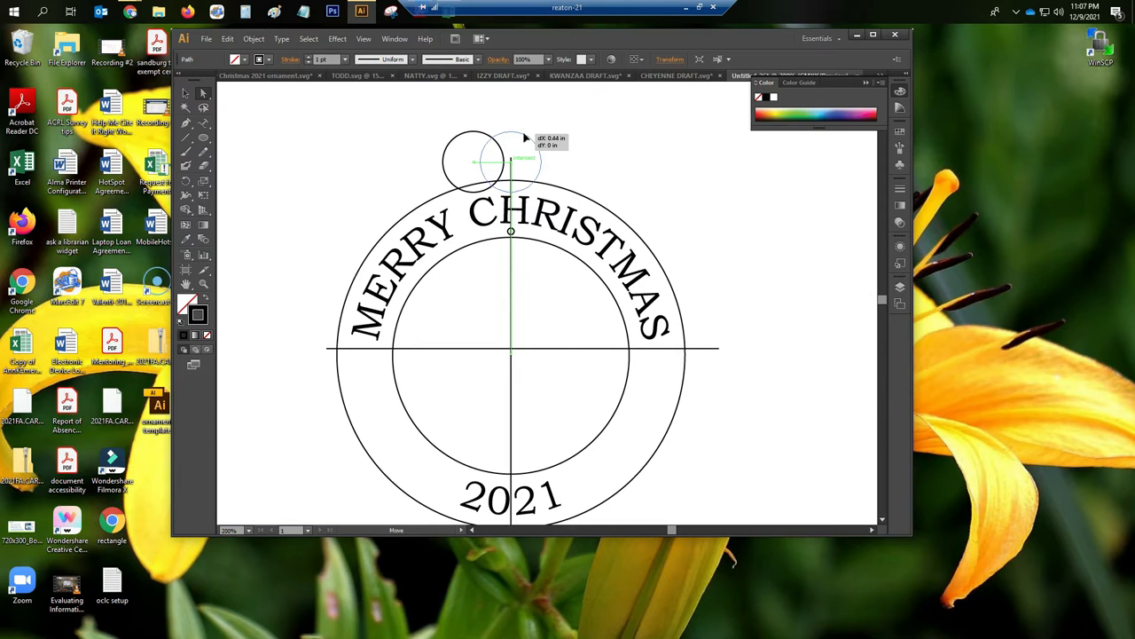
Centre the hanger circle on the top vertical line and draw a smaller hole circle centred inside it.
left_click_drag(472, 161, 510, 162)
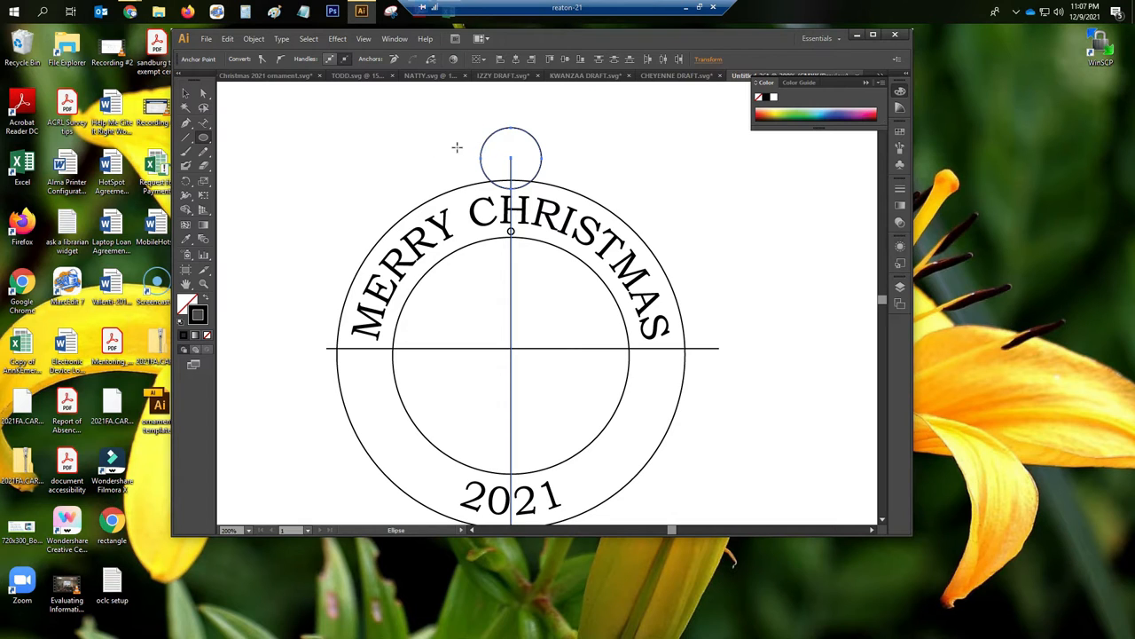
mouse_move(495, 142)
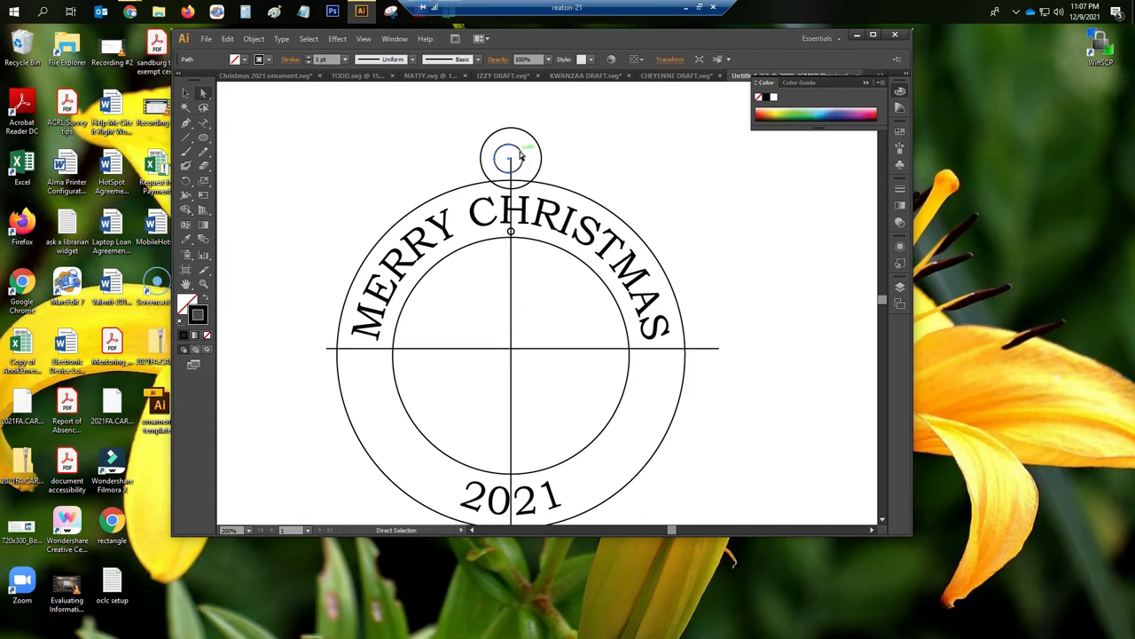
left_click_drag(510, 157, 513, 151)
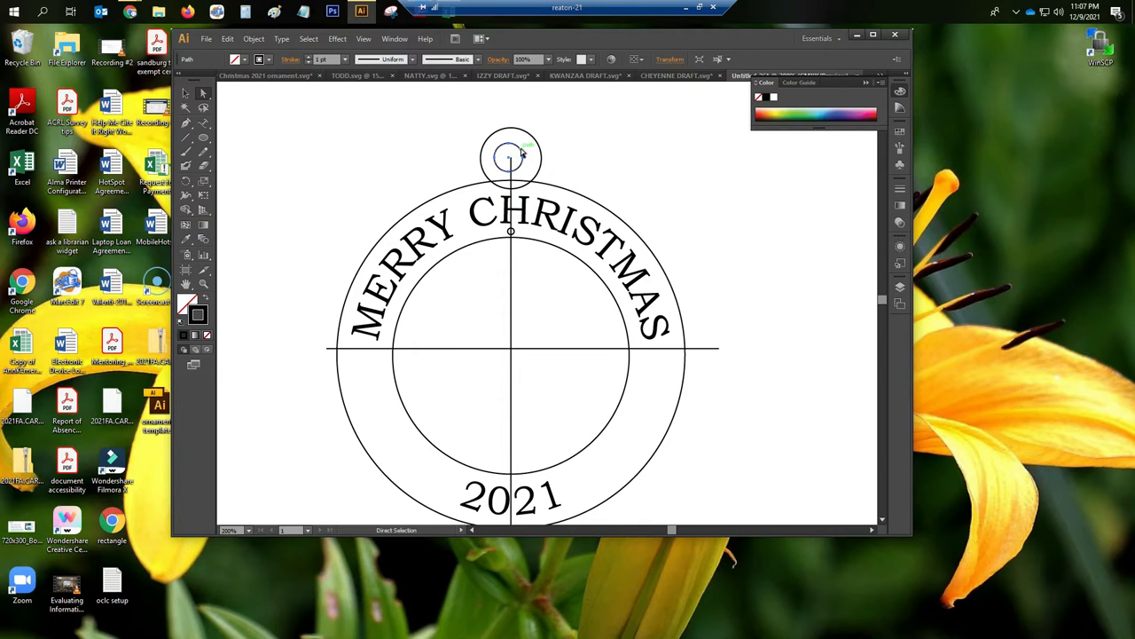
left_click_drag(510, 158, 517, 158)
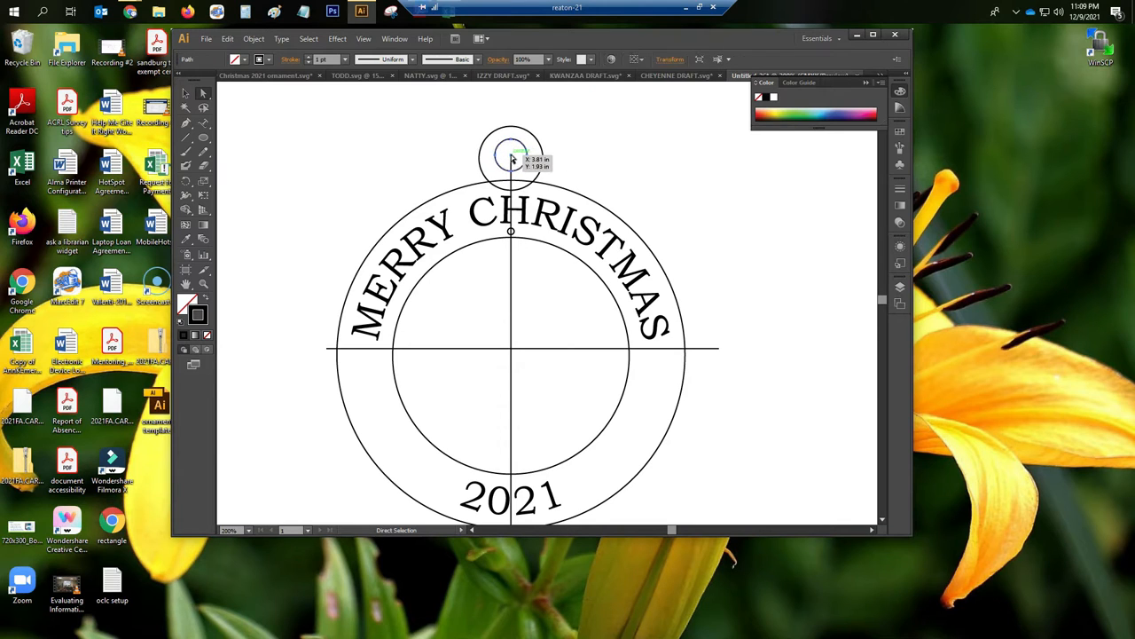
left_click(630, 162)
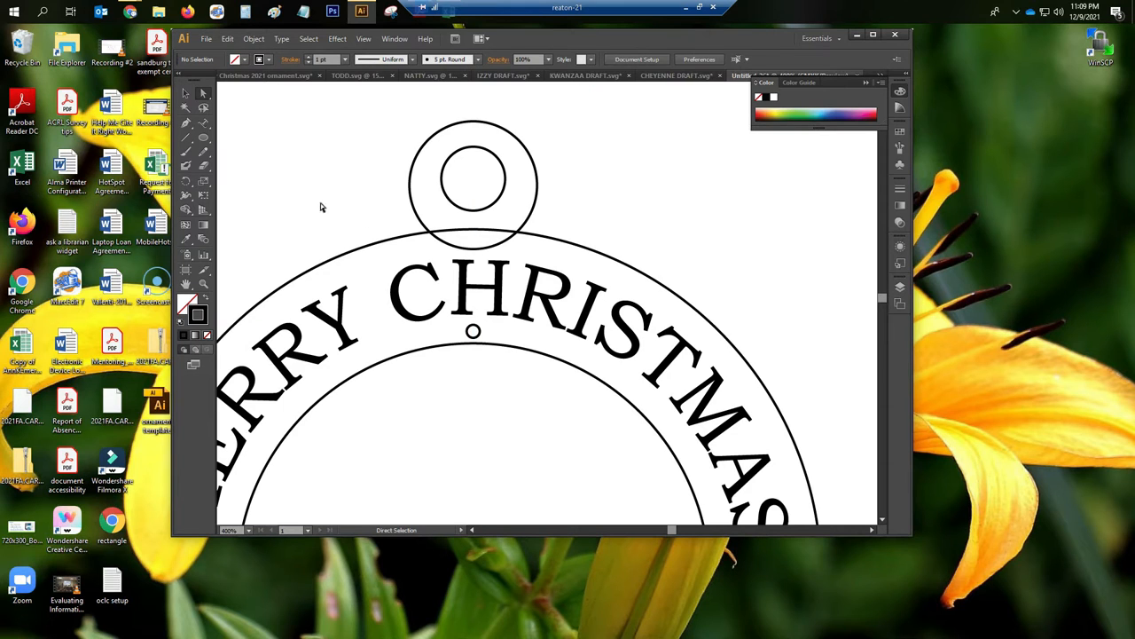
mouse_move(230, 126)
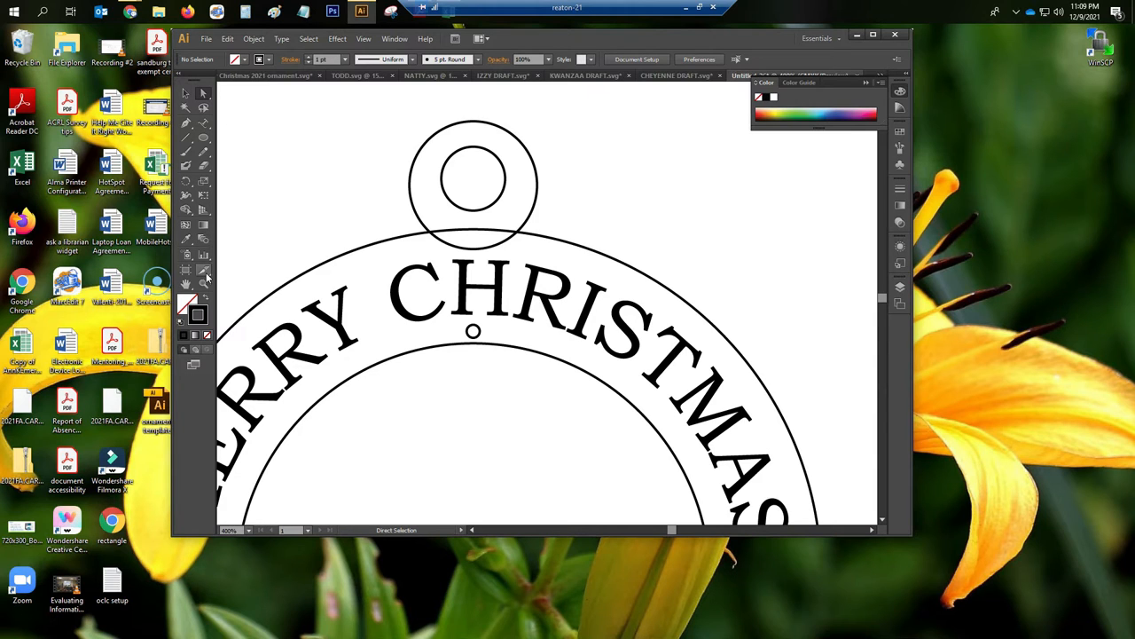
With the Scissors tool, cut the hanger circle and outer ring at both crossing points.
left_click(186, 270)
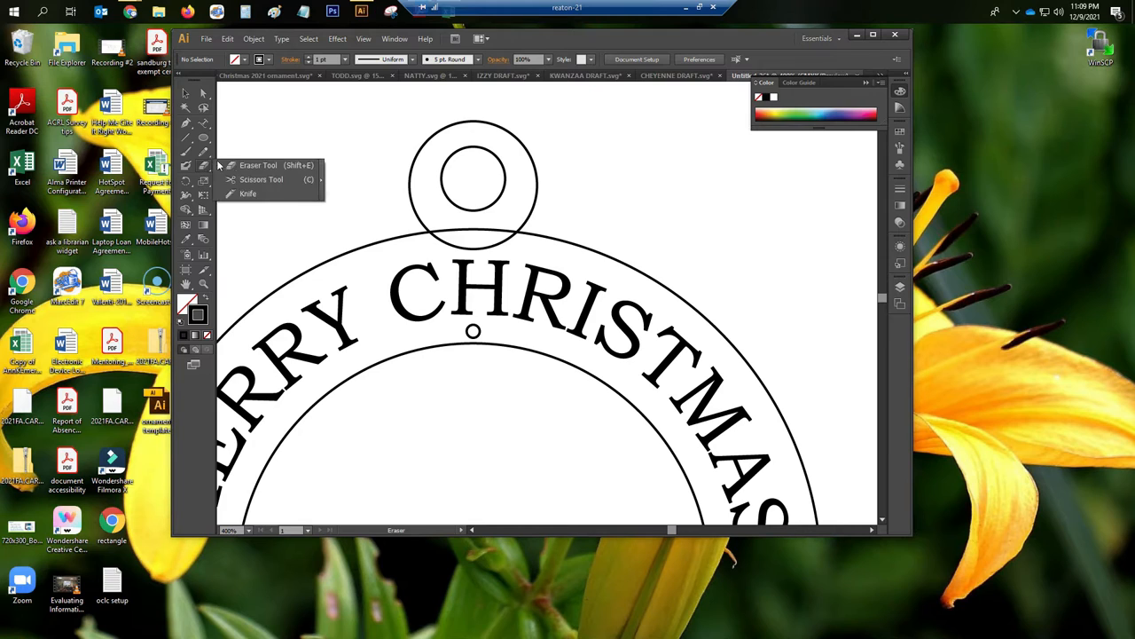
mouse_move(261, 179)
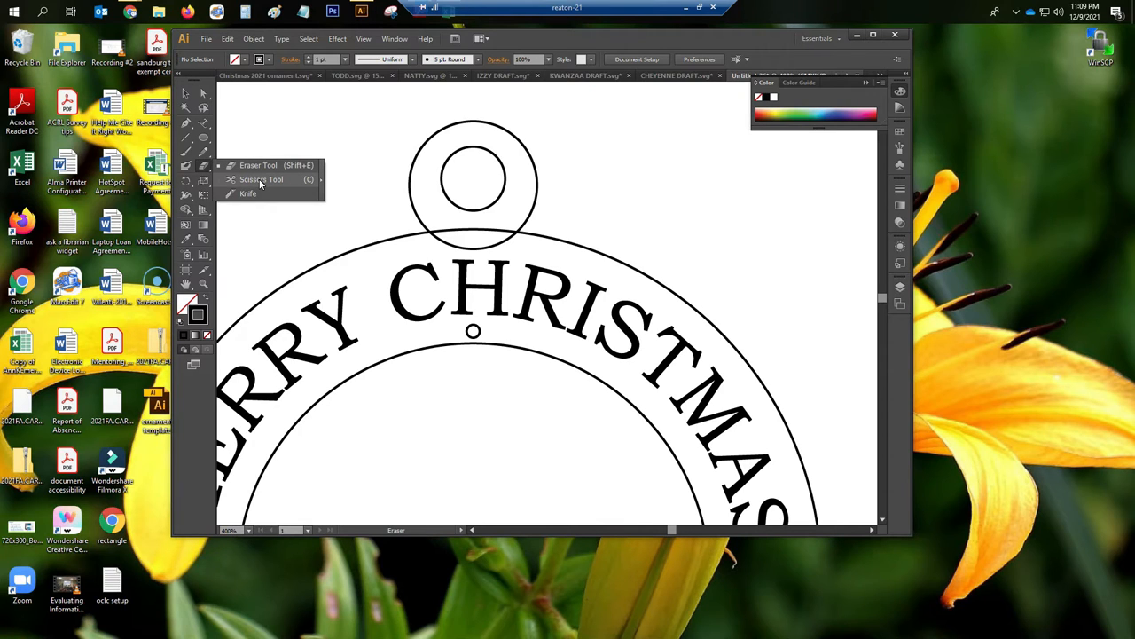
left_click(261, 180)
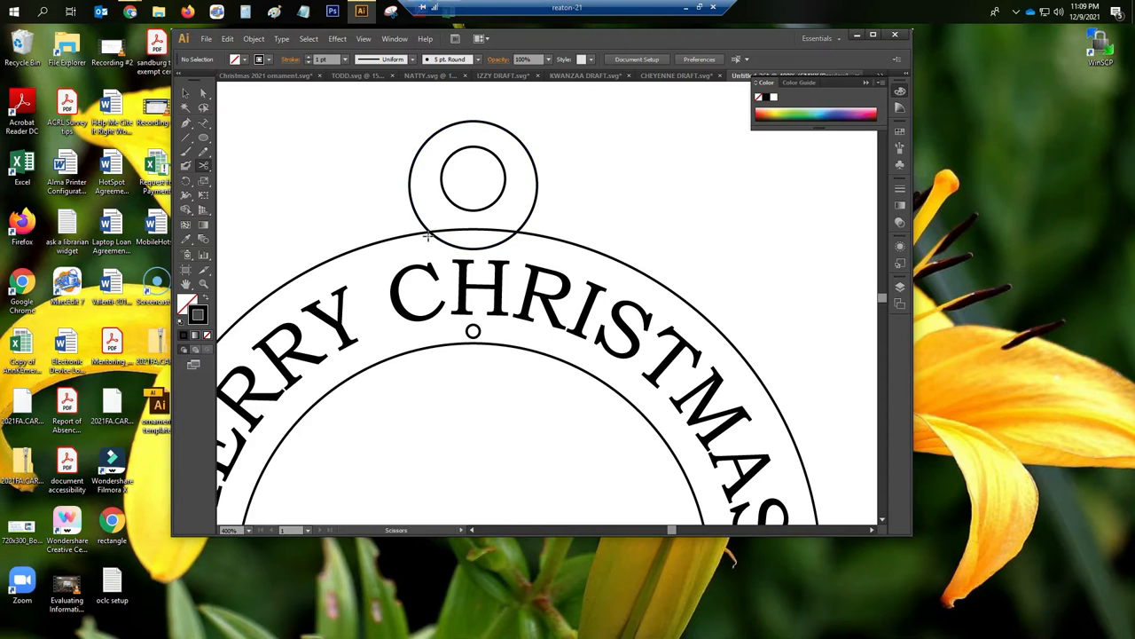
mouse_move(449, 260)
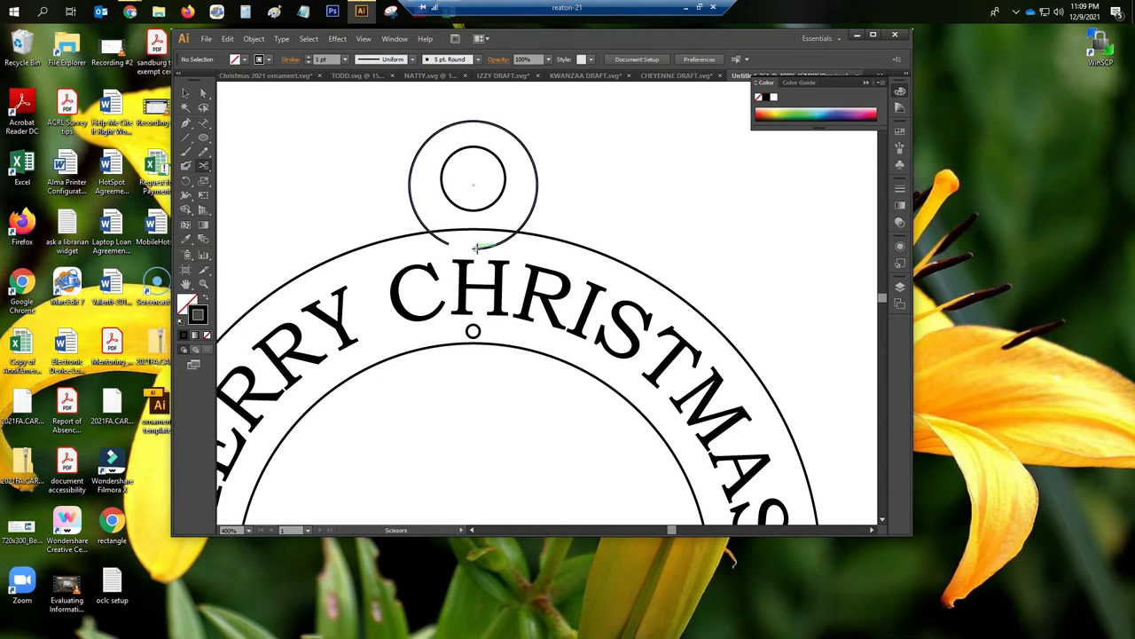
left_click(476, 248)
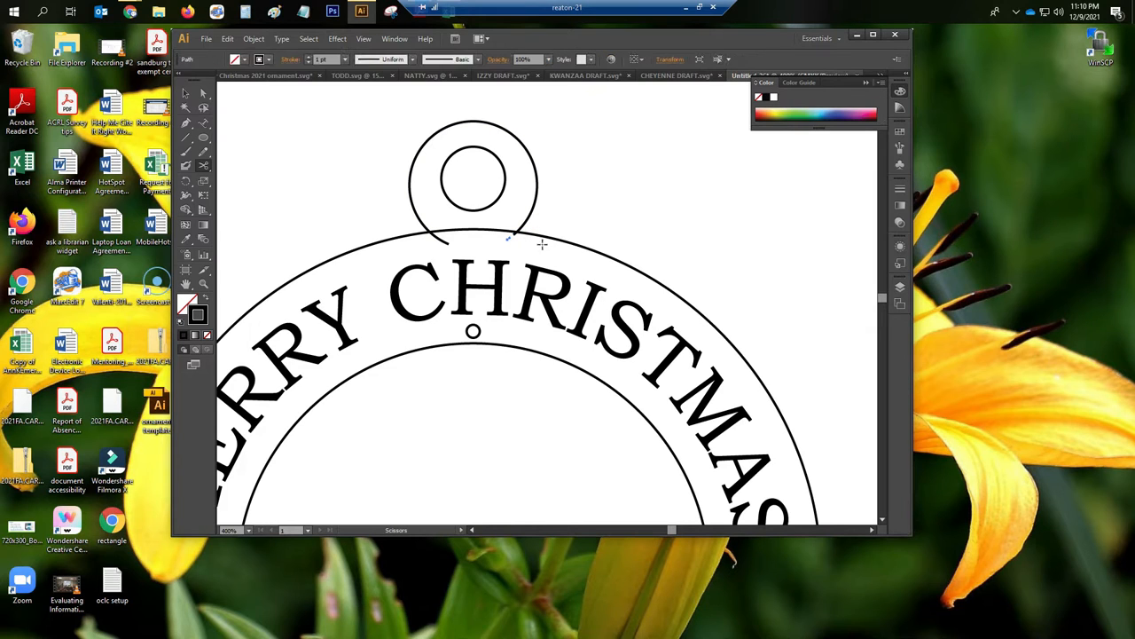
left_click(493, 238)
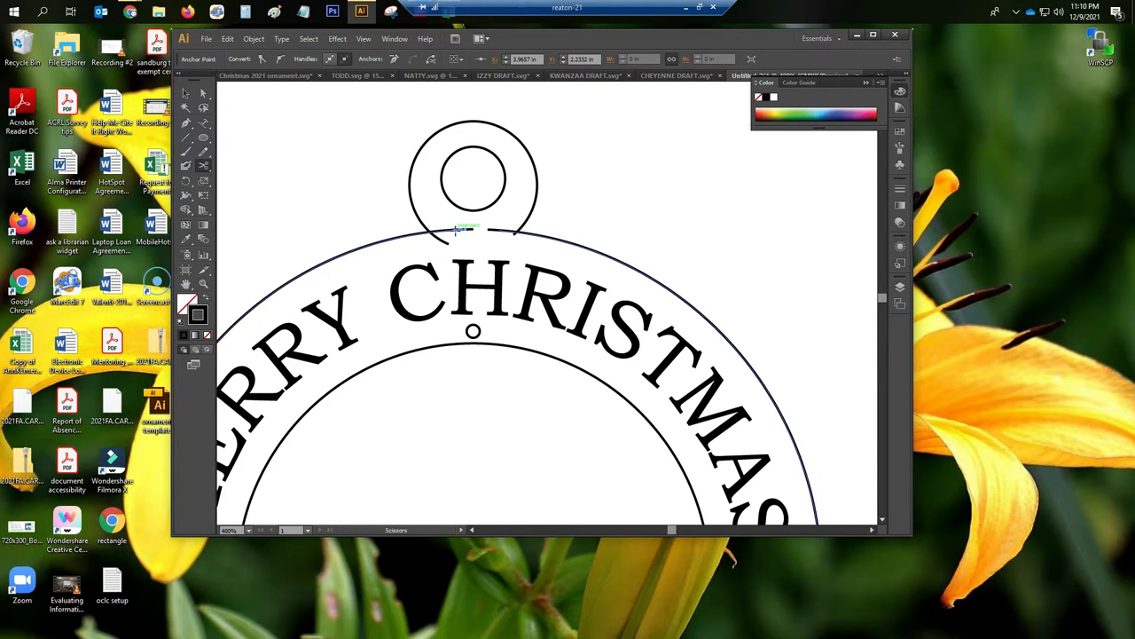
left_click(473, 230)
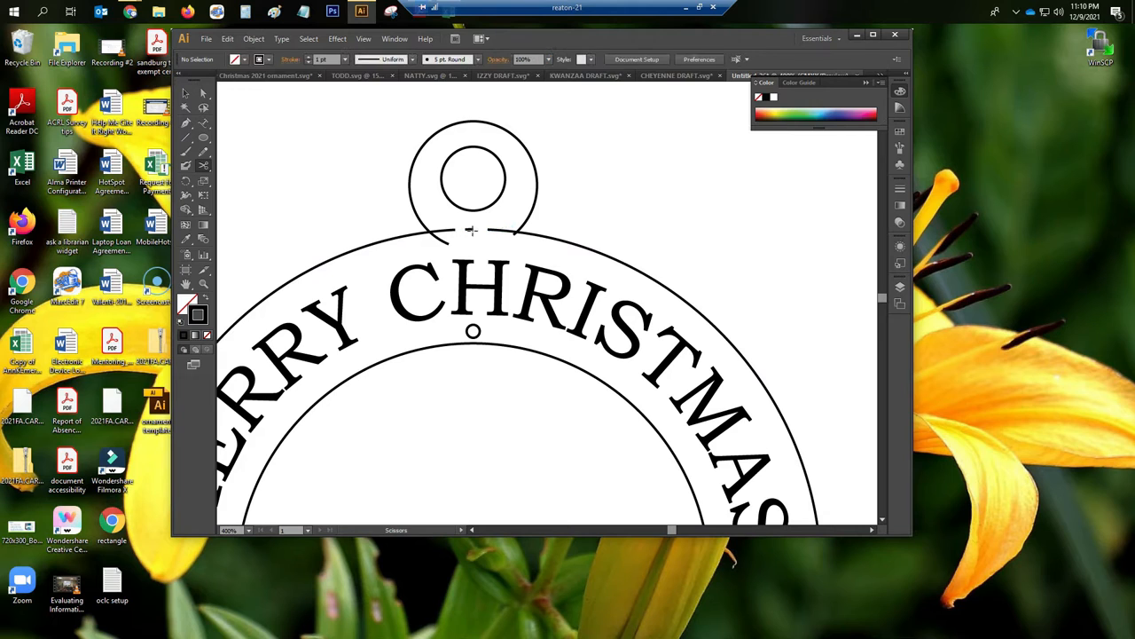
left_click(473, 230)
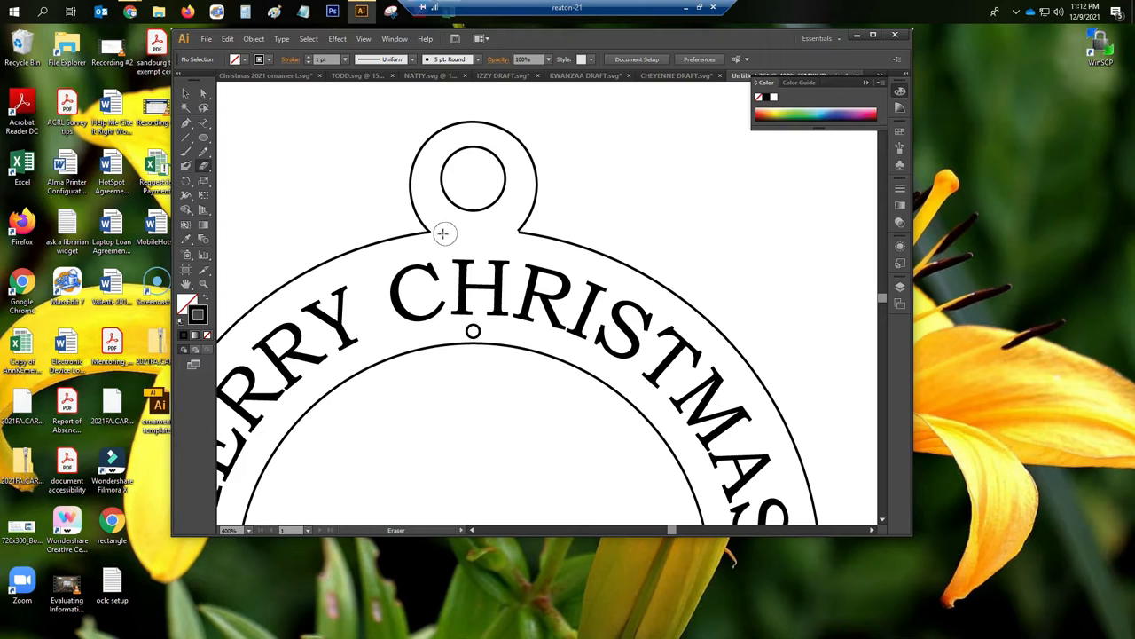
mouse_move(441, 233)
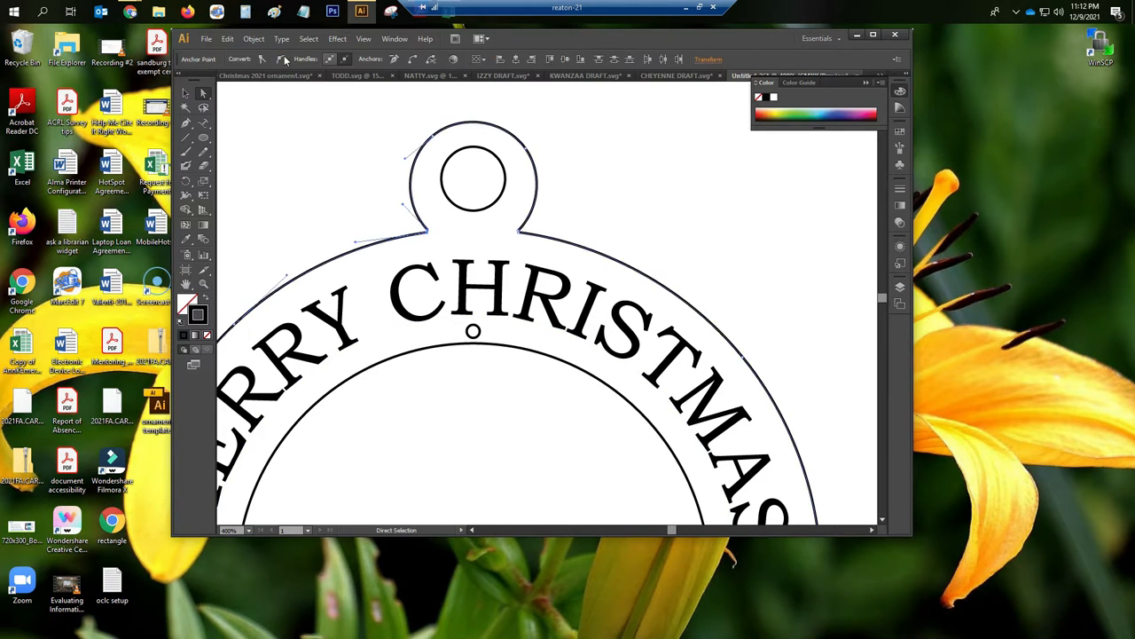
Select the outer outline's open endpoints and join them into one path via Object > Path > Join.
left_click(254, 39)
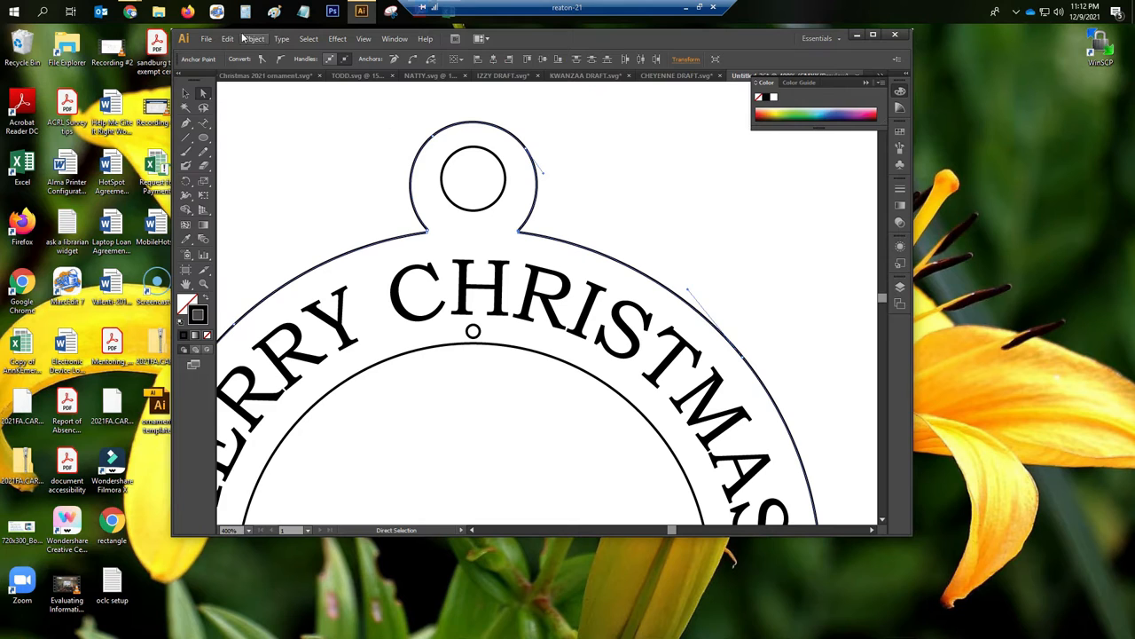
left_click(254, 39)
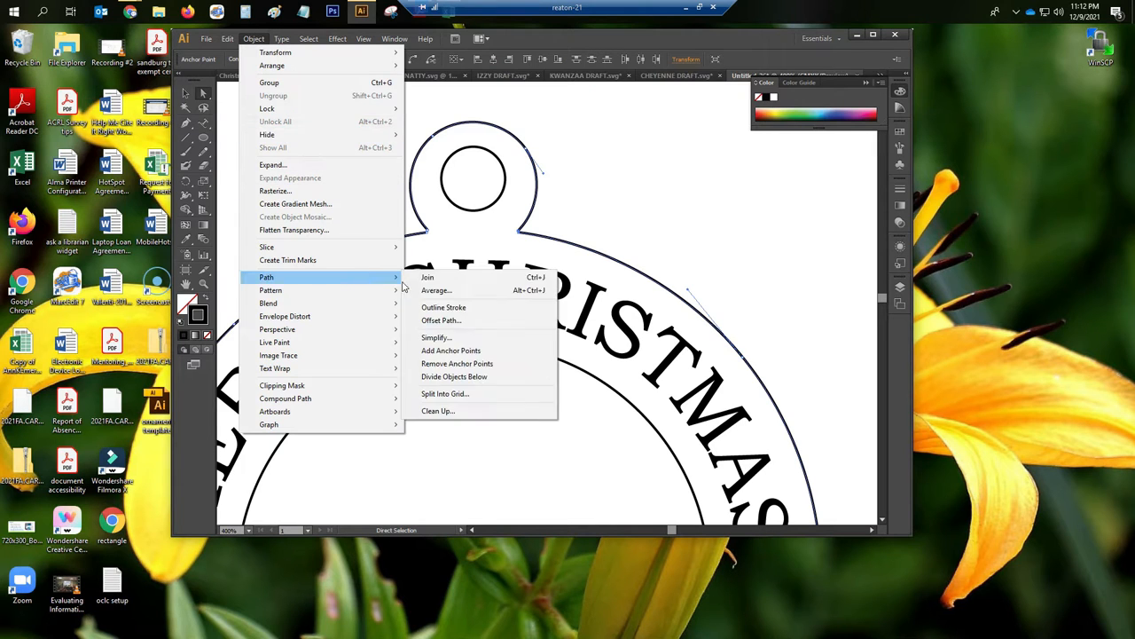
left_click(634, 229)
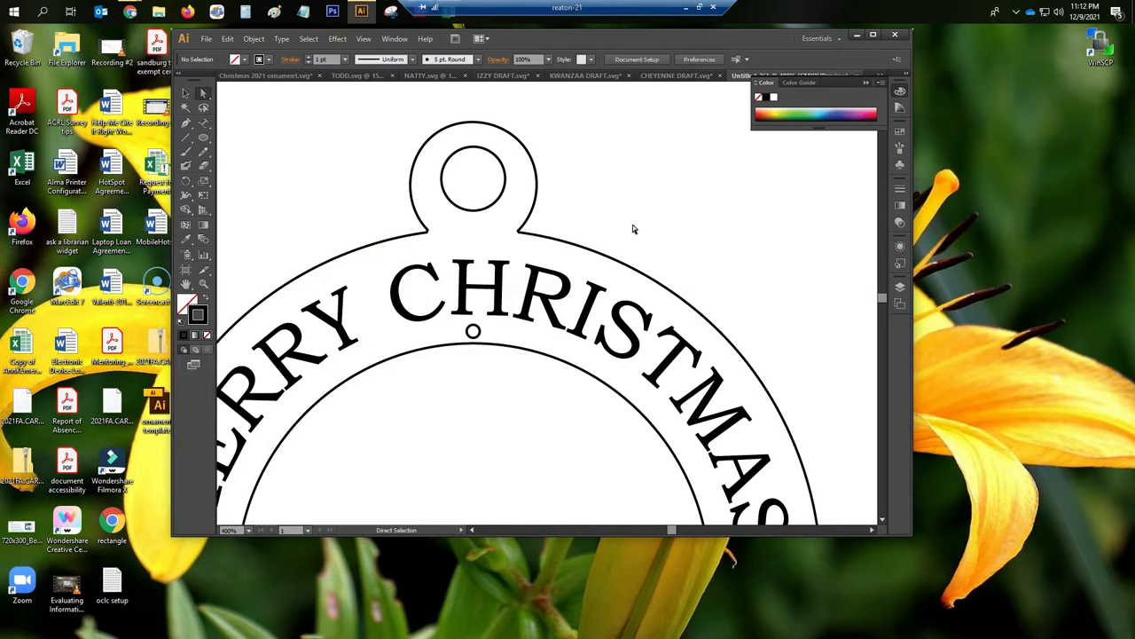
mouse_move(506, 229)
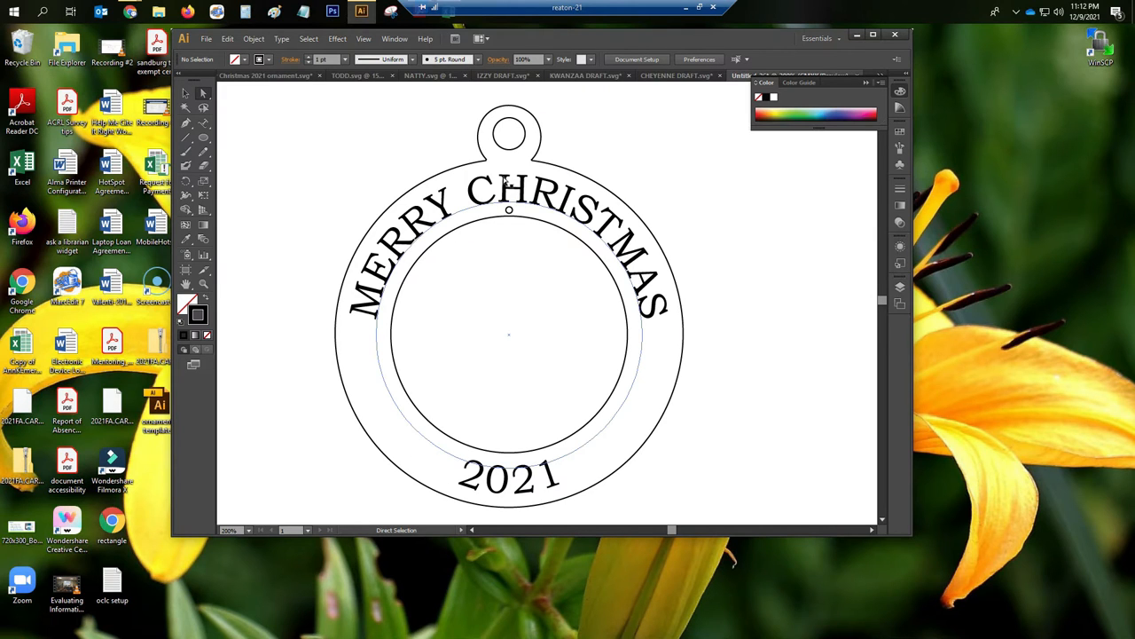
Convert the MERRY CHRISTMAS and 2021 curved text into outlines.
left_click(554, 191)
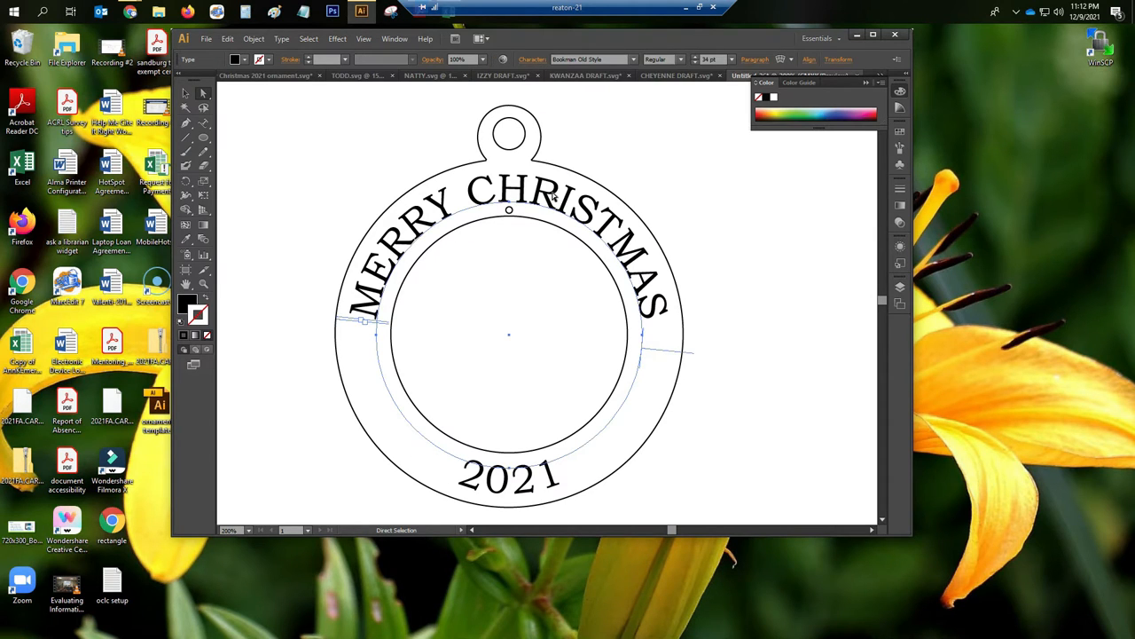
left_click(281, 38)
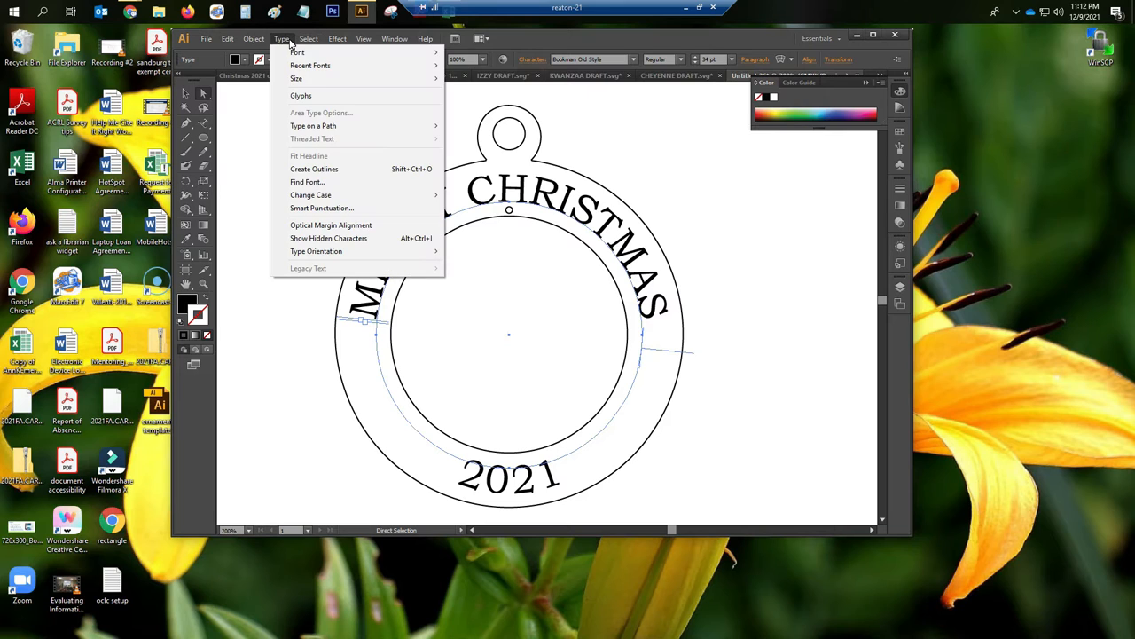
mouse_move(314, 168)
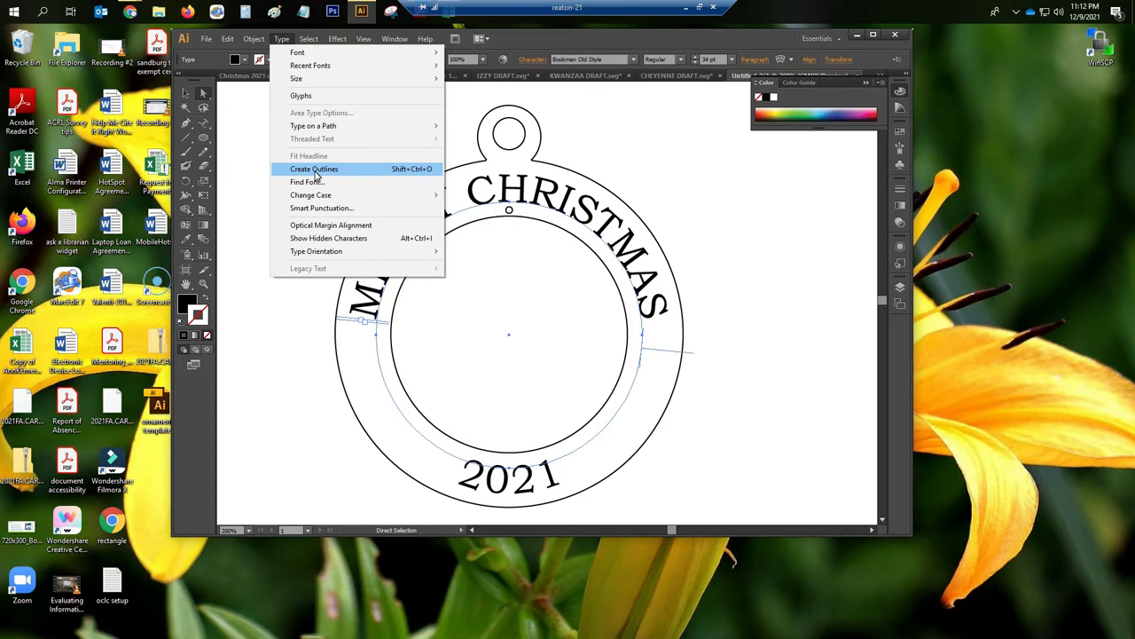
left_click(314, 168)
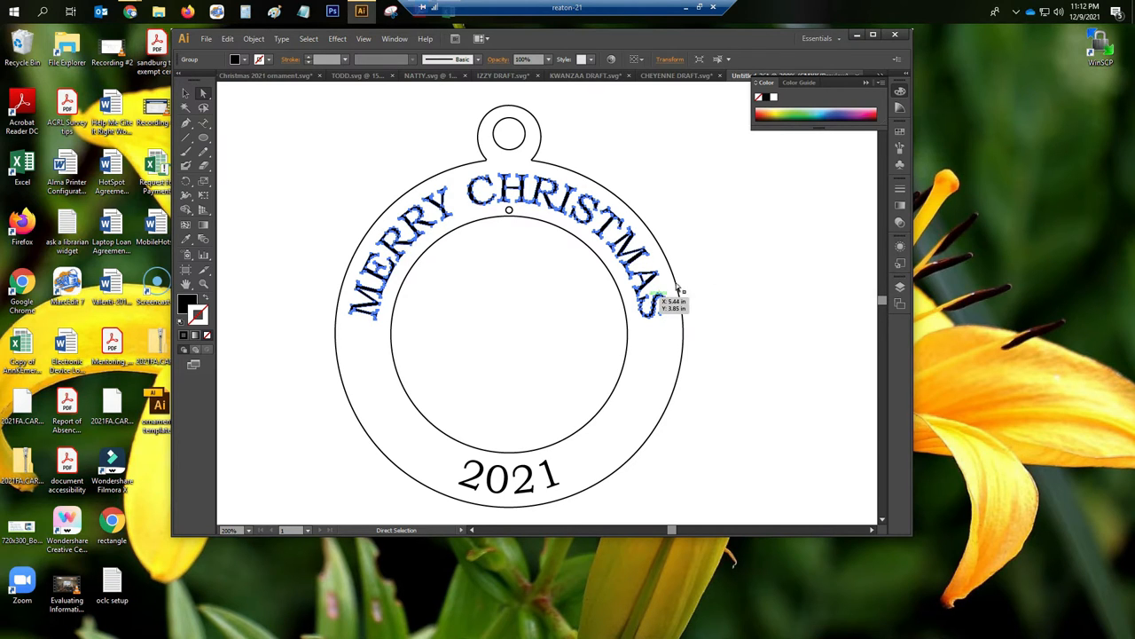
left_click(534, 380)
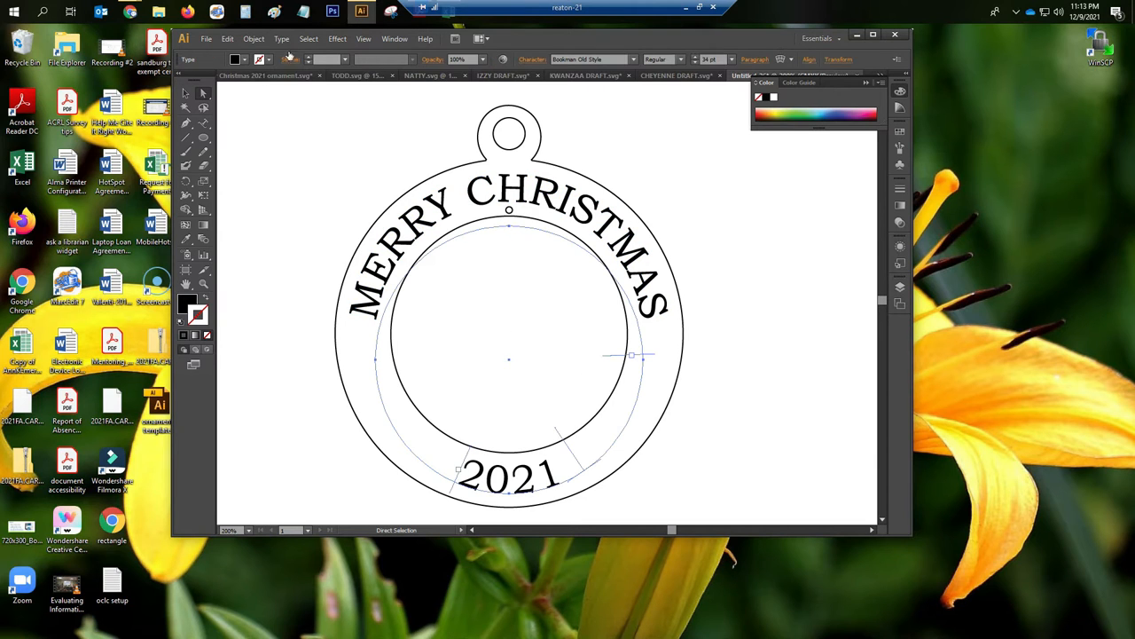
left_click(281, 39)
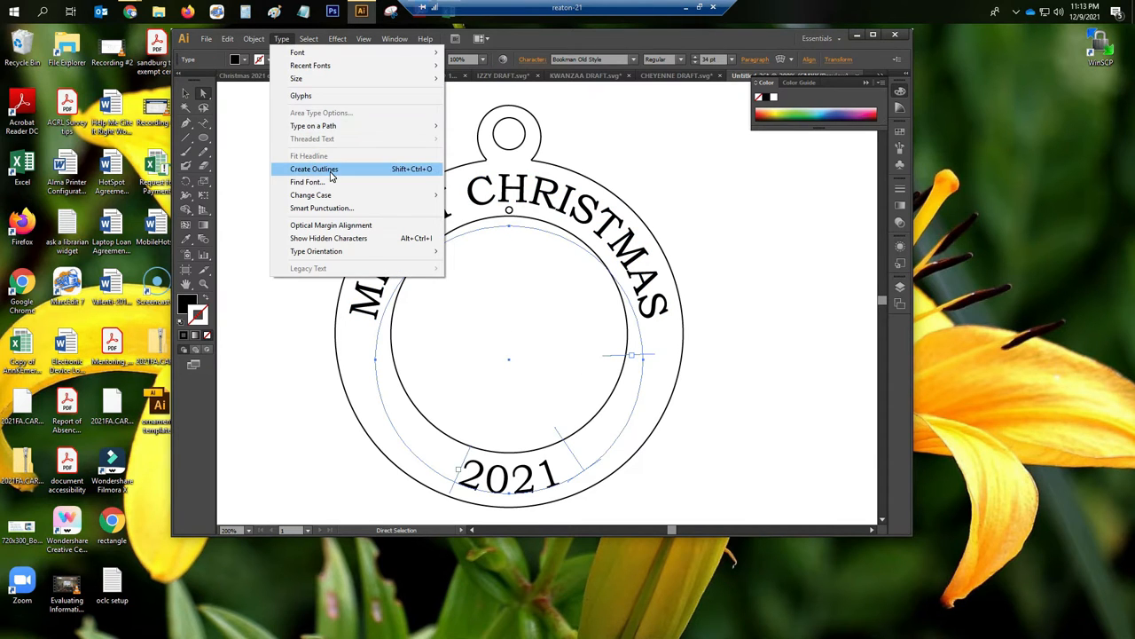
left_click(314, 168)
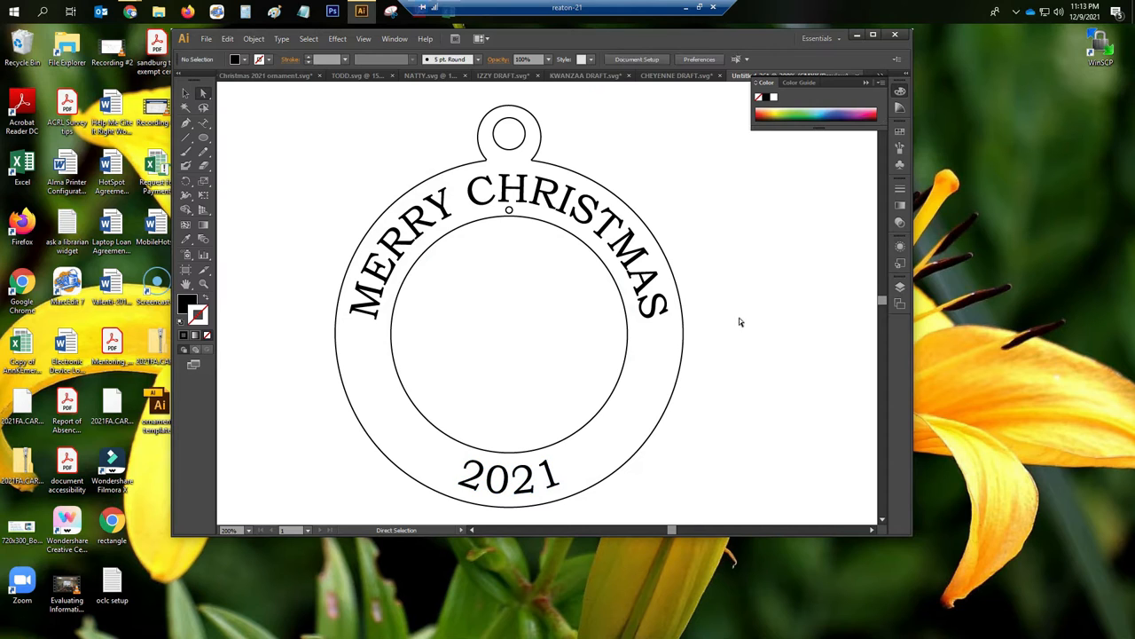
mouse_move(242, 89)
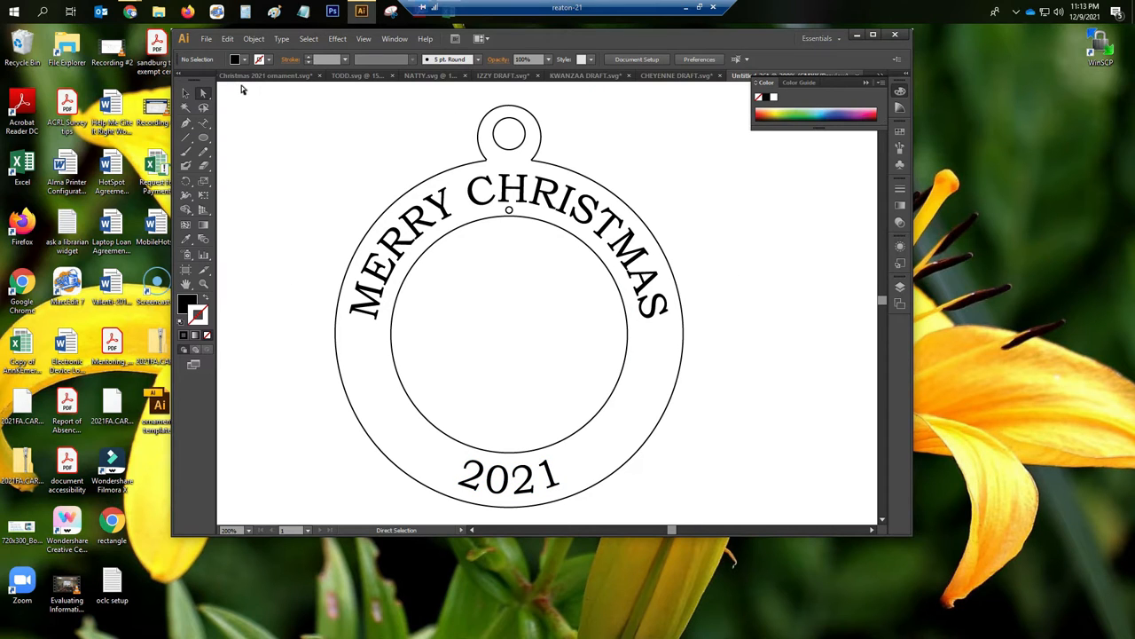
Marquee-select every ornament part and group them into one object.
left_click_drag(244, 87, 771, 519)
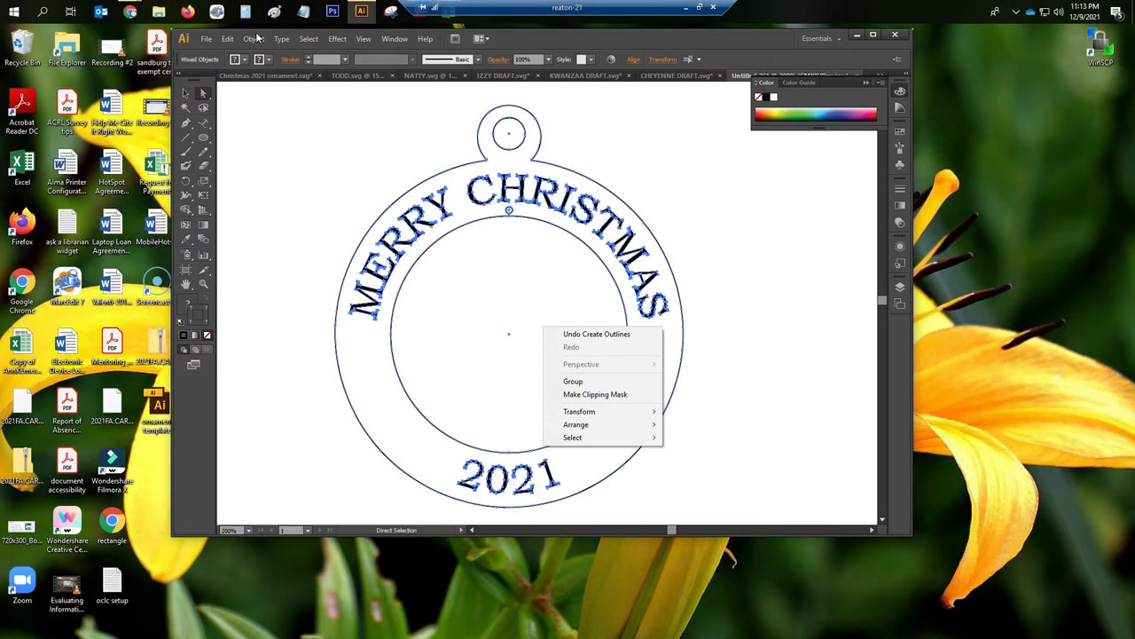
left_click(254, 38)
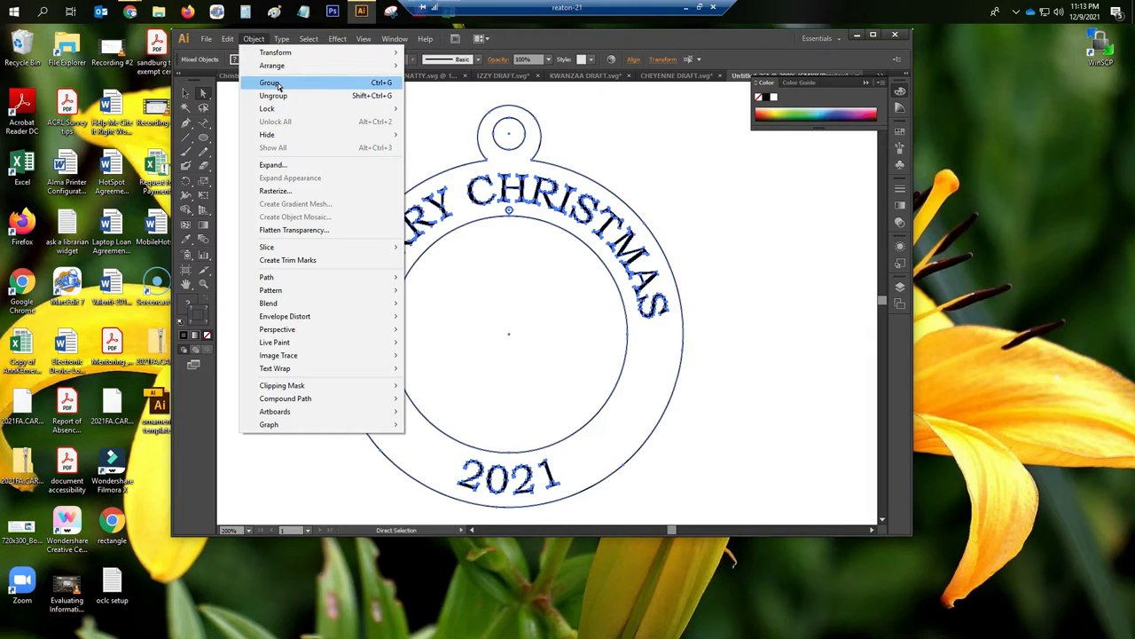
left_click(270, 82)
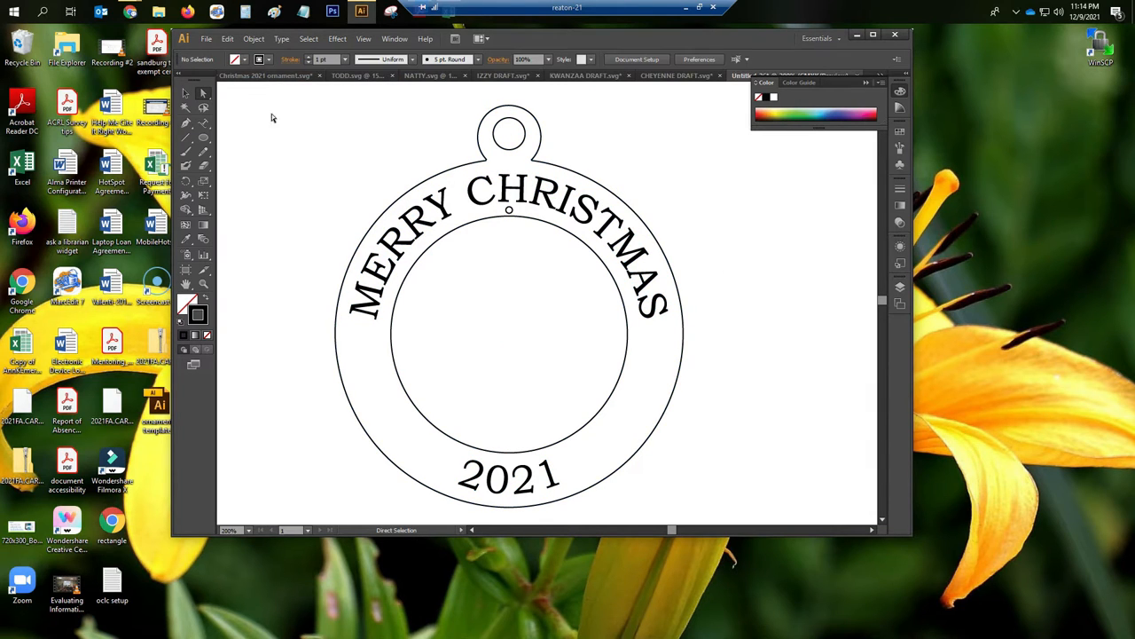
Save the ornament as an SVG named MERRY CHRISTMAS, accepting the default SVG options.
left_click(206, 38)
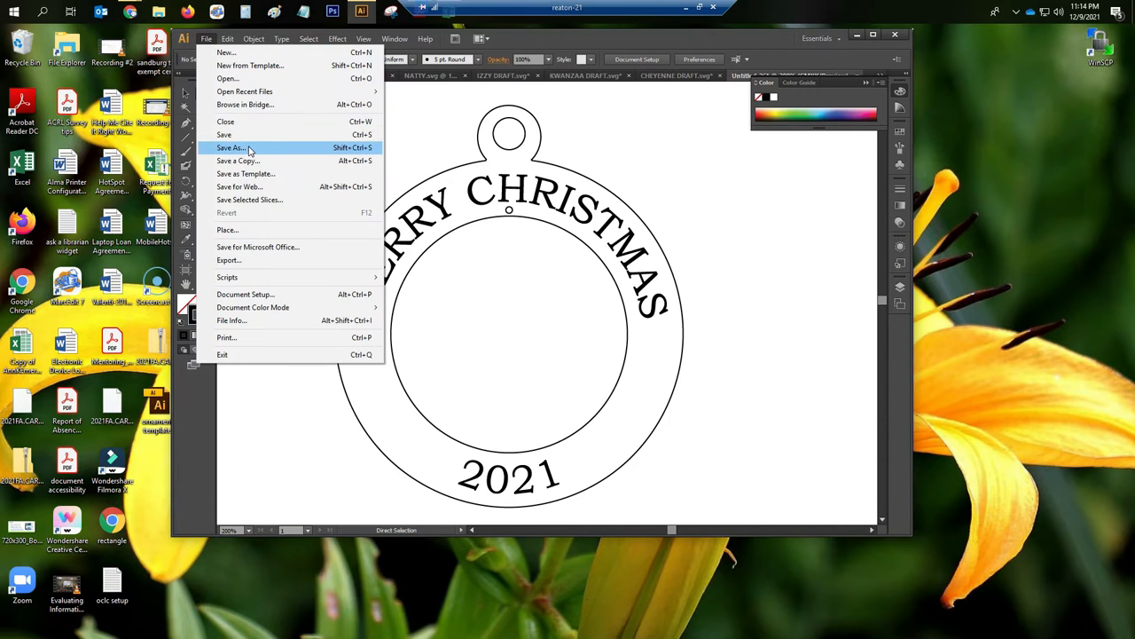
left_click(232, 148)
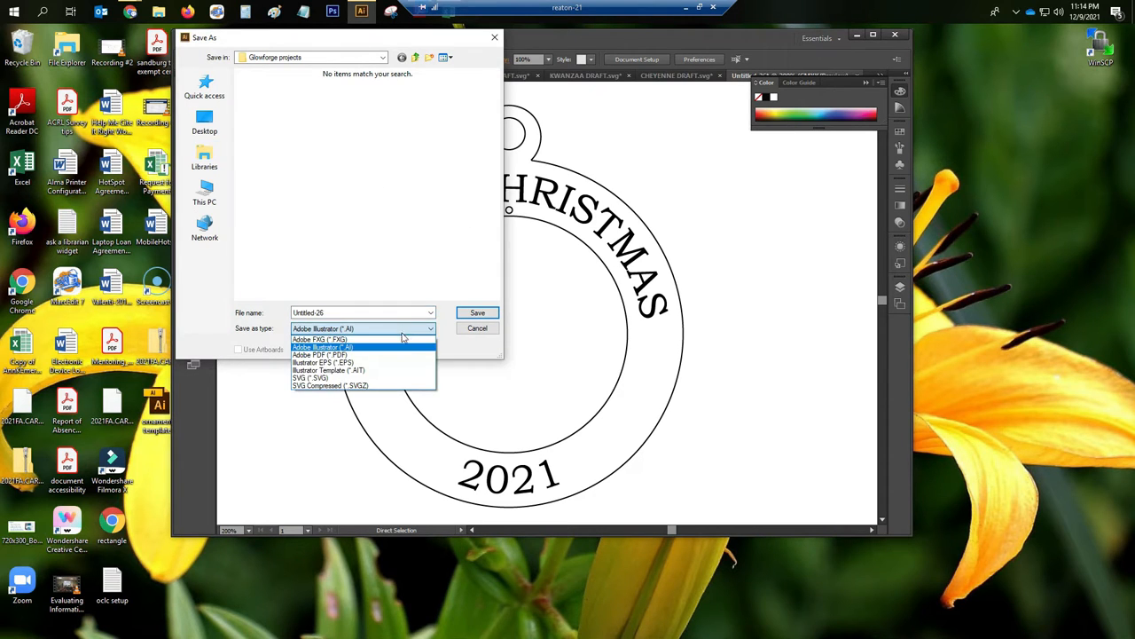
left_click(309, 377)
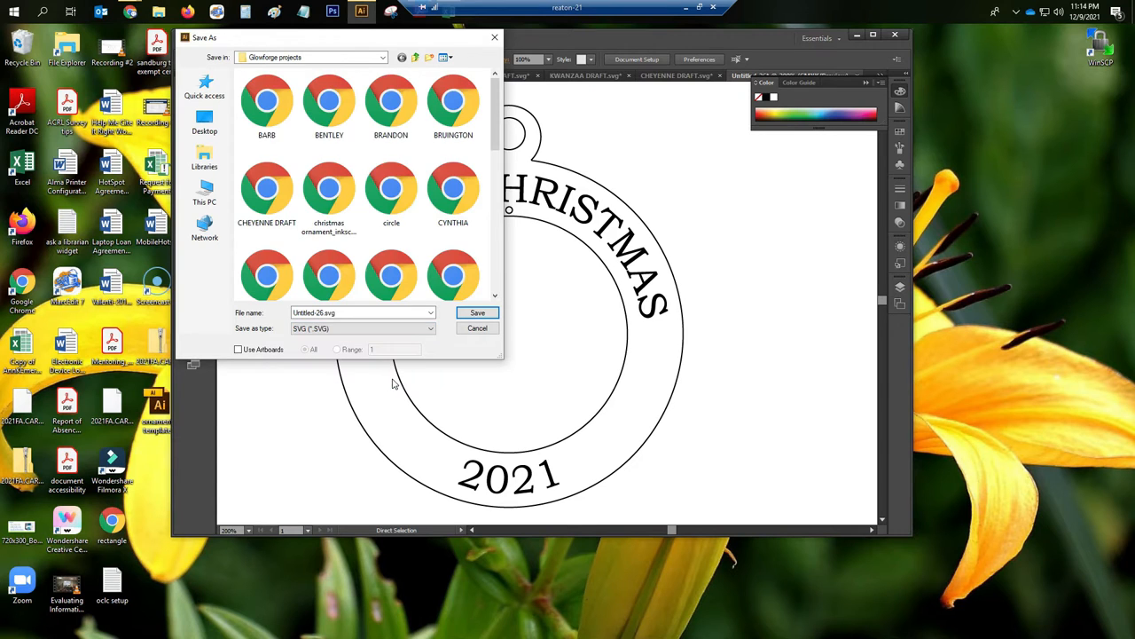
left_click(362, 312)
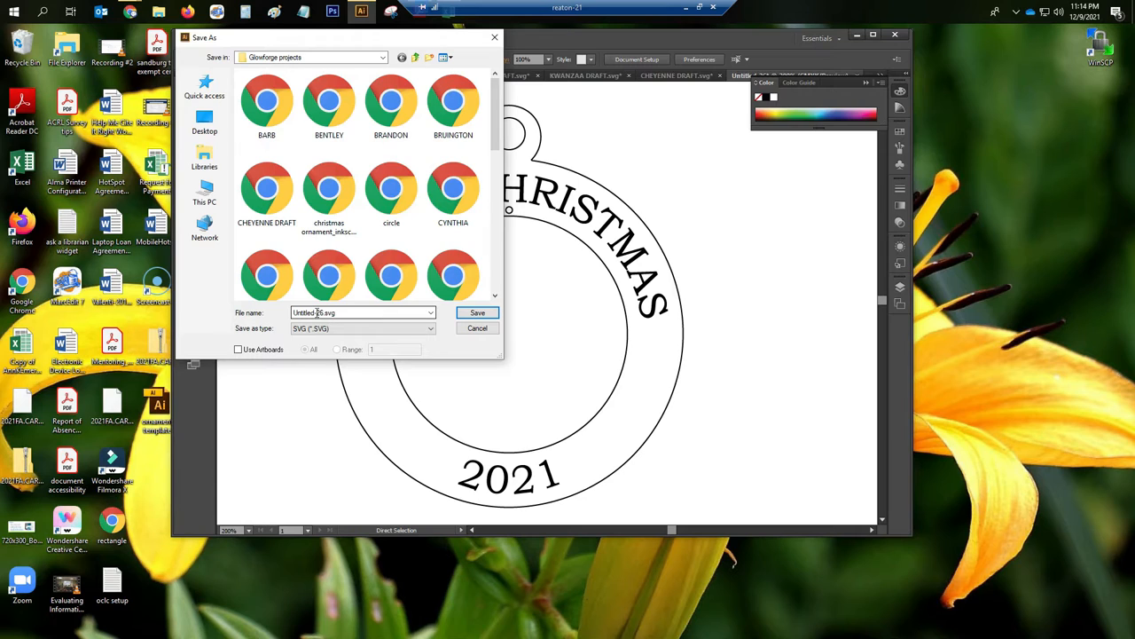
left_click(362, 312)
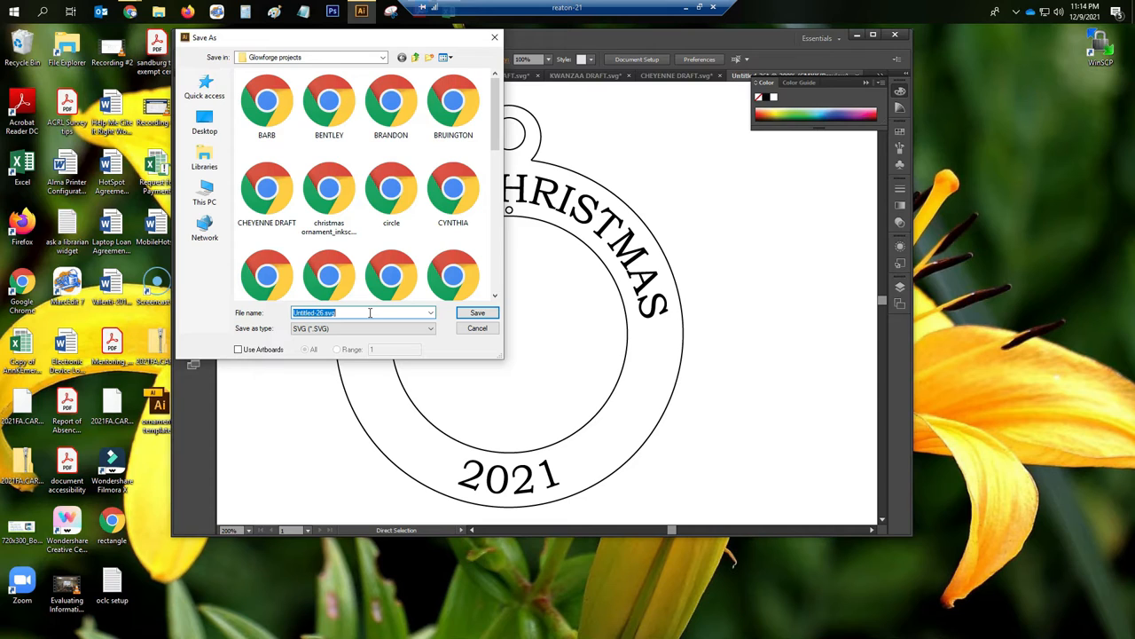
type("MERRY CHRISTMAS.svg")
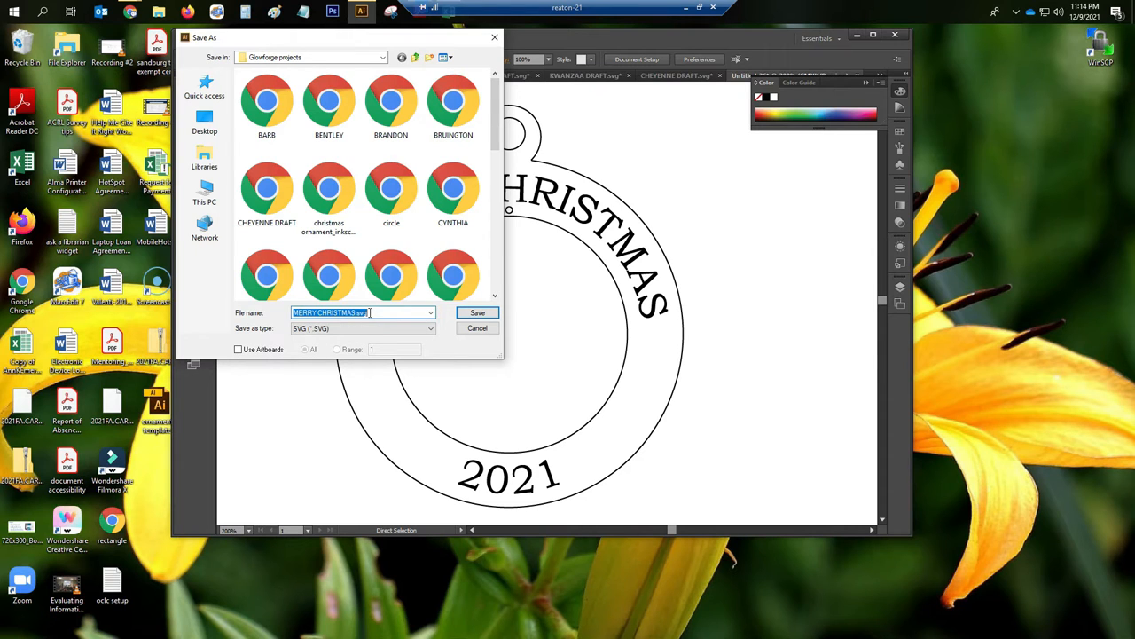
left_click(478, 312)
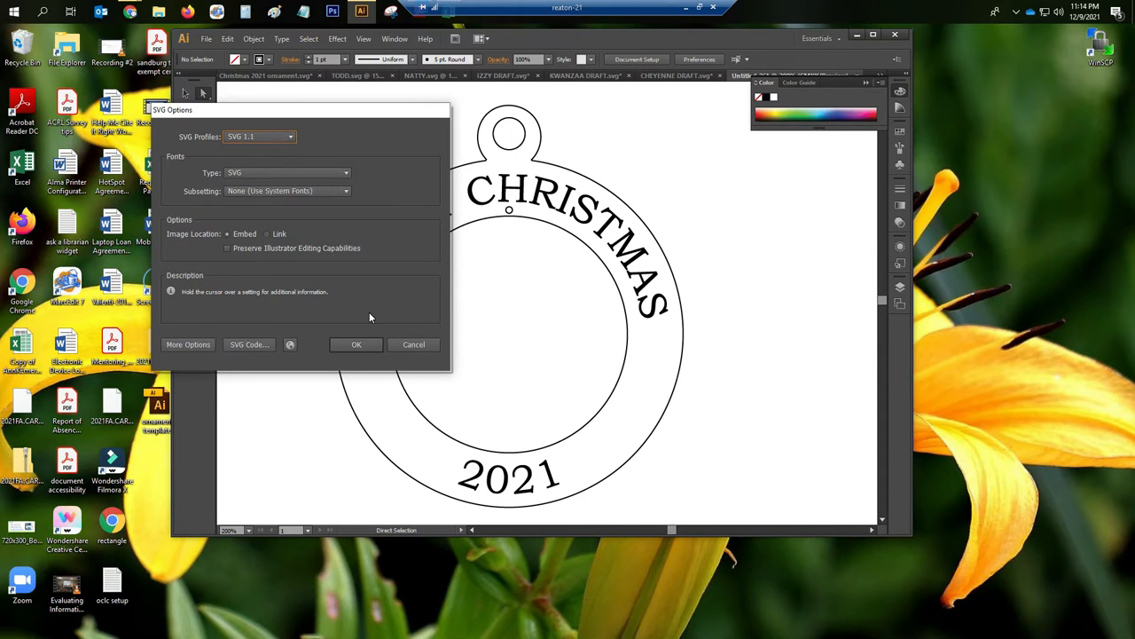
left_click(356, 344)
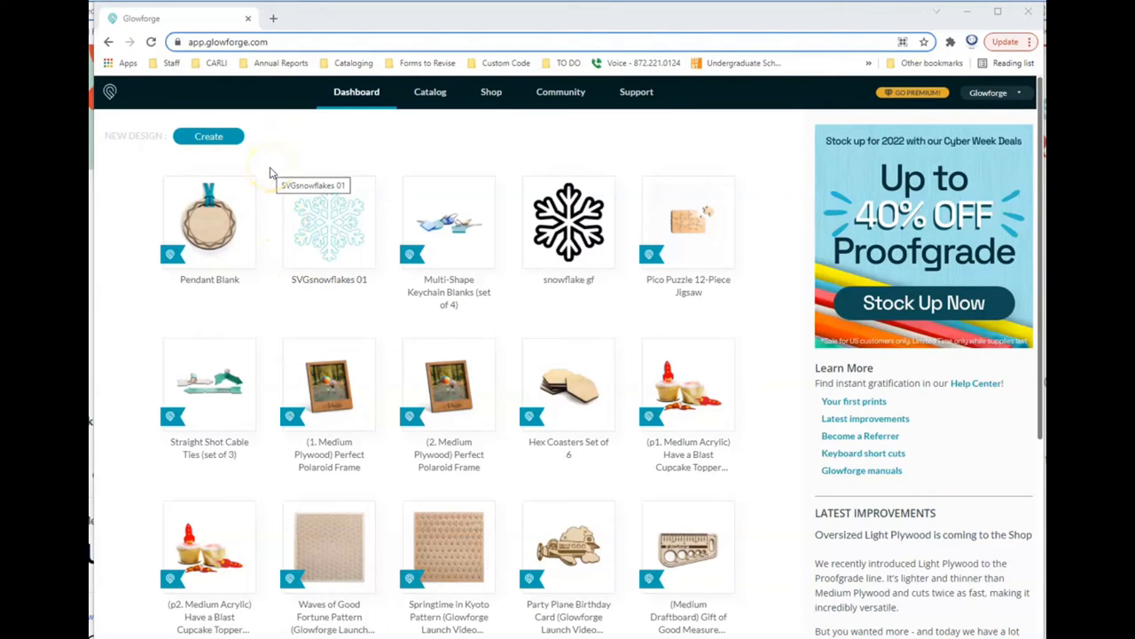
mouse_move(998, 95)
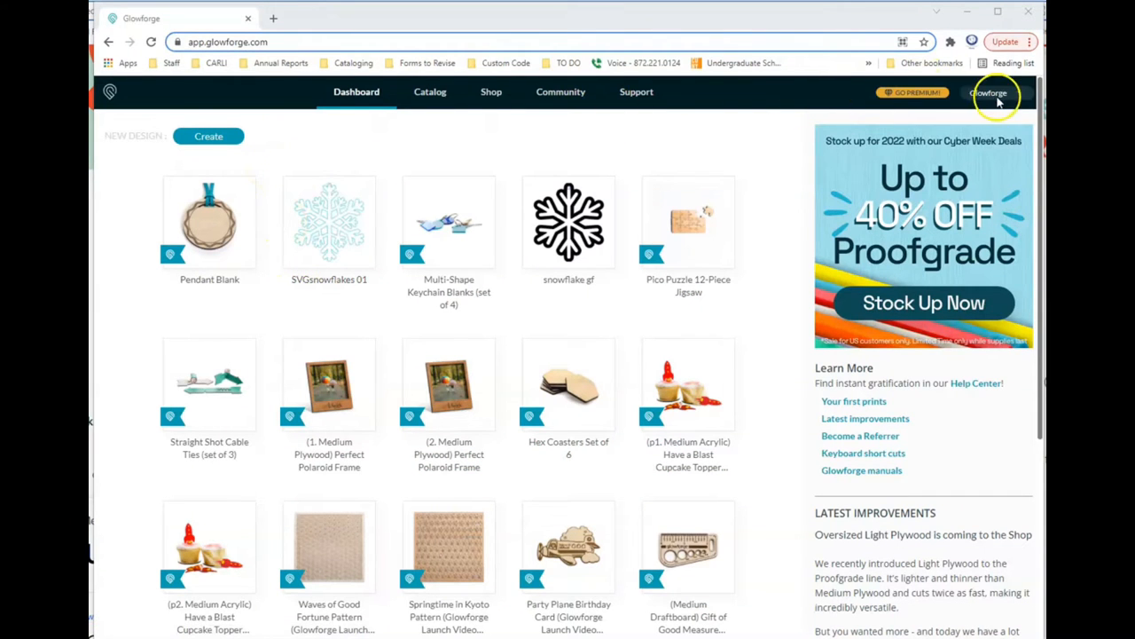
Check printer status, then start uploading a design from a saved file in Glowforge.
left_click(988, 93)
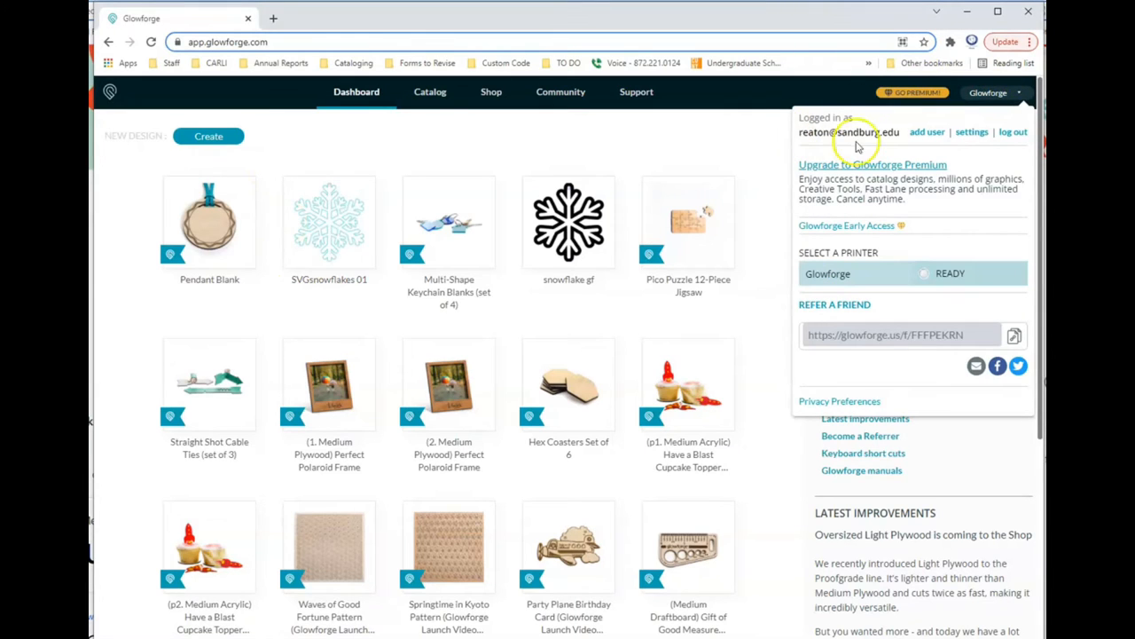
mouse_move(723, 146)
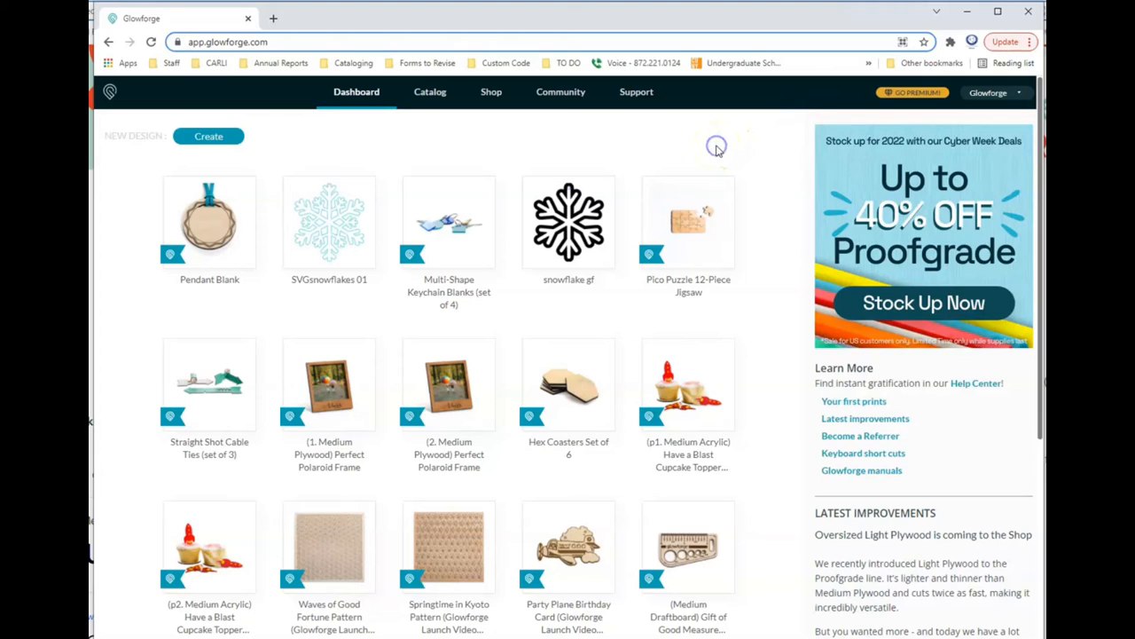
mouse_move(292, 160)
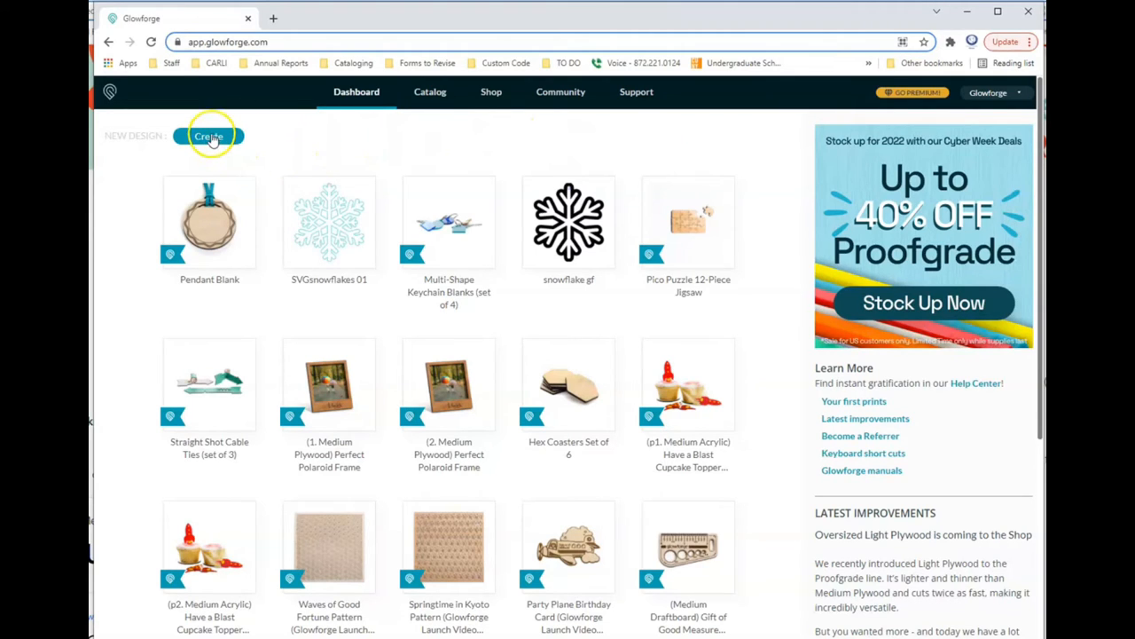
left_click(208, 136)
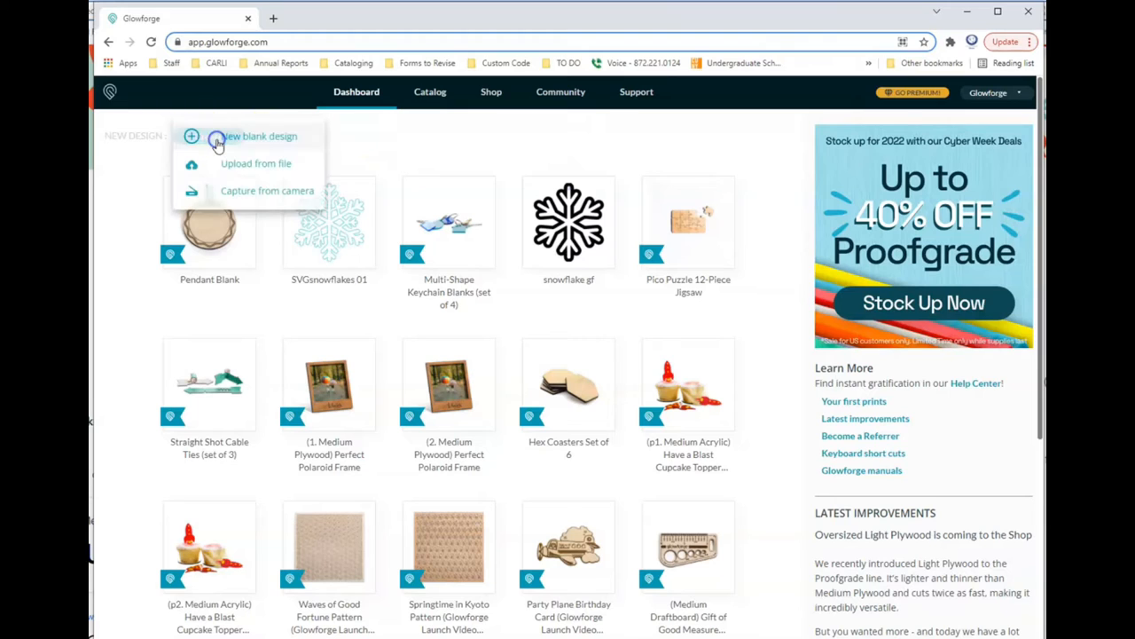
mouse_move(300, 166)
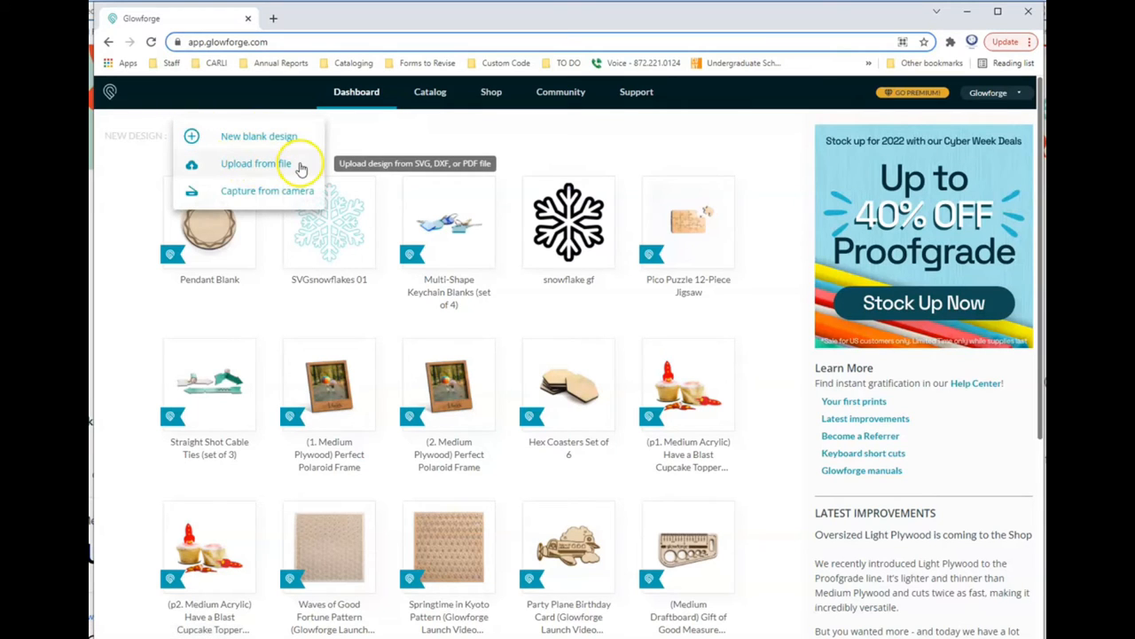
mouse_move(293, 135)
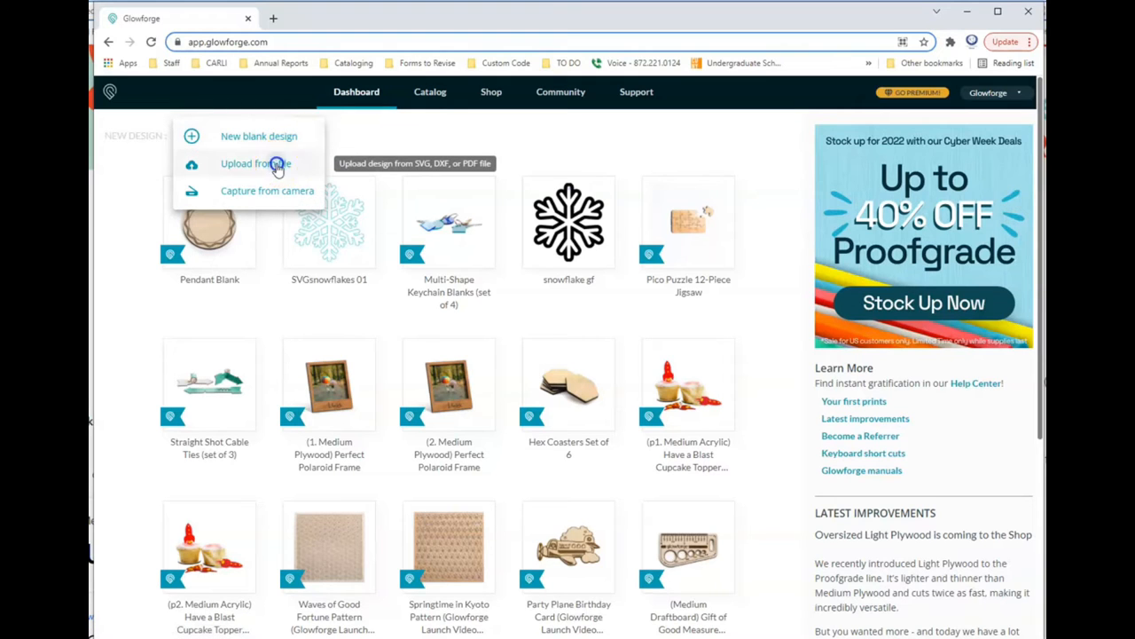
left_click(248, 163)
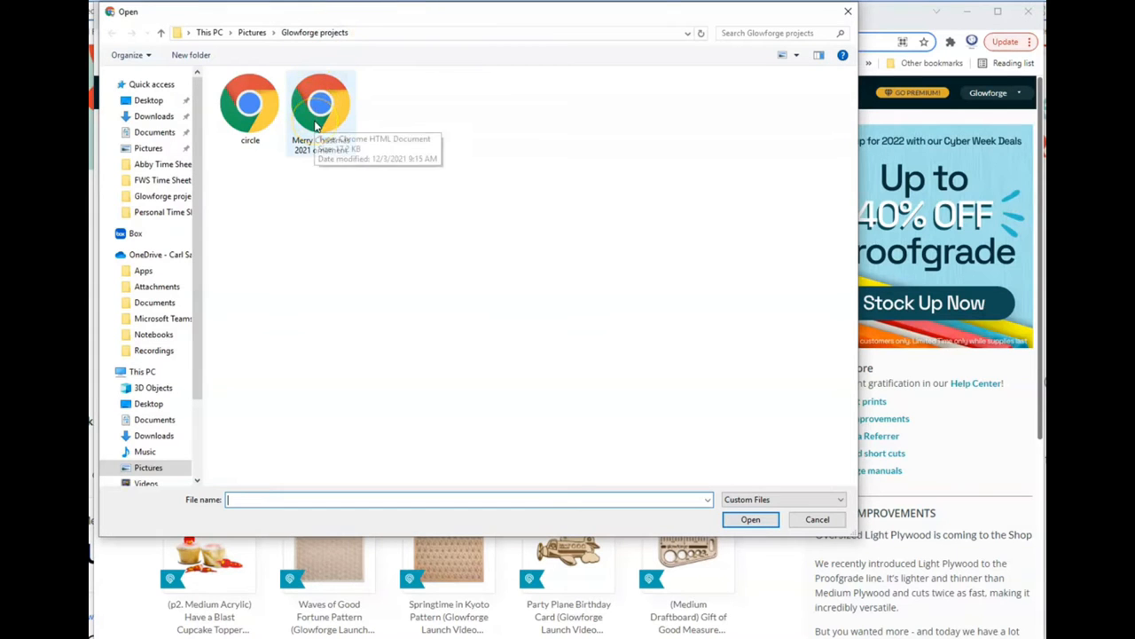
Upload the Merry Christmas SVG, move it higher on the bed, and bring up the material list.
left_click(816, 519)
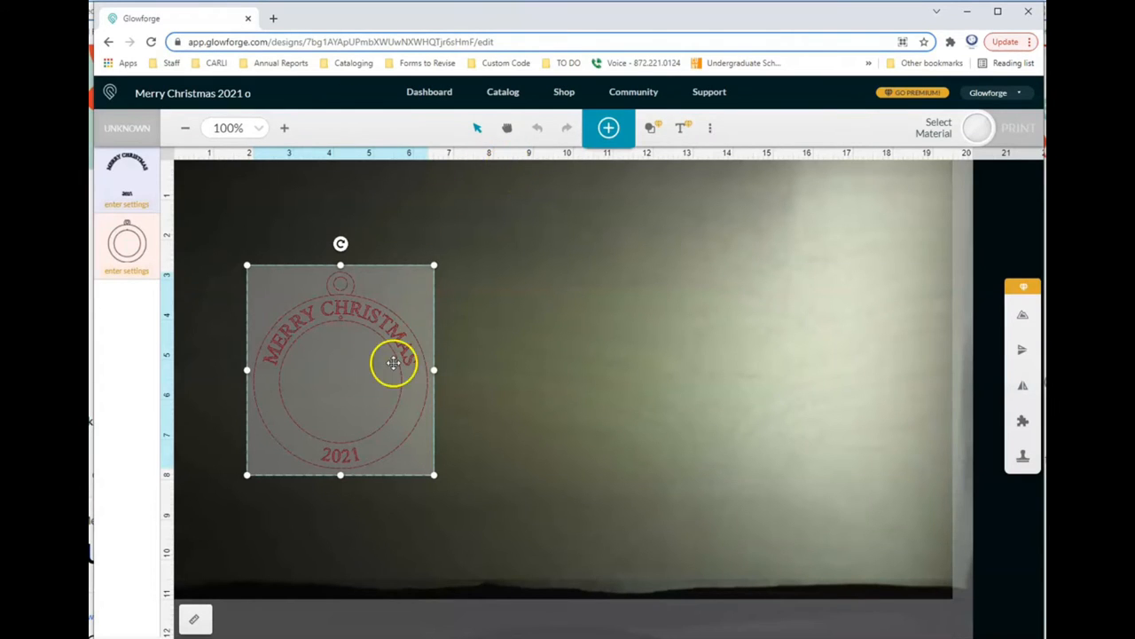
left_click_drag(393, 362, 406, 313)
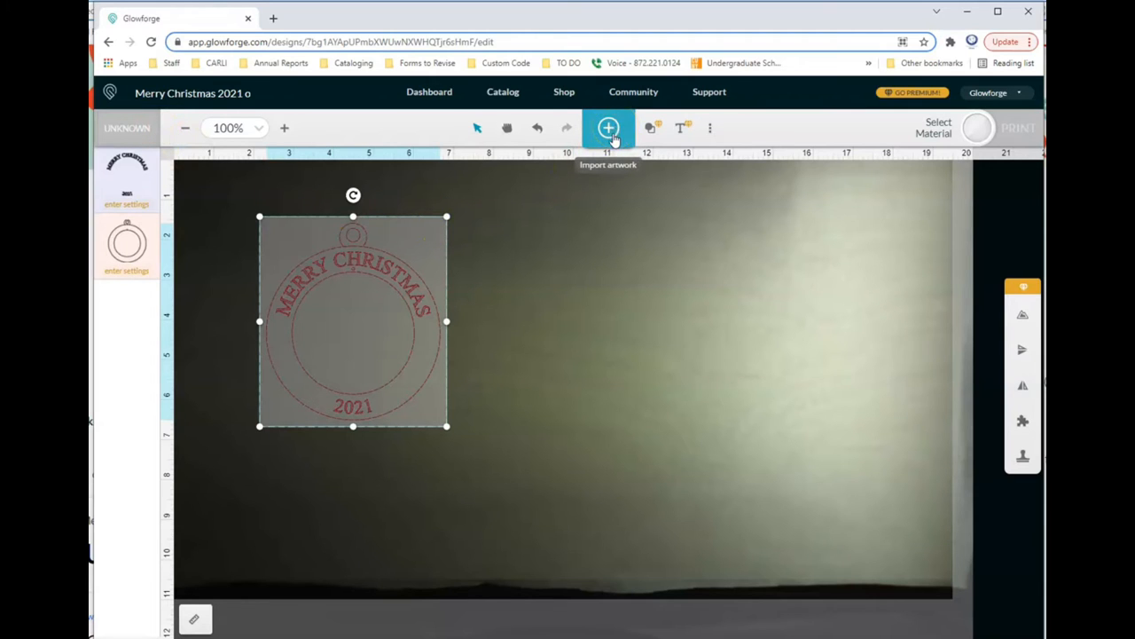
left_click(609, 128)
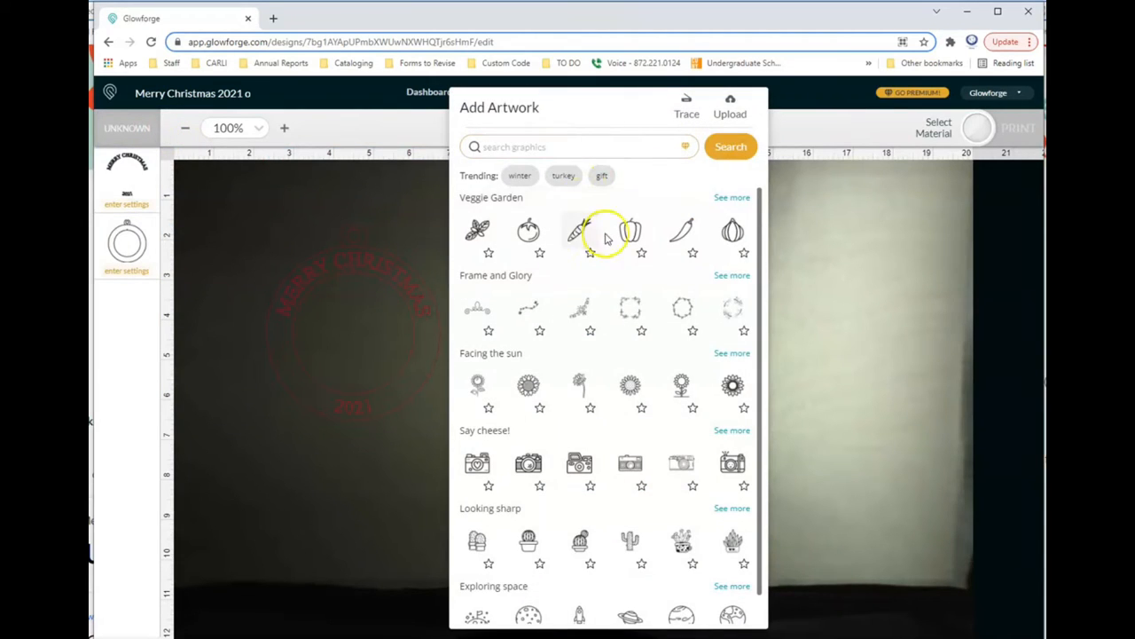
left_click(729, 107)
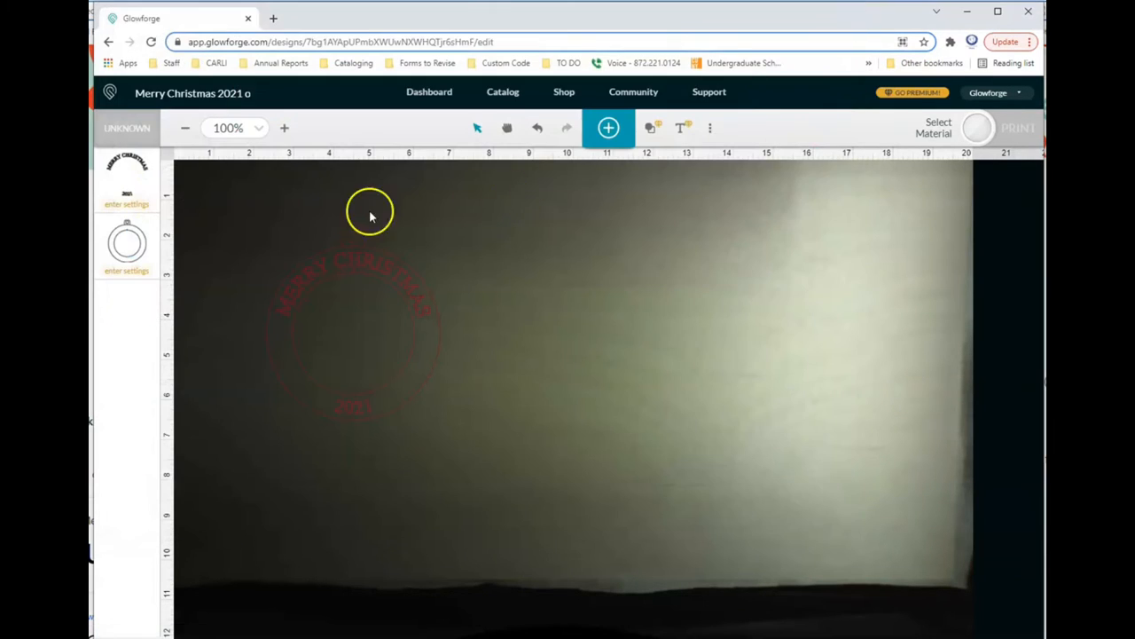
mouse_move(310, 171)
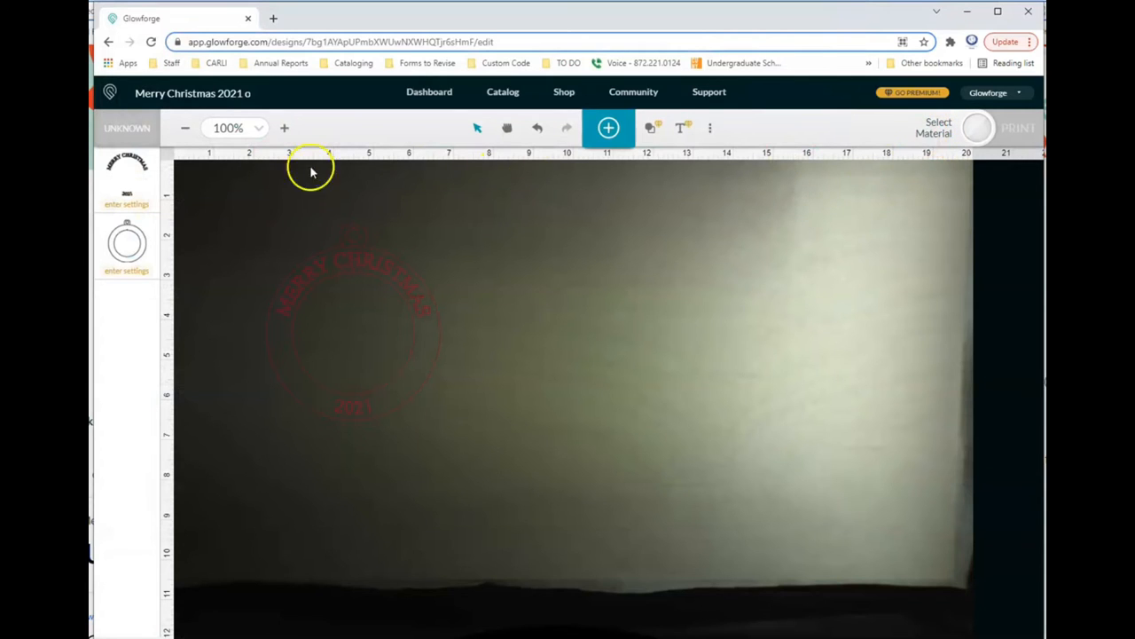
left_click(976, 128)
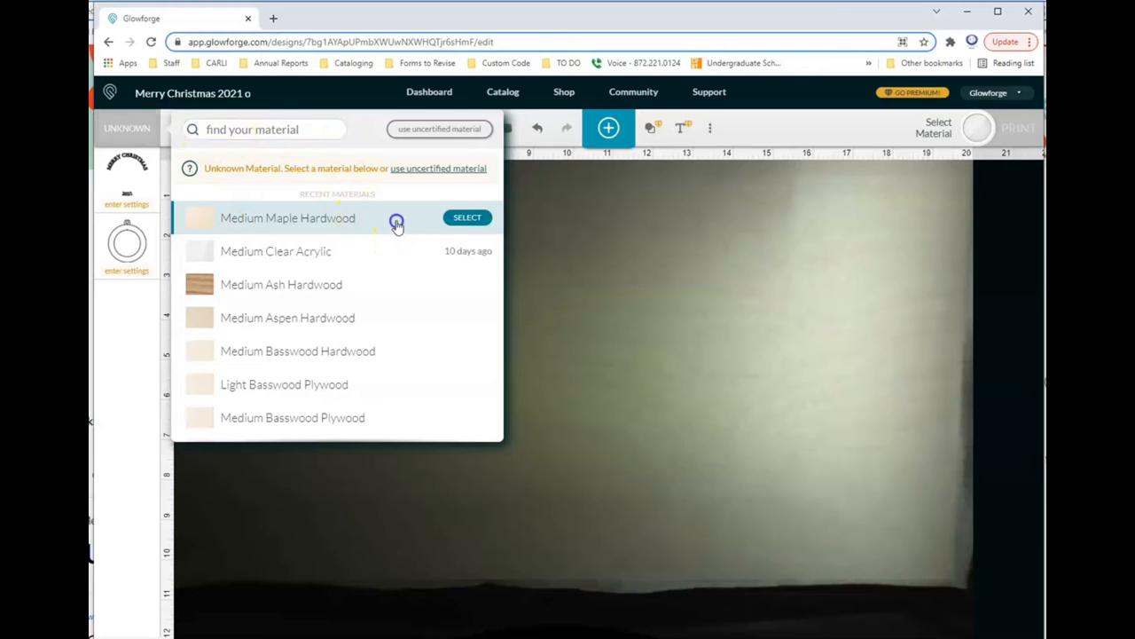
Choose Medium Maple Hardwood and set the ring cut to full power.
left_click(467, 217)
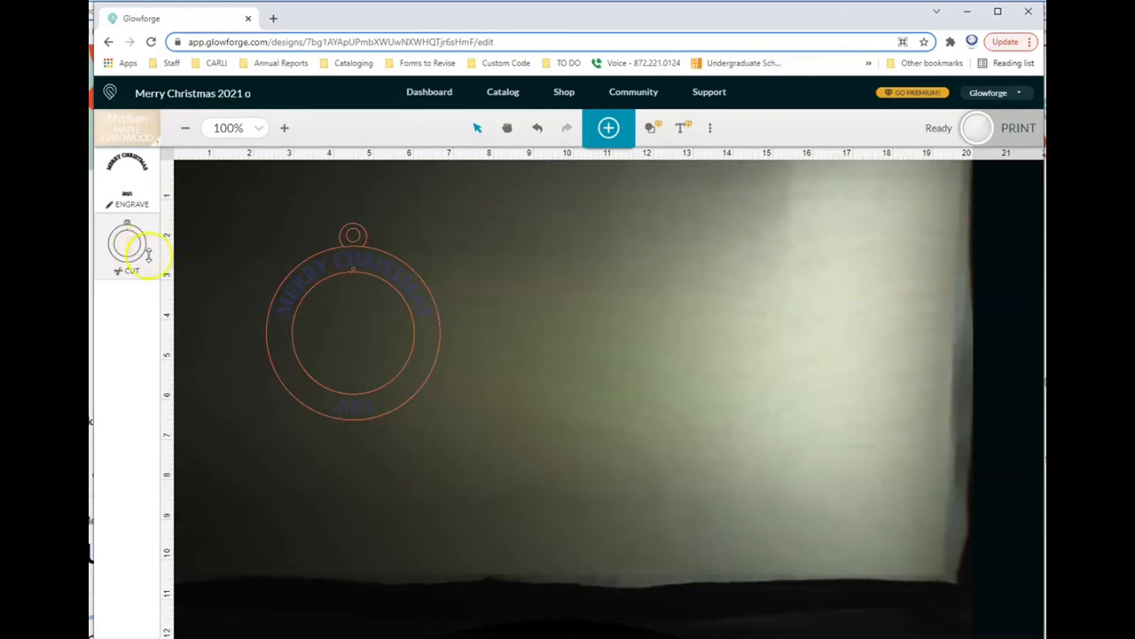
left_click(127, 248)
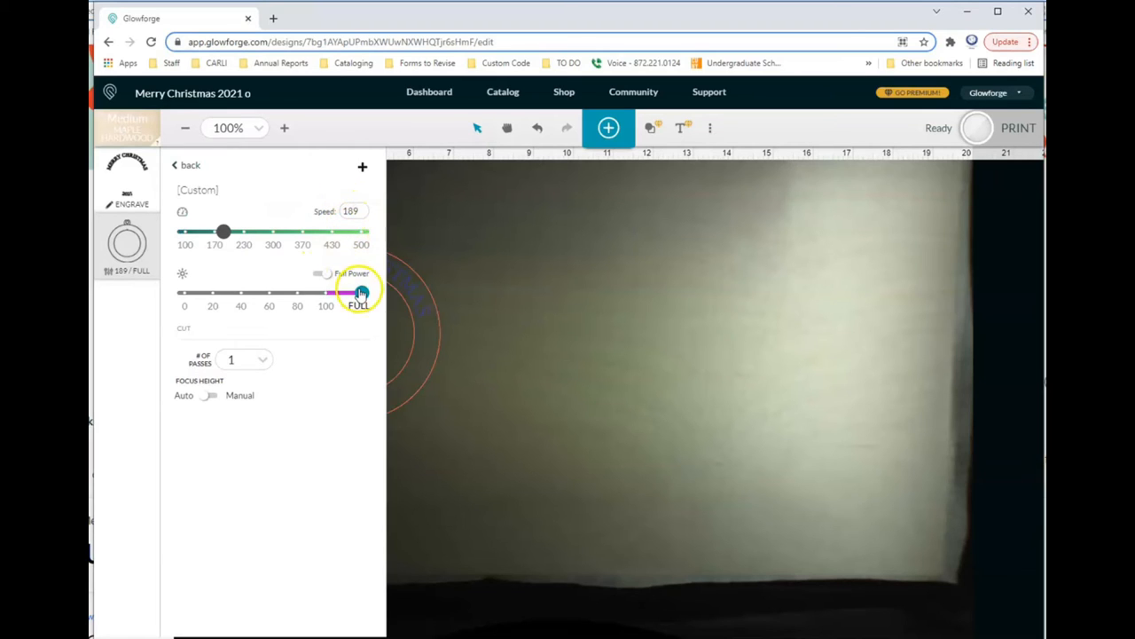
left_click(244, 359)
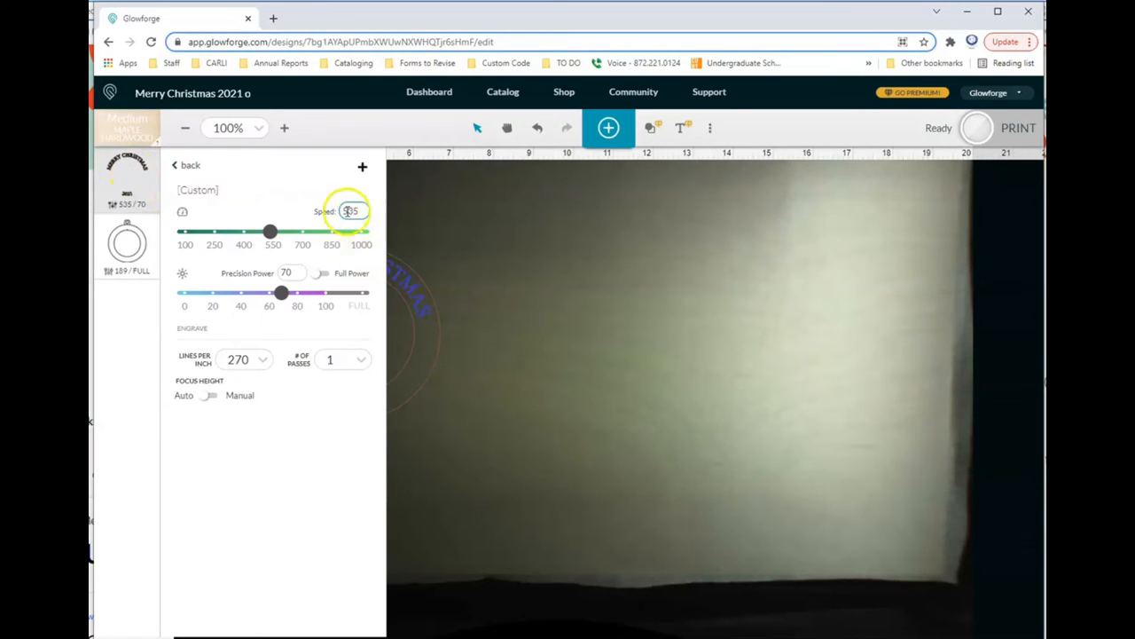
Set the text engrave to speed 535, power 70 with one pass, and return to the design.
left_click(289, 272)
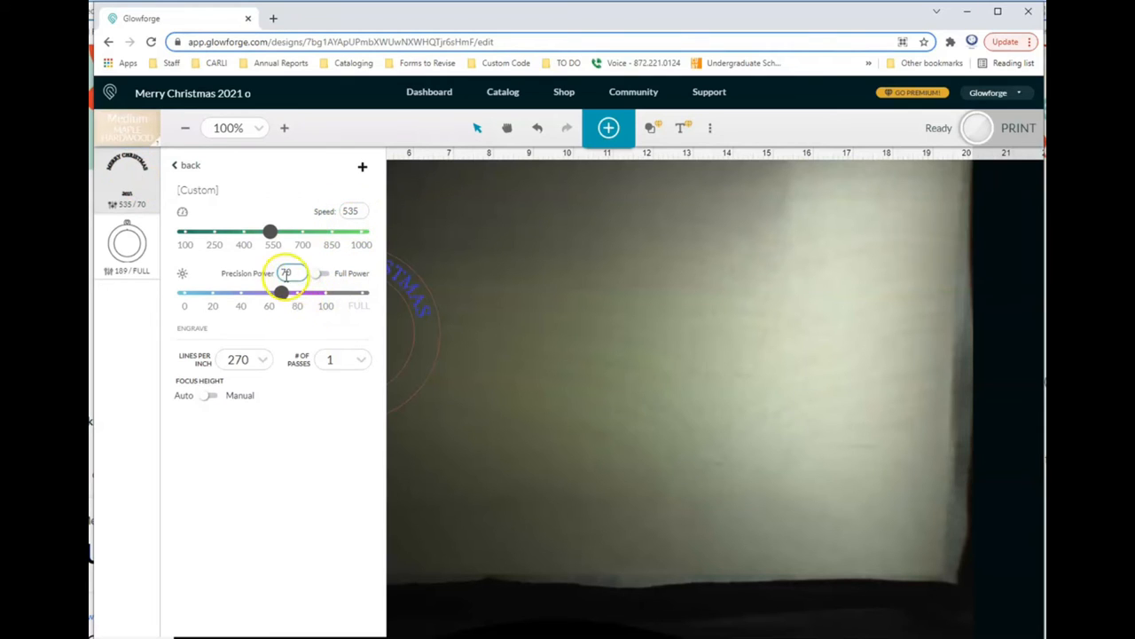
left_click(341, 359)
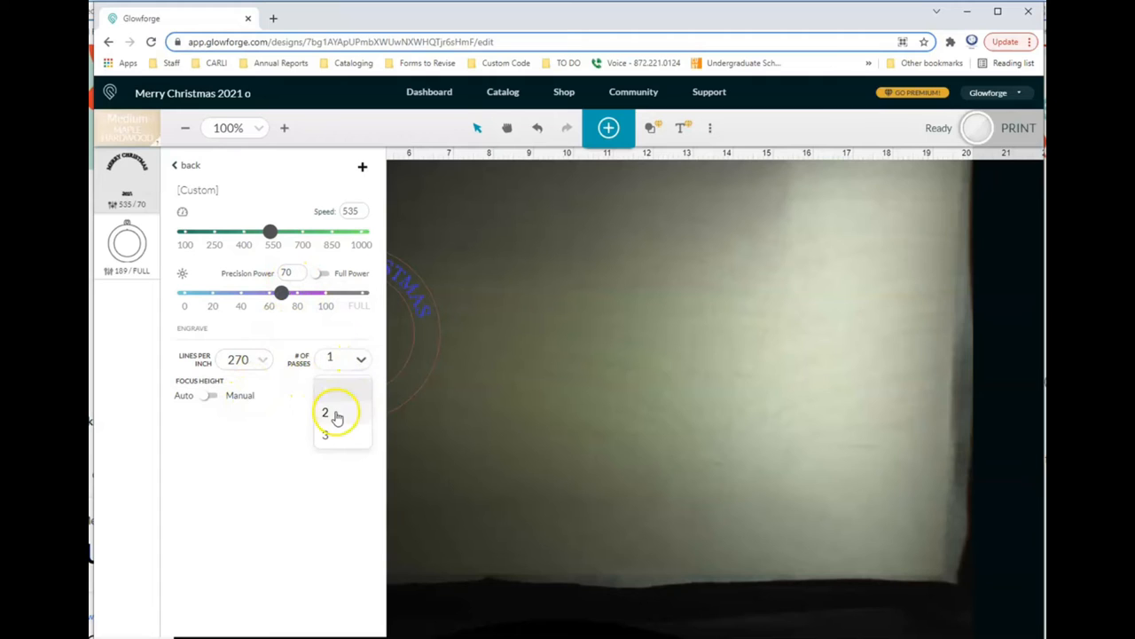
left_click(238, 357)
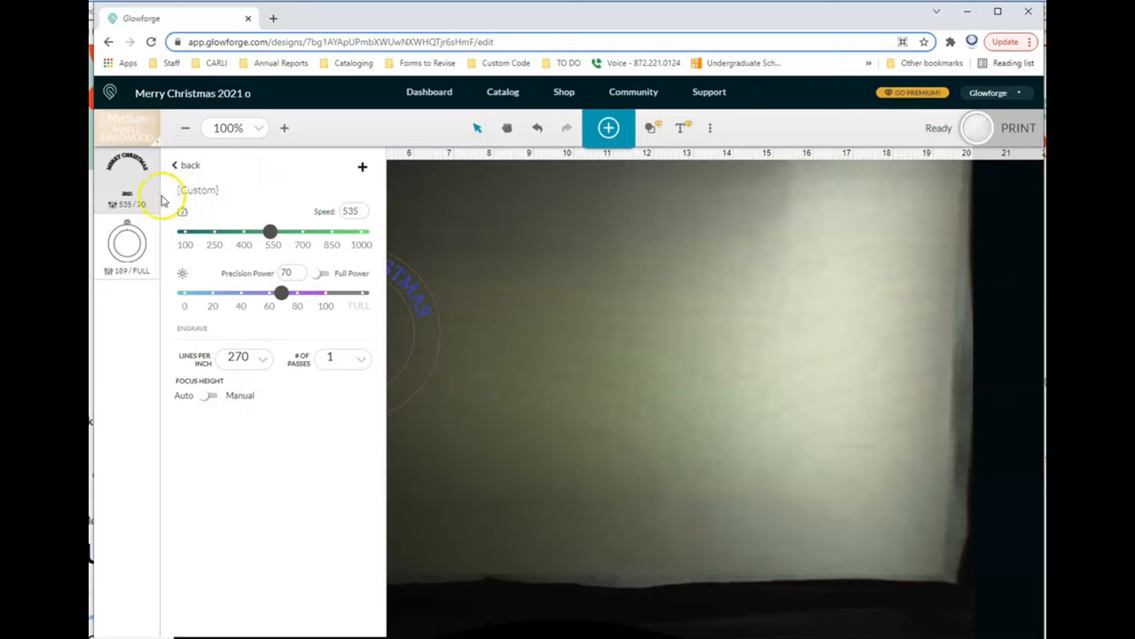
left_click(186, 165)
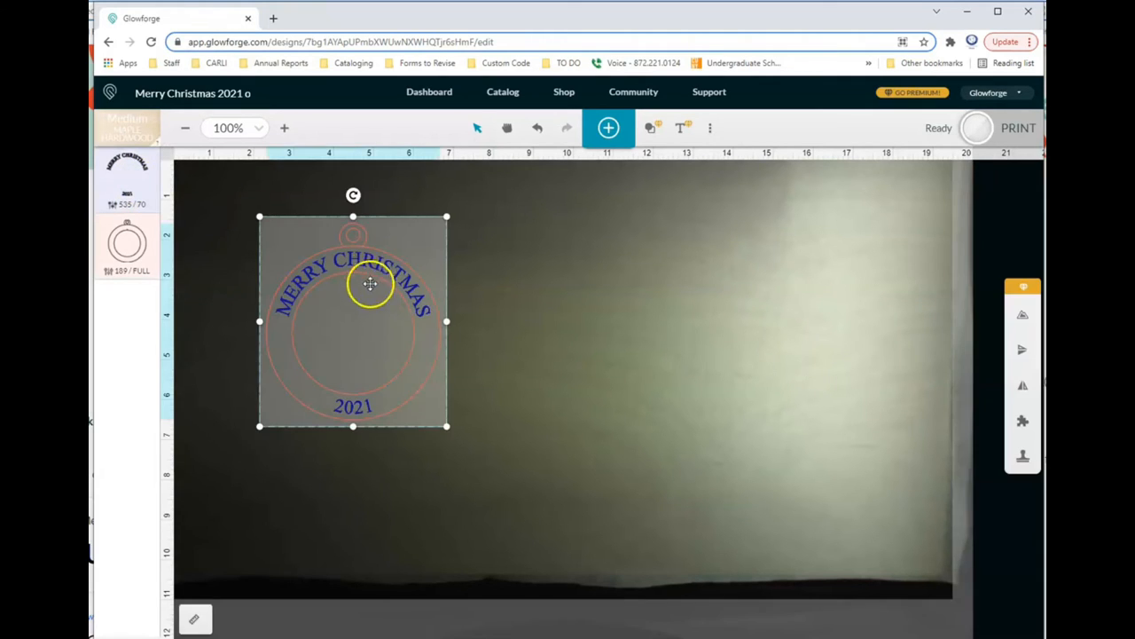
mouse_move(353, 186)
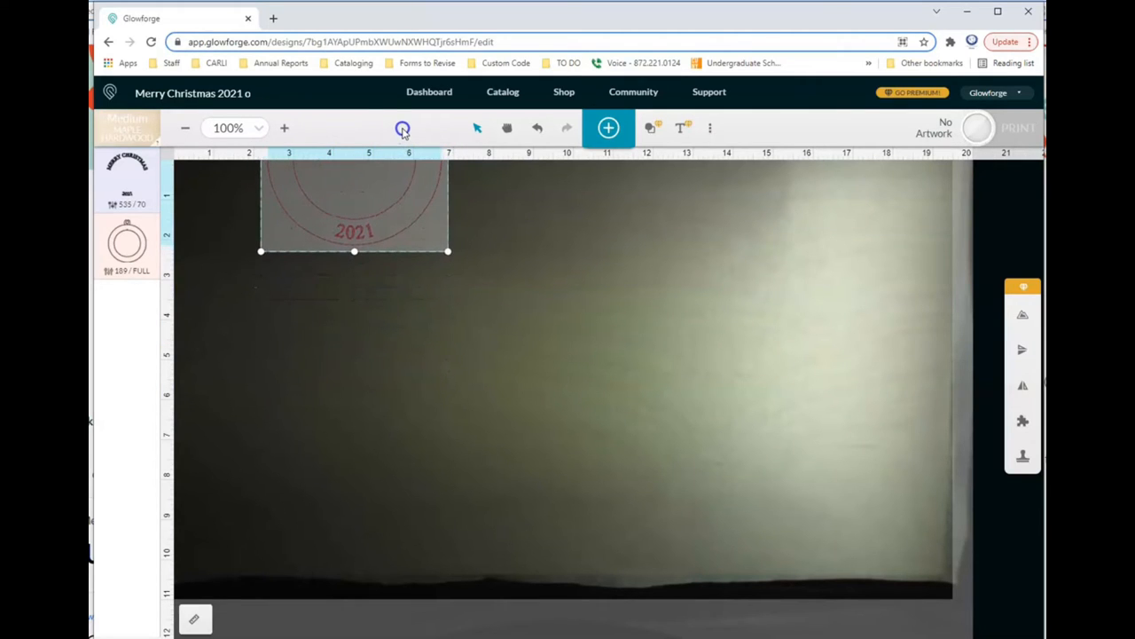
mouse_move(352, 158)
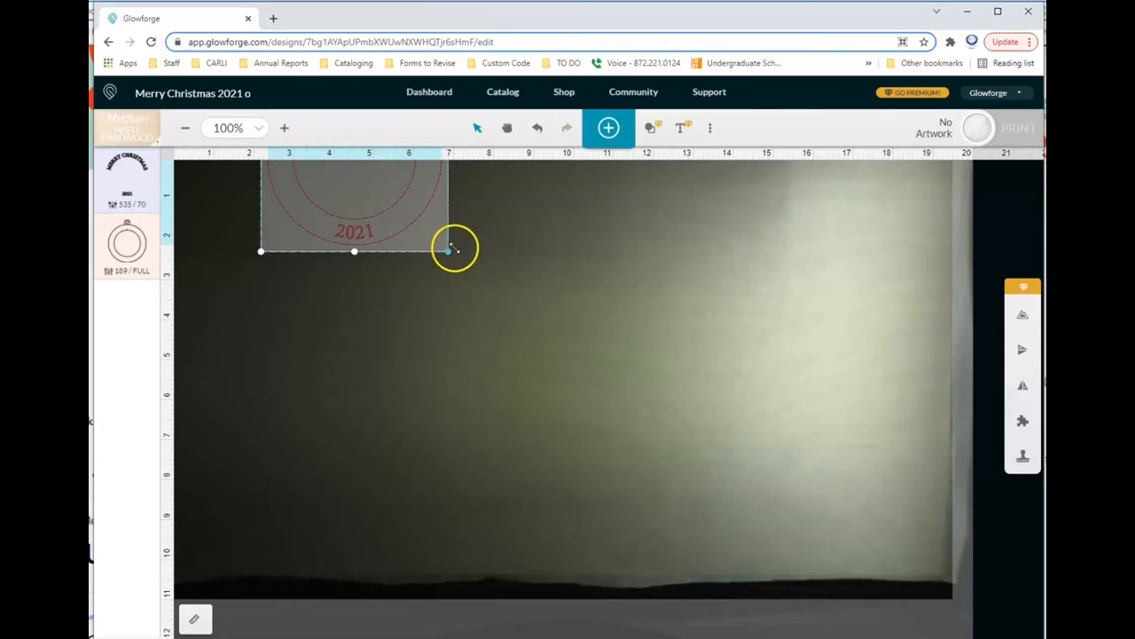
Scale the ornament down slightly and place it near the top right of the bed.
left_click_drag(452, 250, 435, 242)
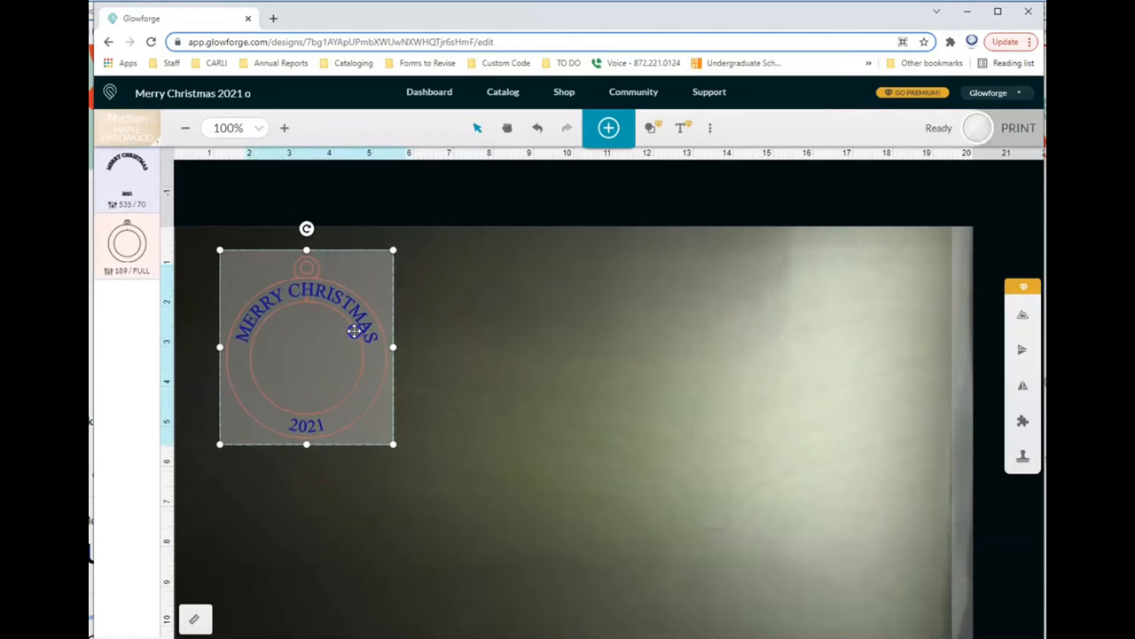
left_click_drag(353, 346, 352, 334)
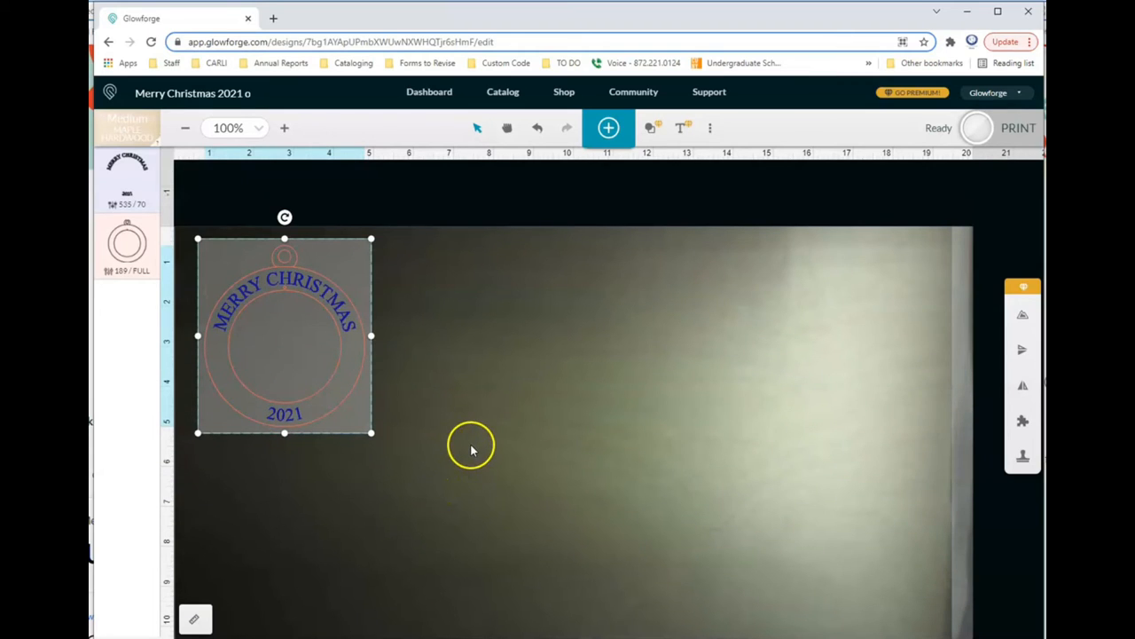
mouse_move(471, 441)
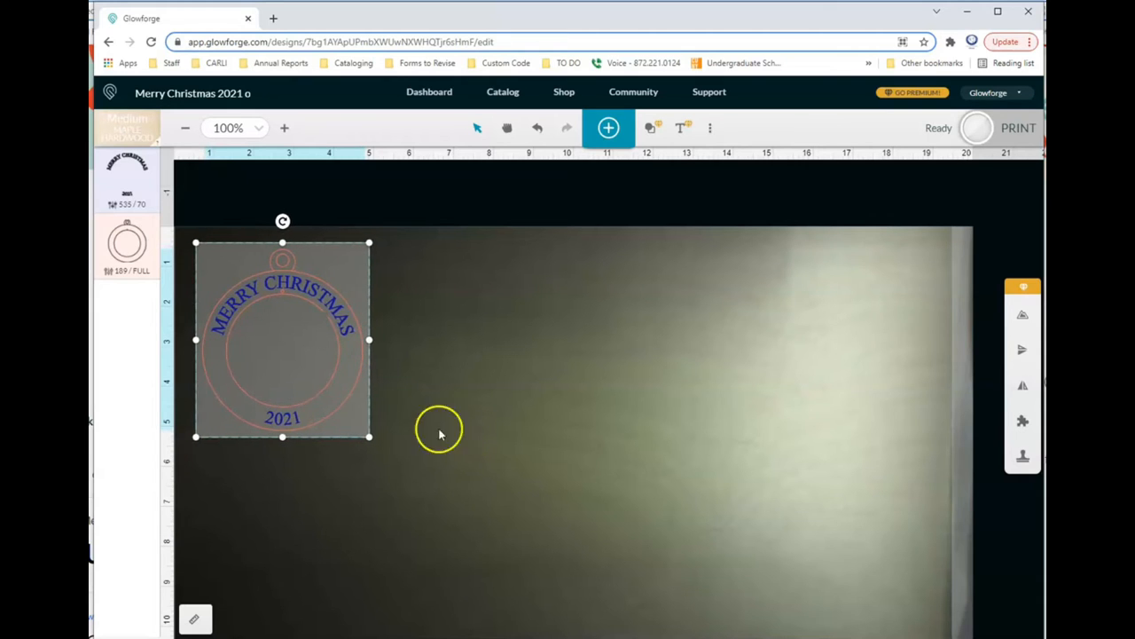
left_click_drag(282, 339, 852, 335)
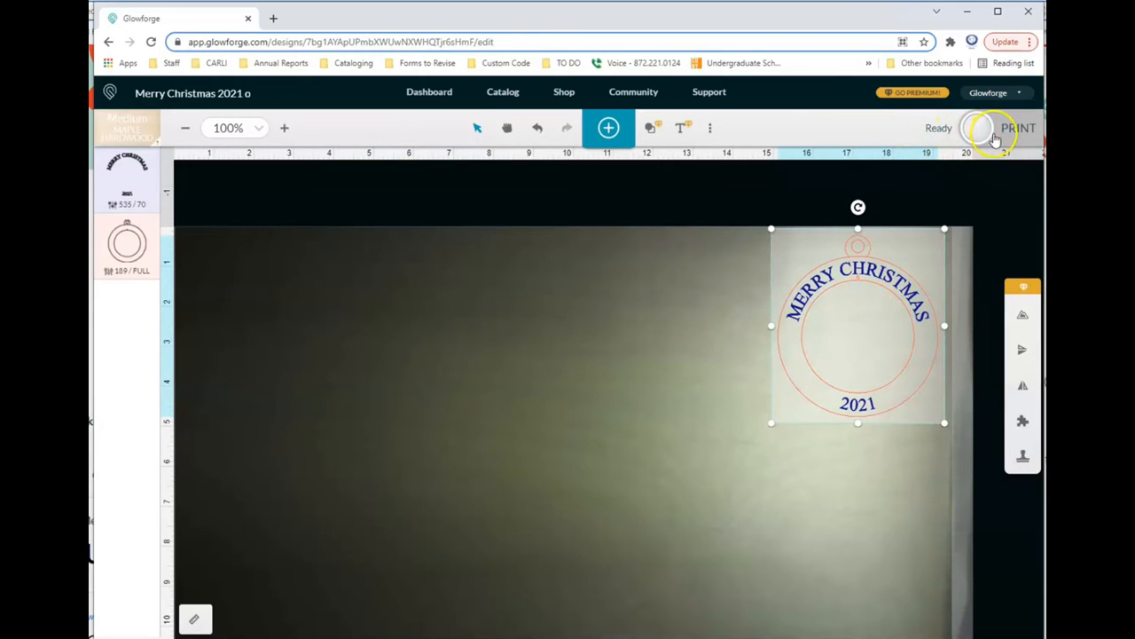
Start the Glowforge print so it autofocuses on the maple and prepares to run.
left_click(1018, 127)
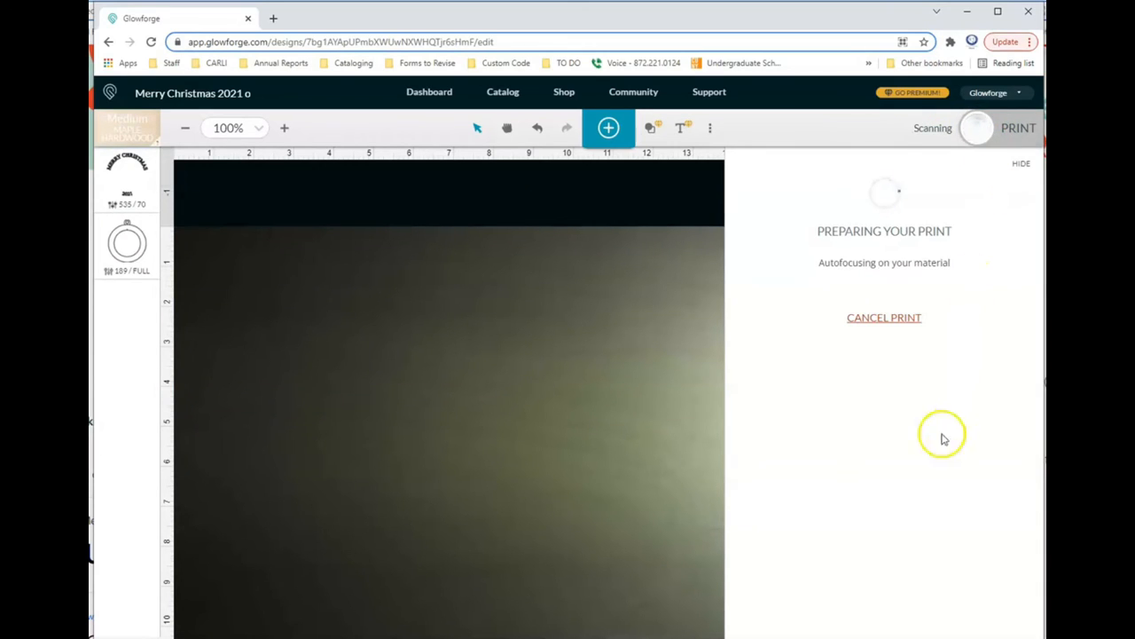
mouse_move(868, 295)
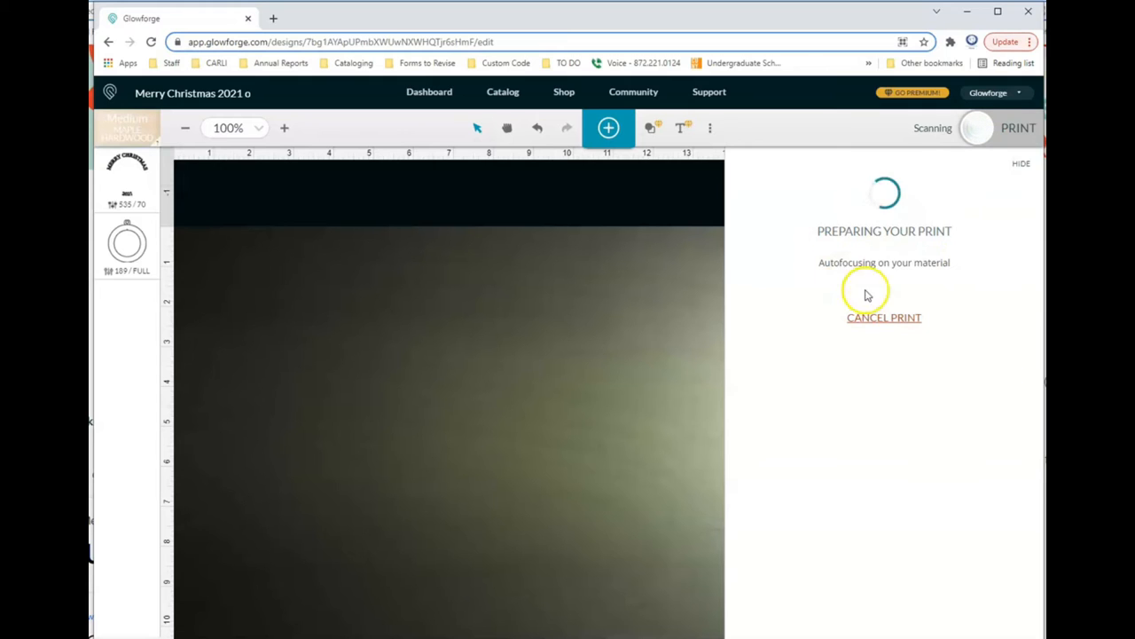
mouse_move(956, 411)
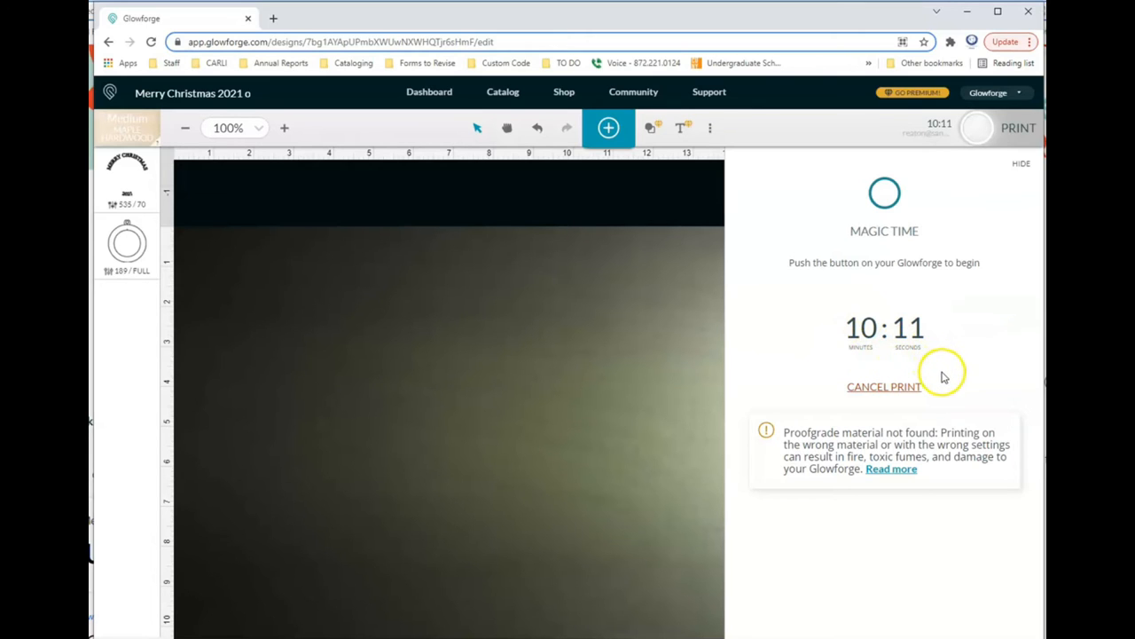
mouse_move(979, 417)
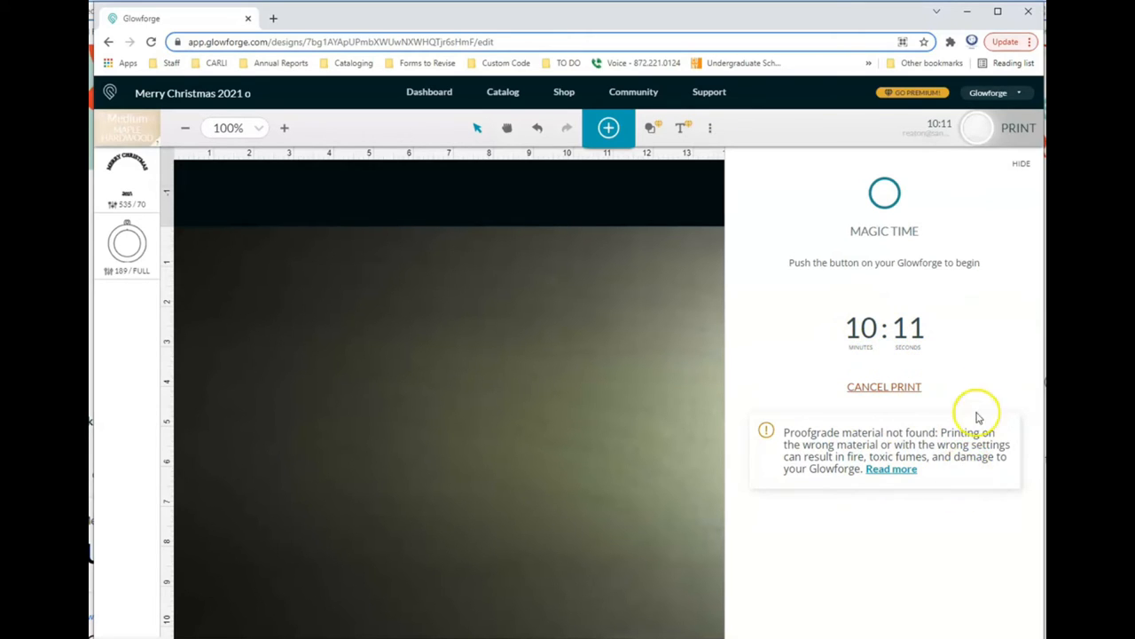
mouse_move(992, 372)
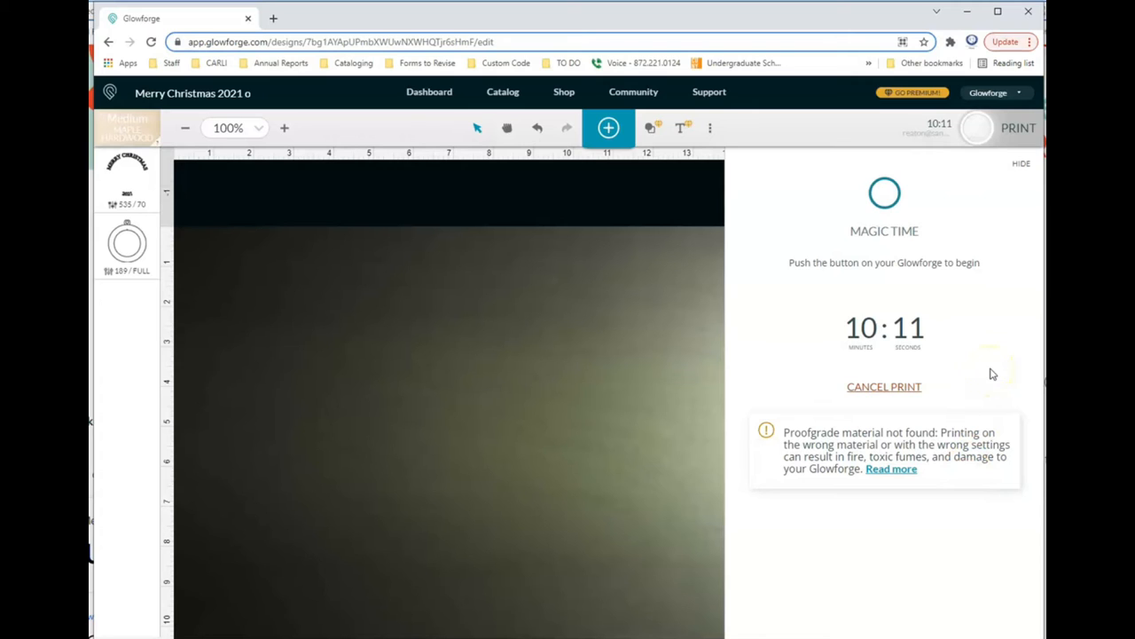
mouse_move(952, 210)
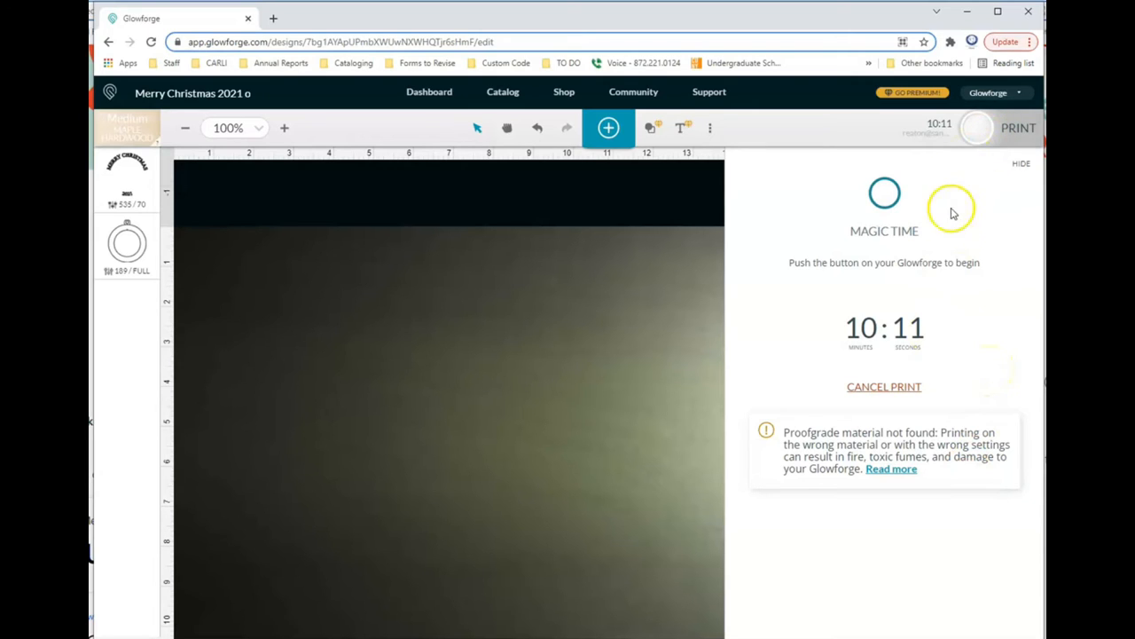
mouse_move(826, 282)
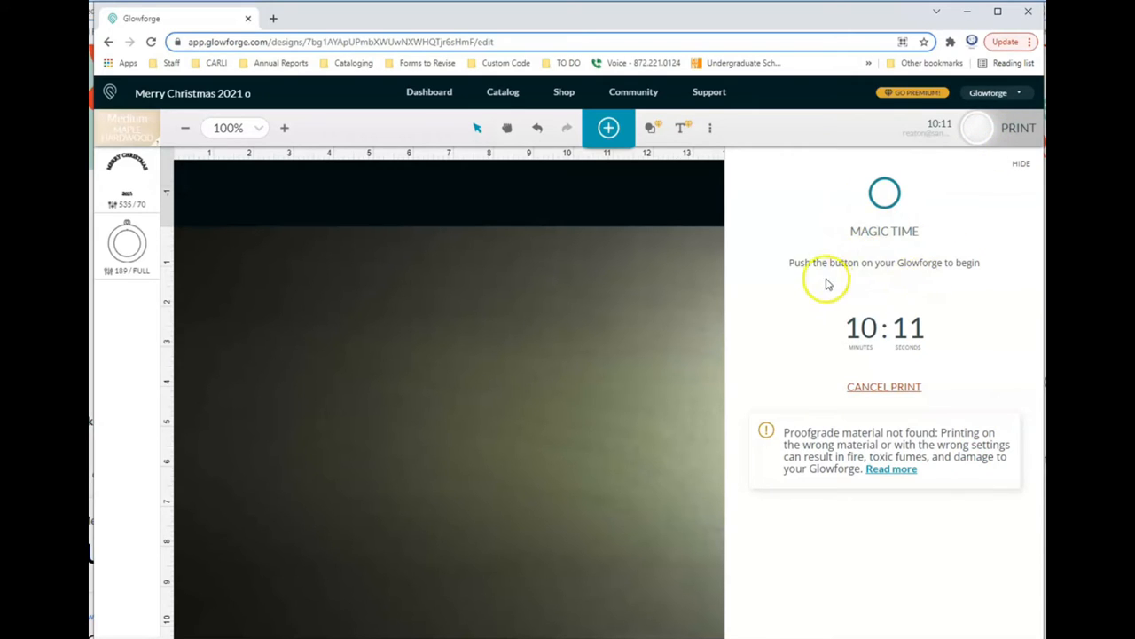
mouse_move(982, 303)
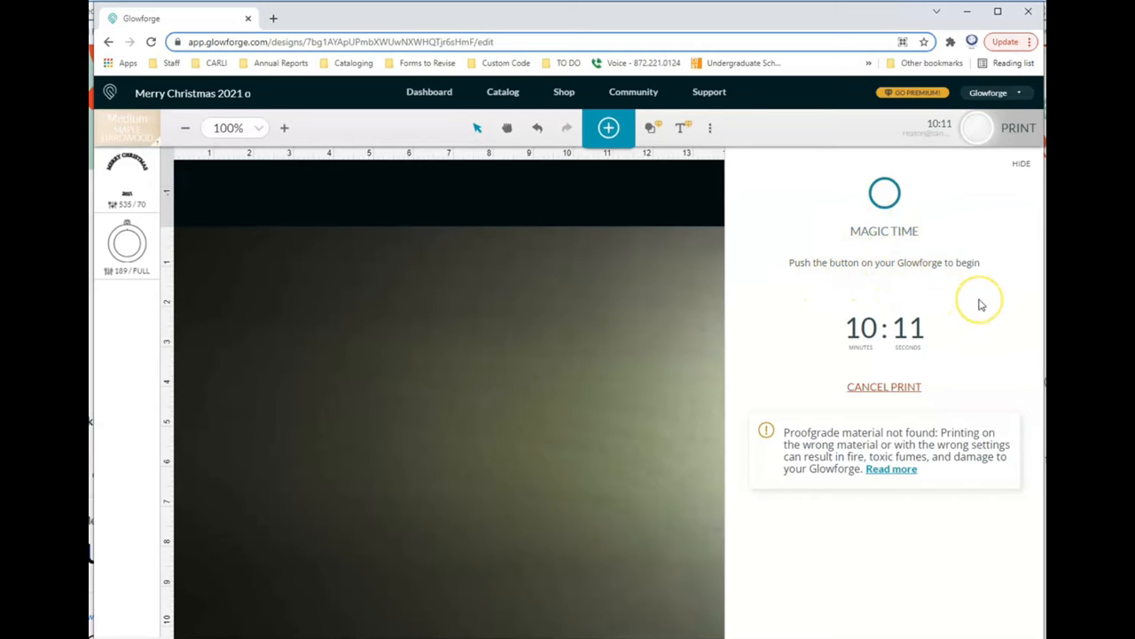